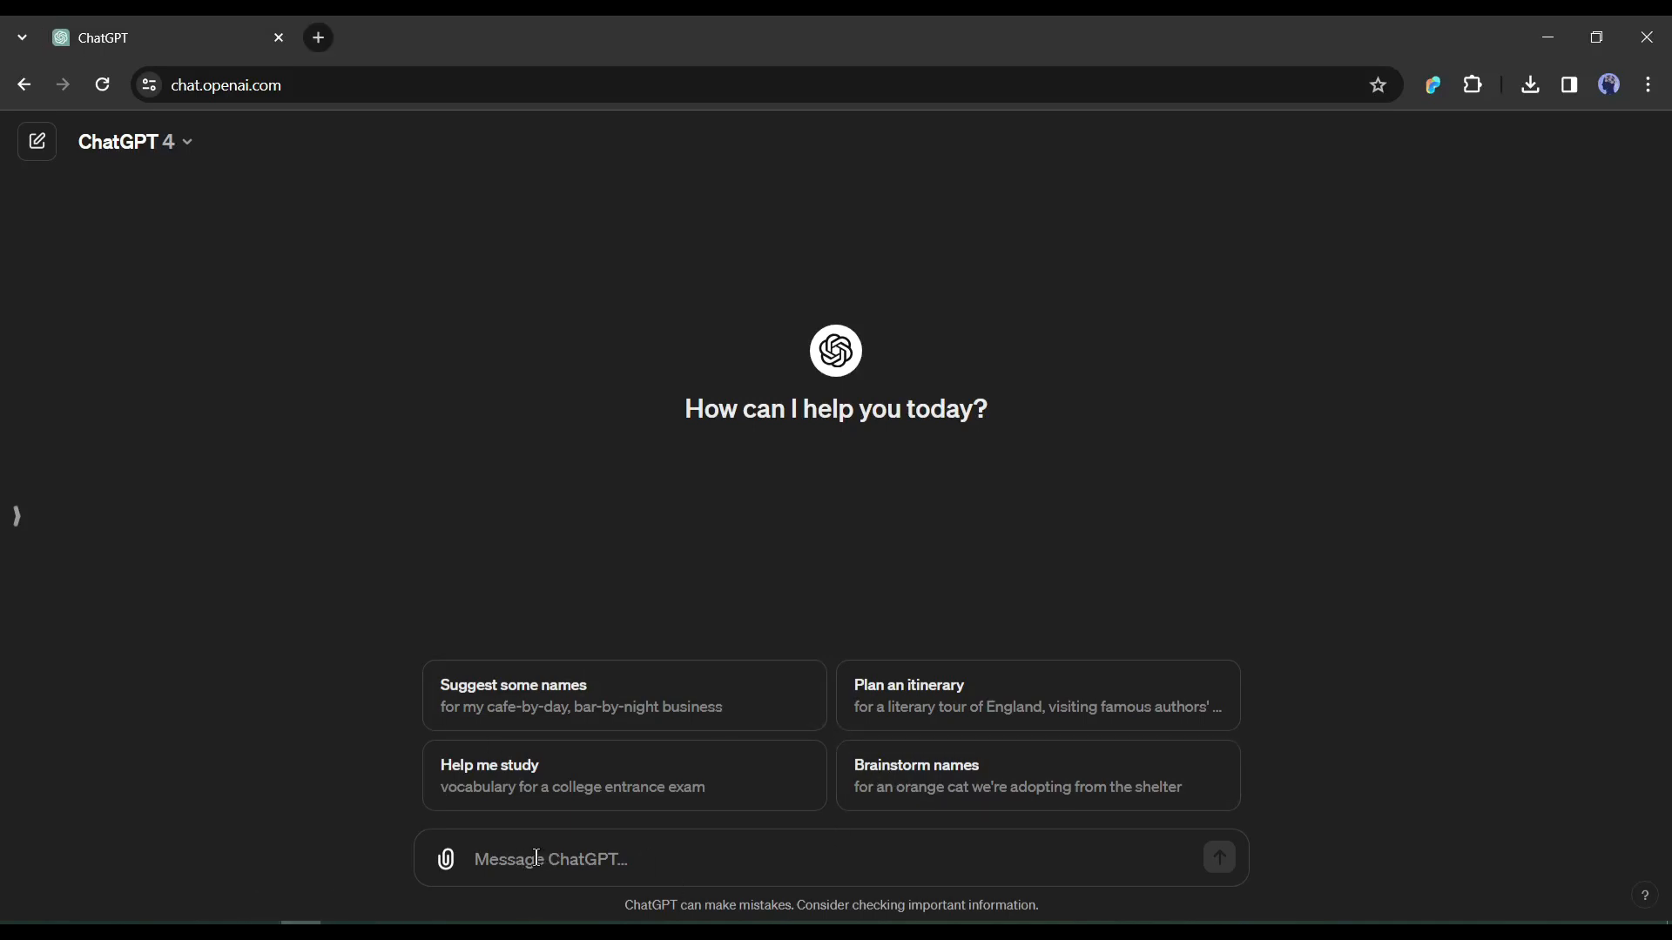
pyautogui.moveTo(702, 446)
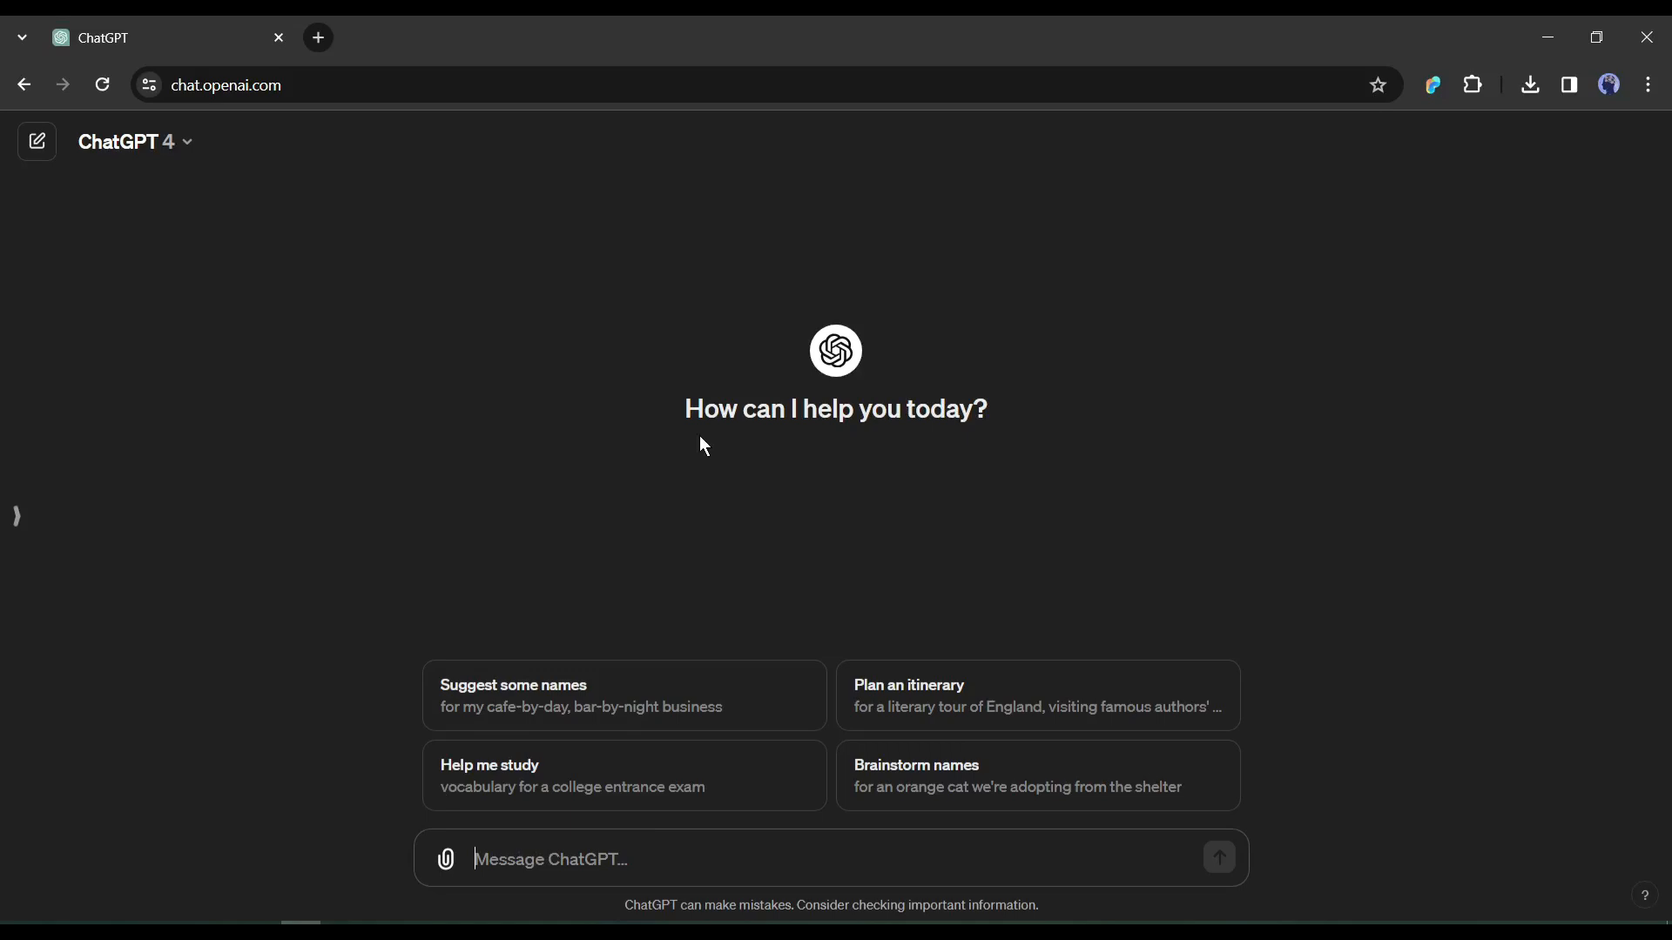
# Summon the T-Shirt Designer GPT with @ and submit the watercolour butterfly-and-birds prompt.
pyautogui.write('@')
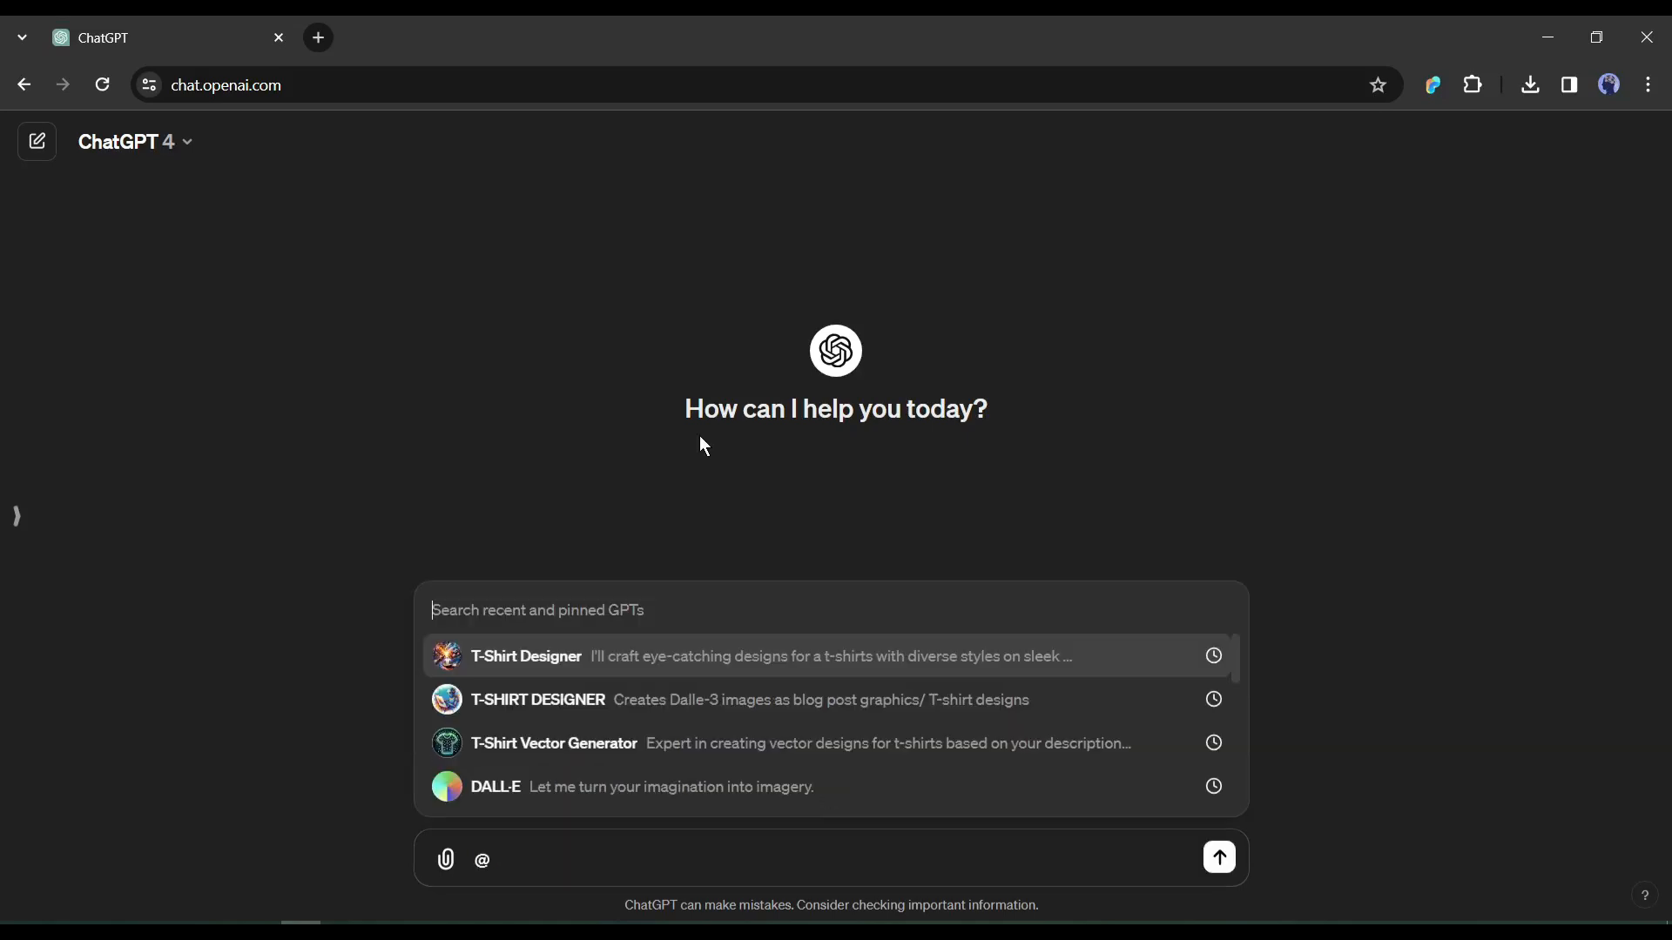
pyautogui.click(524, 657)
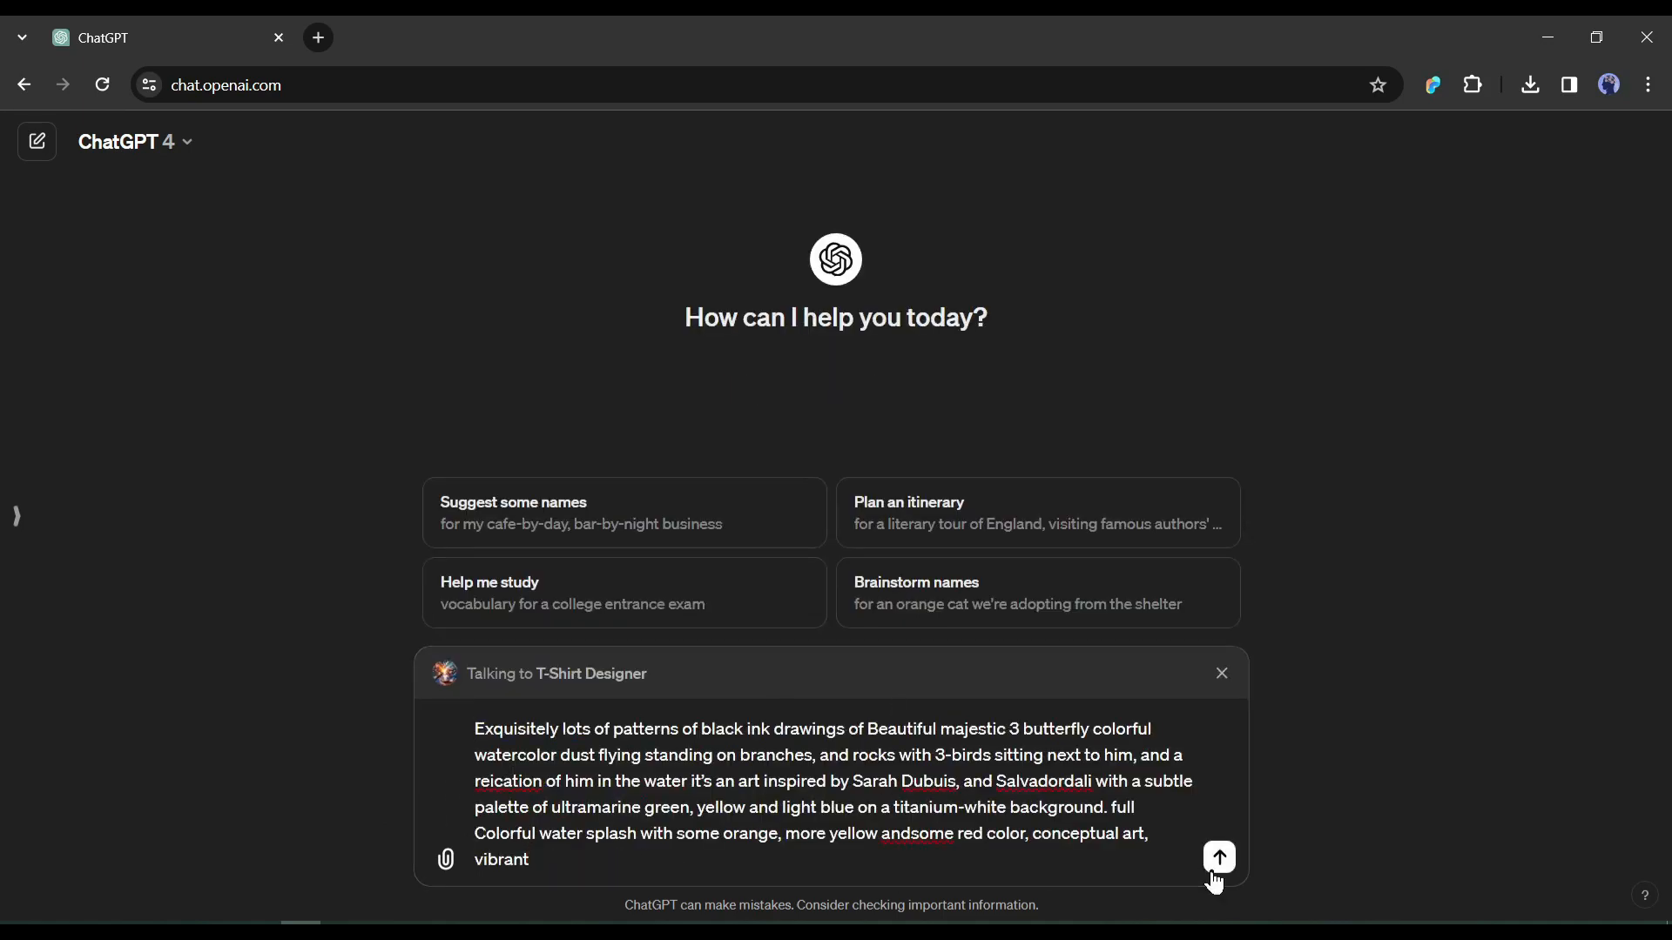
pyautogui.click(1217, 856)
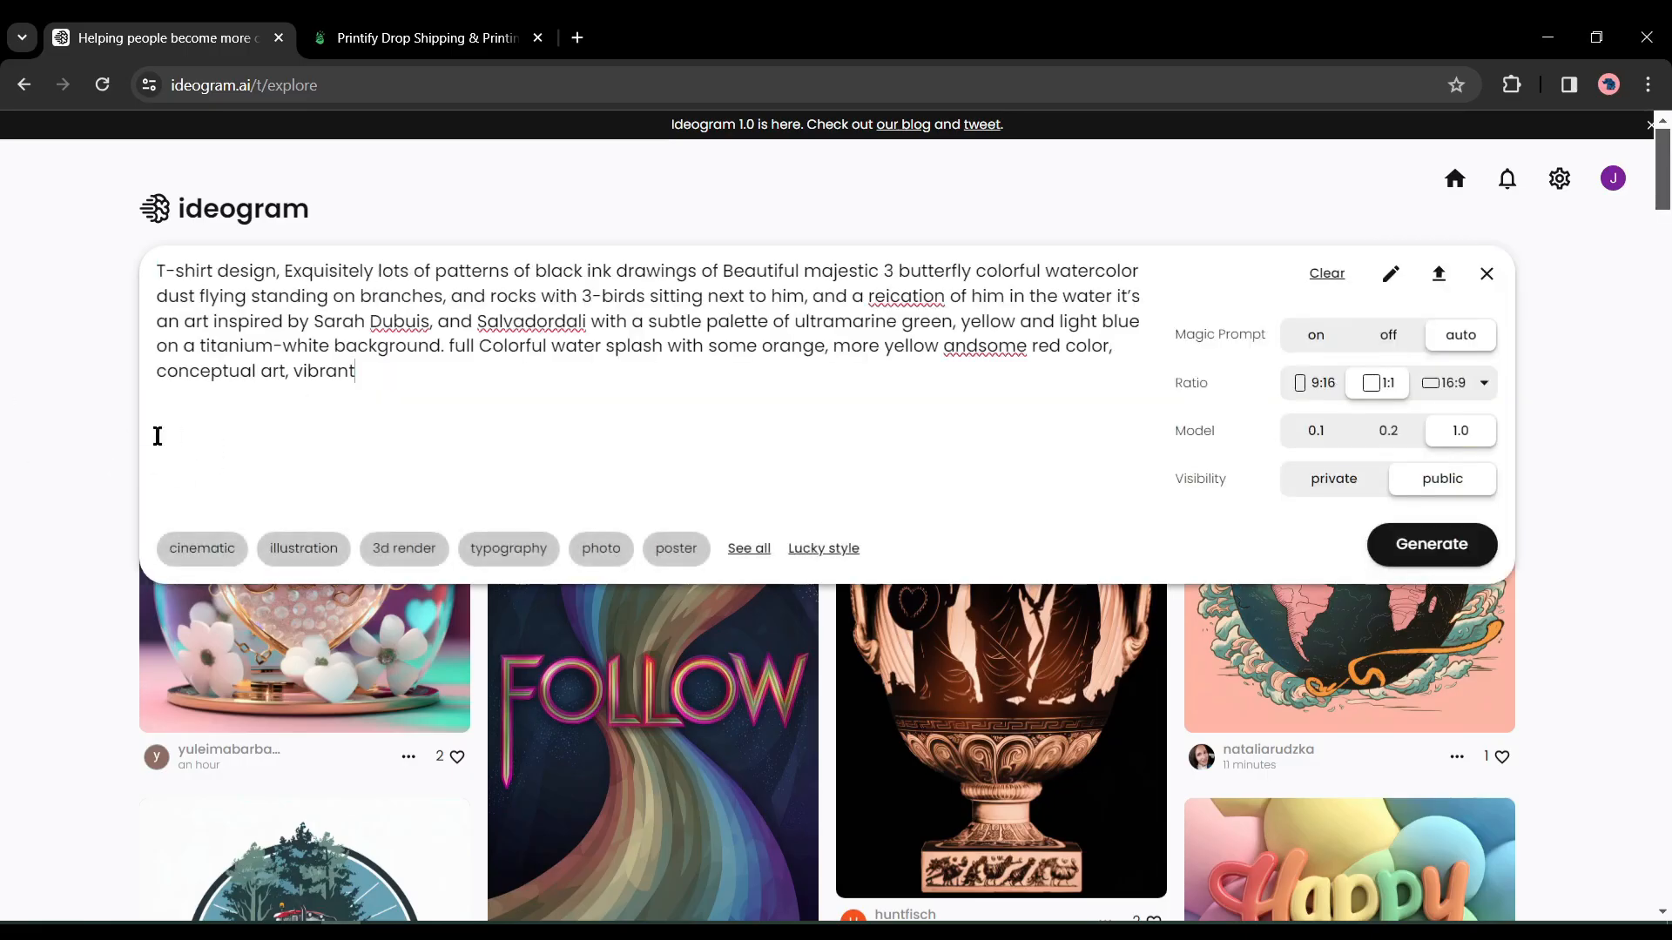
pyautogui.click(1432, 543)
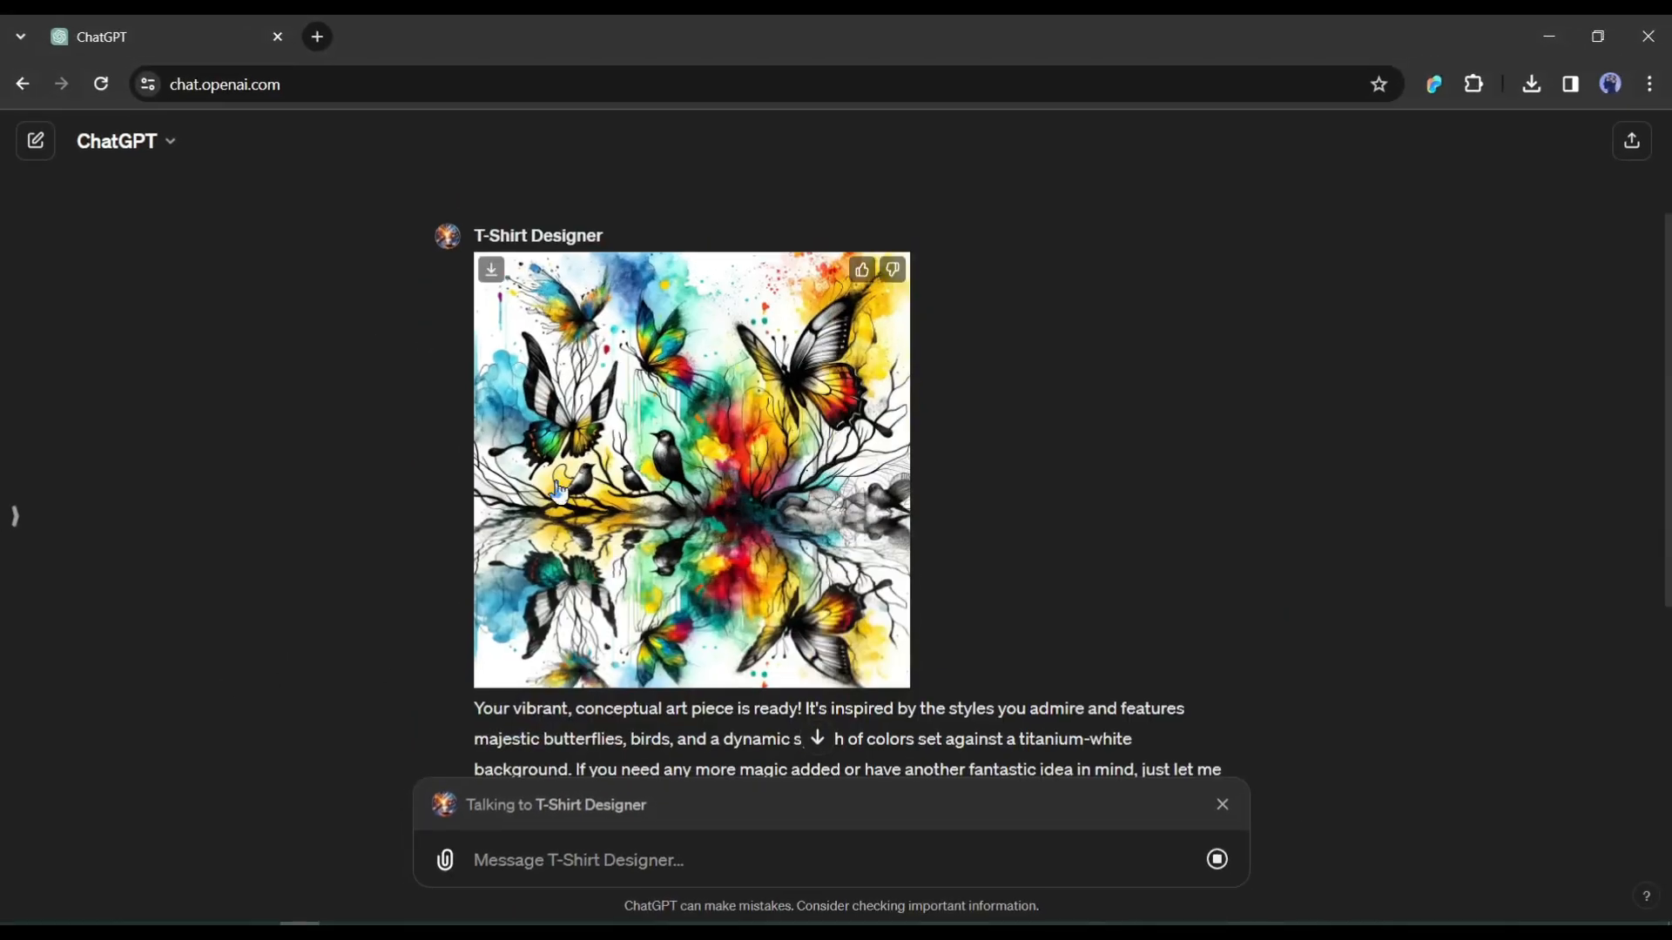
# Leave the ChatGPT chat and start a fresh Google search tab.
pyautogui.click(692, 468)
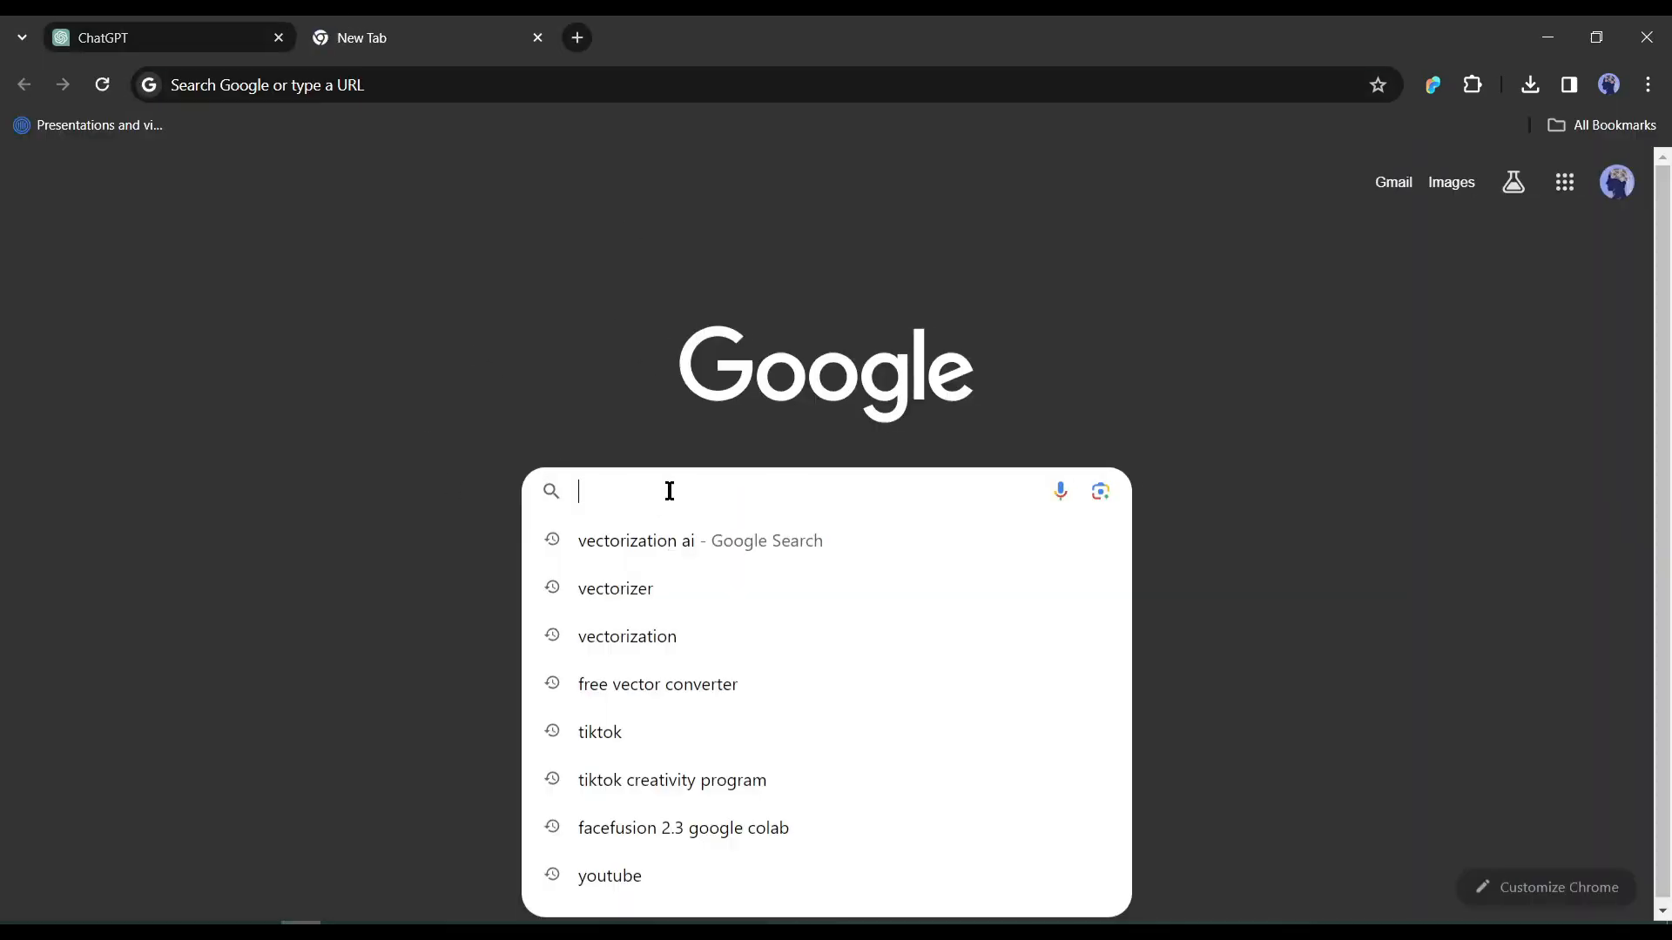
# Find vectorizer.com and upload the butterfly T-shirt image from Downloads for SVG conversion.
pyautogui.write('vectora')
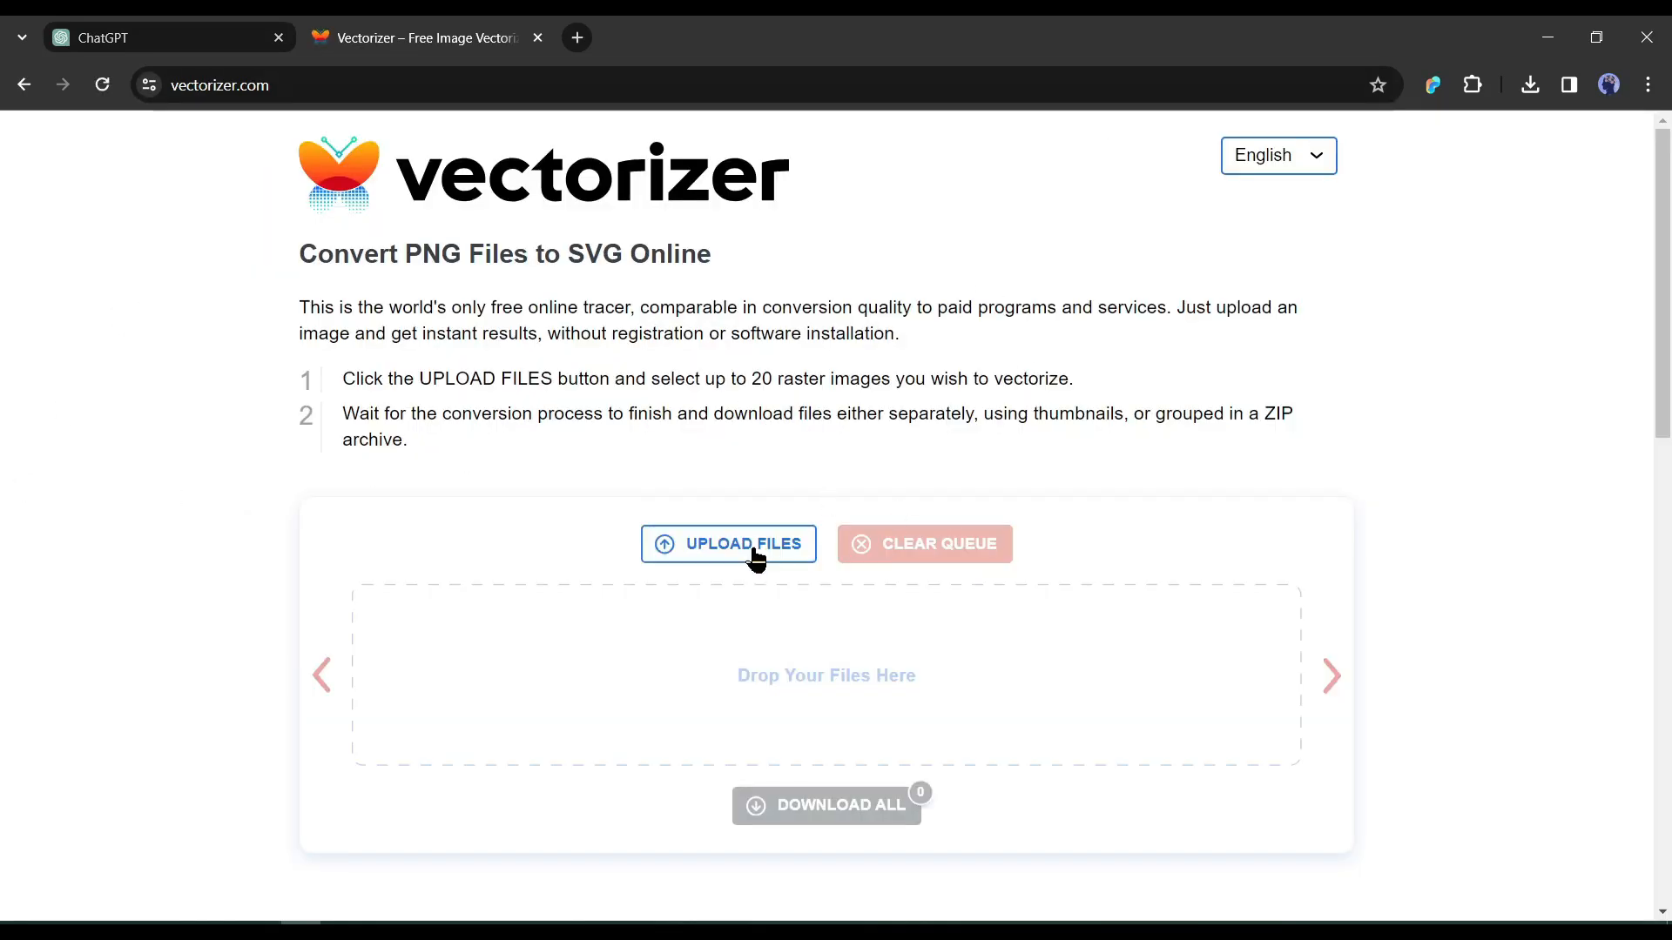
pyautogui.click(728, 544)
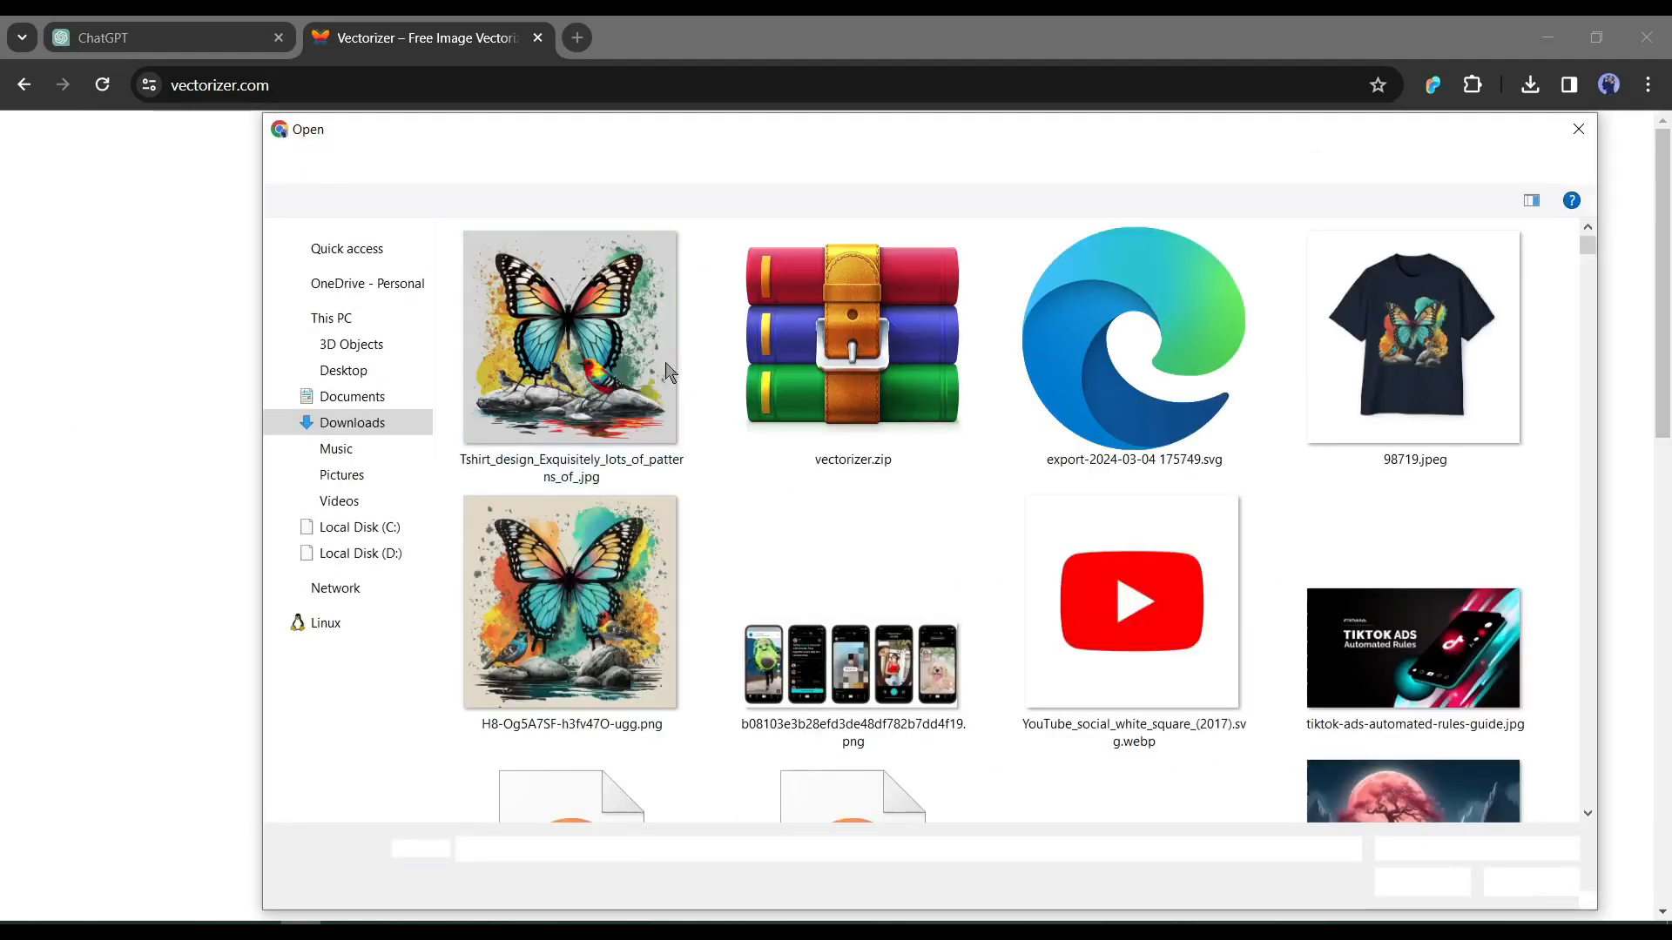
pyautogui.doubleClick(571, 336)
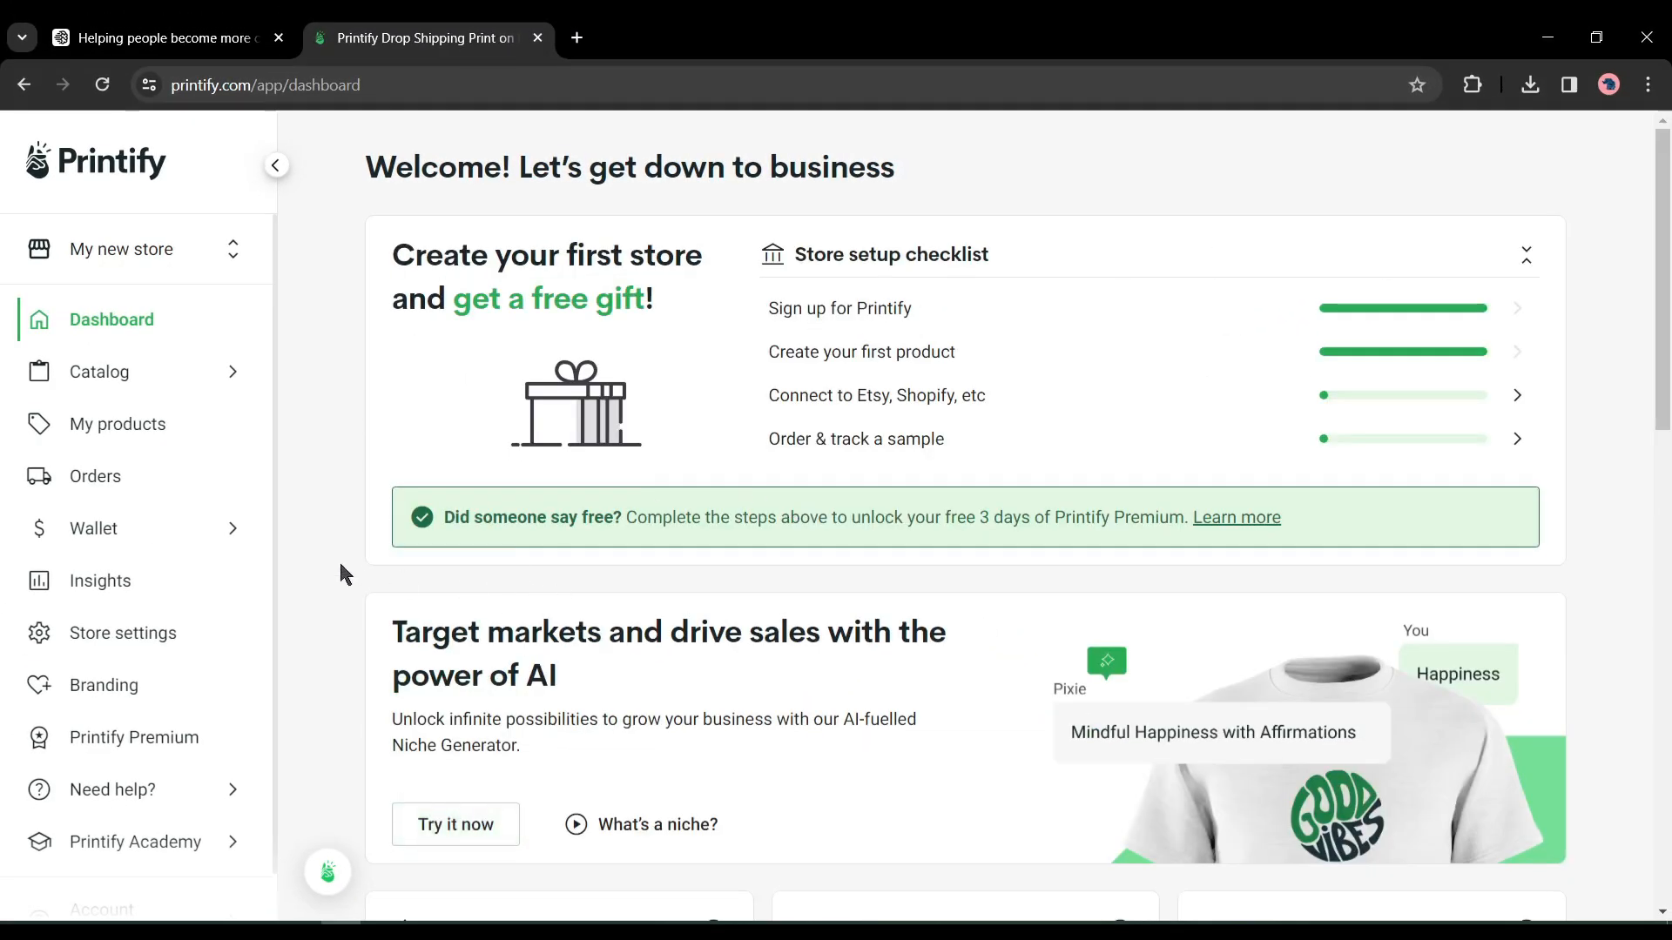
# From the Catalog's T-shirts category, start designing the Unisex Jersey Short Sleeve Tee.
pyautogui.scroll(-3)
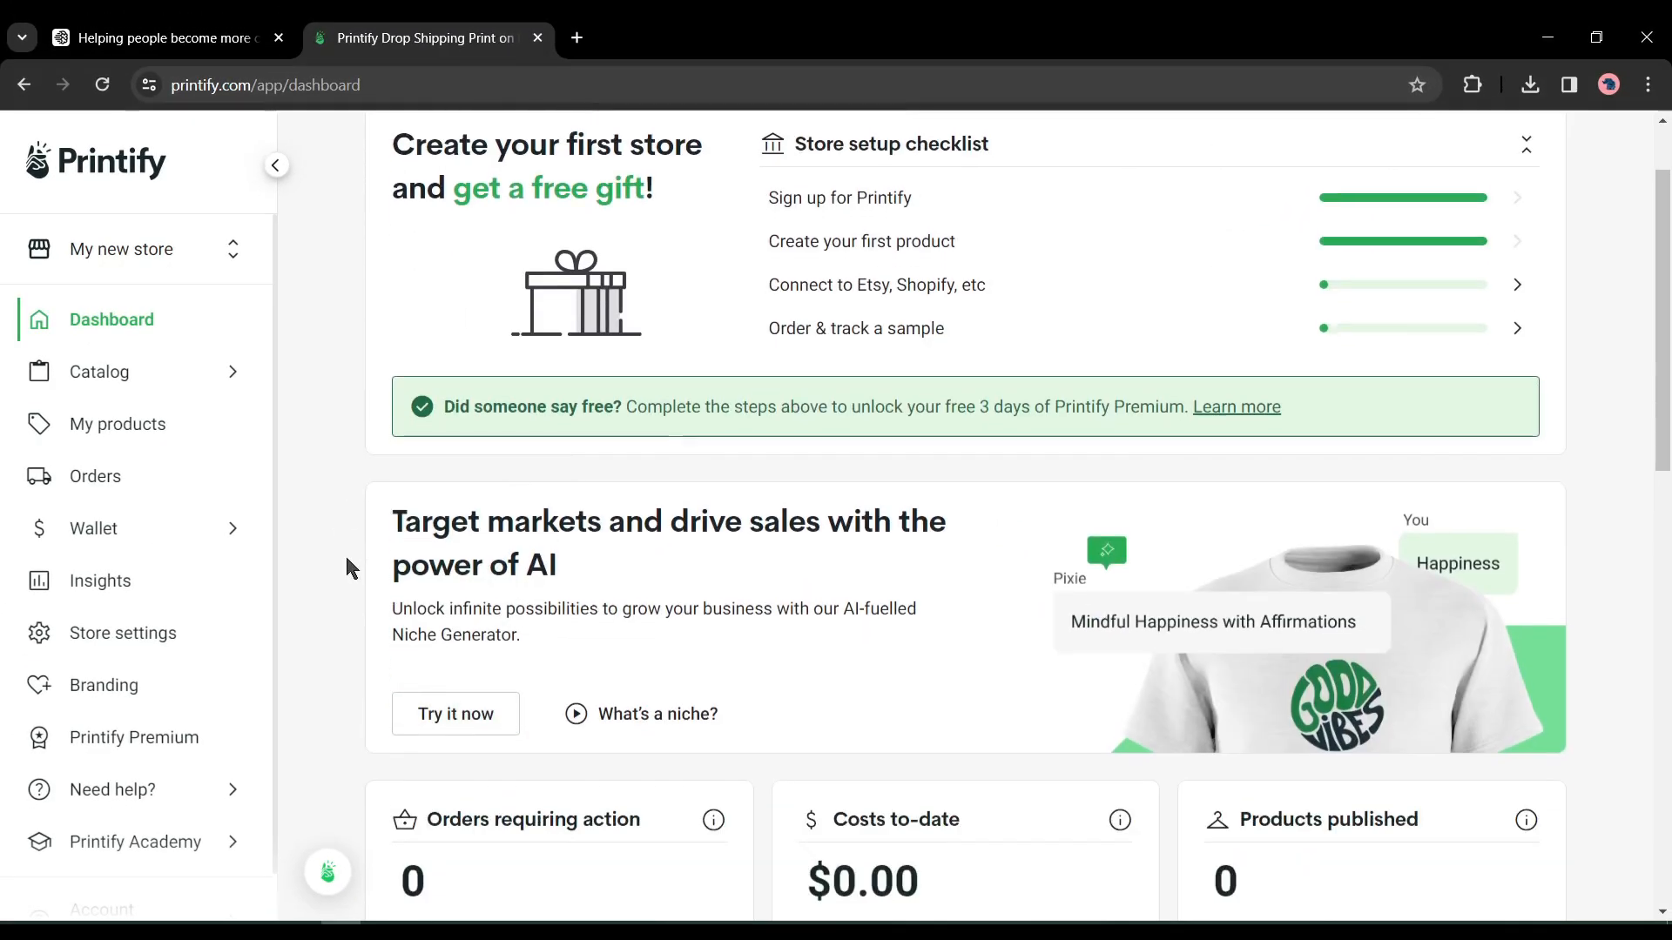
pyautogui.scroll(-3)
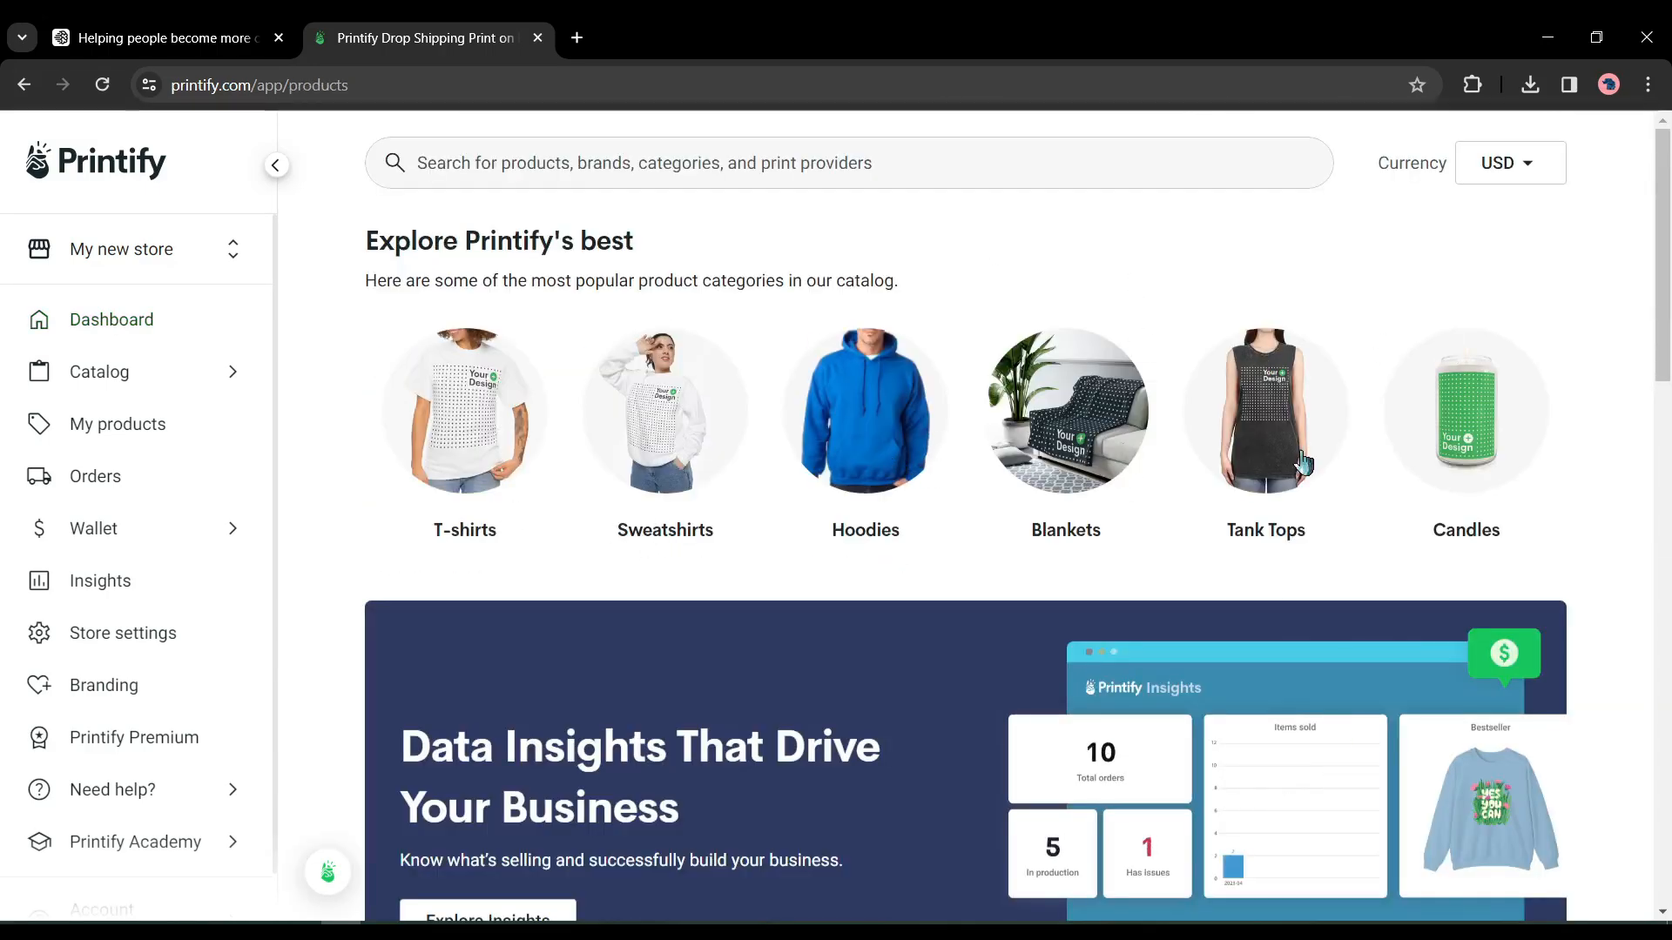
pyautogui.click(464, 413)
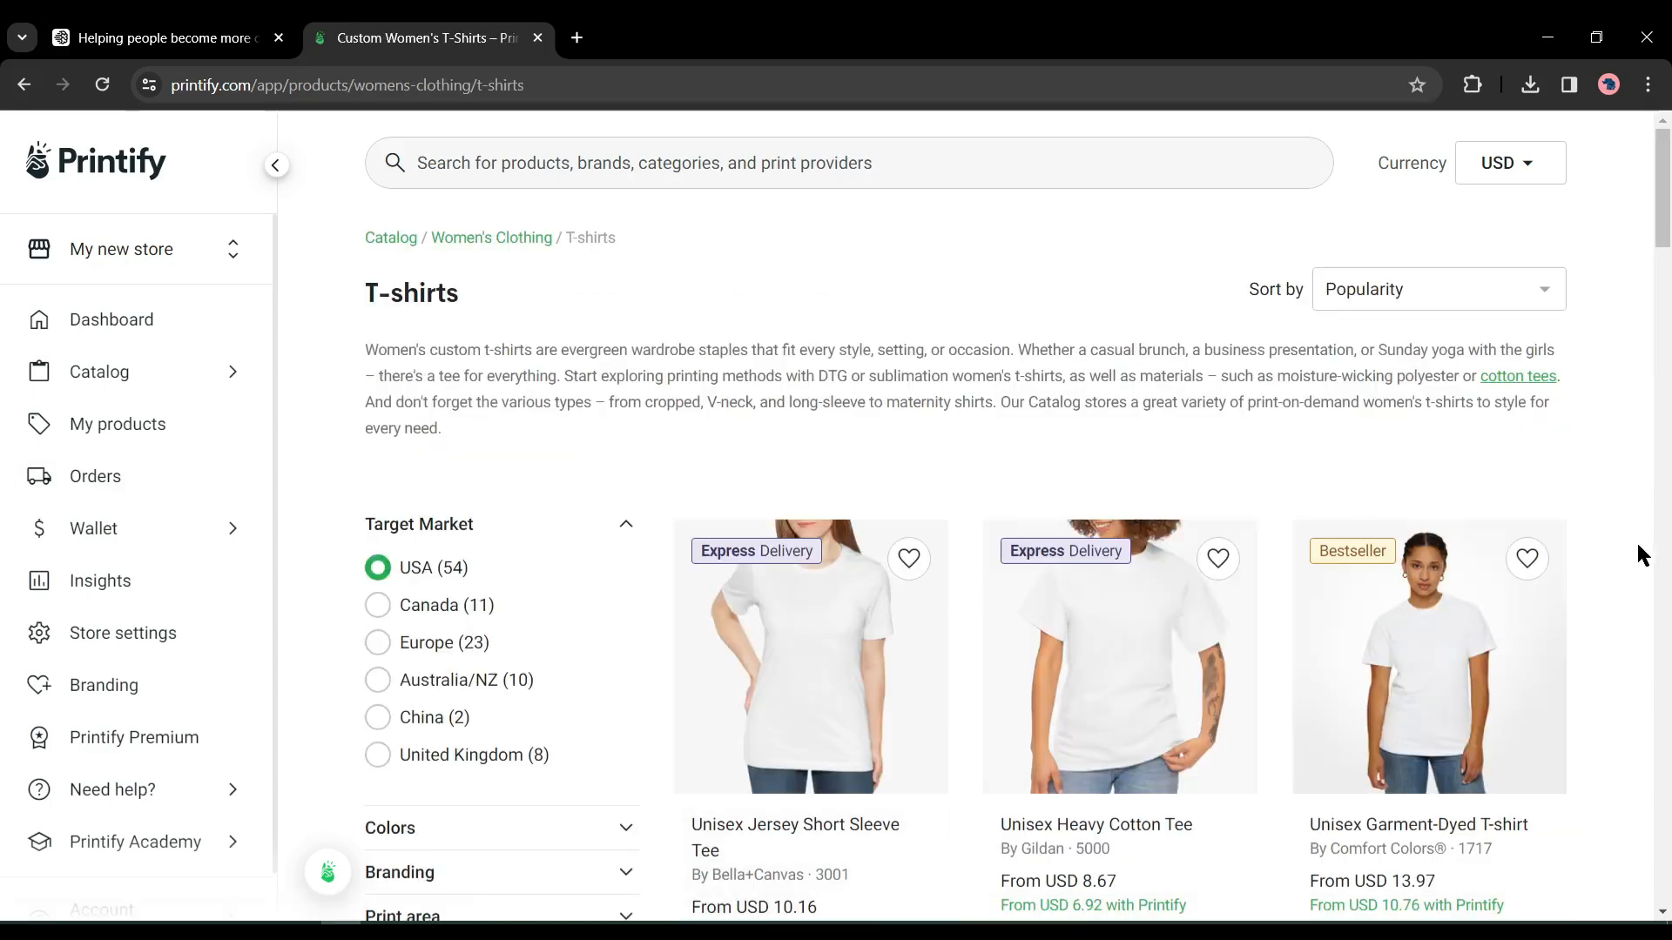
pyautogui.click(810, 657)
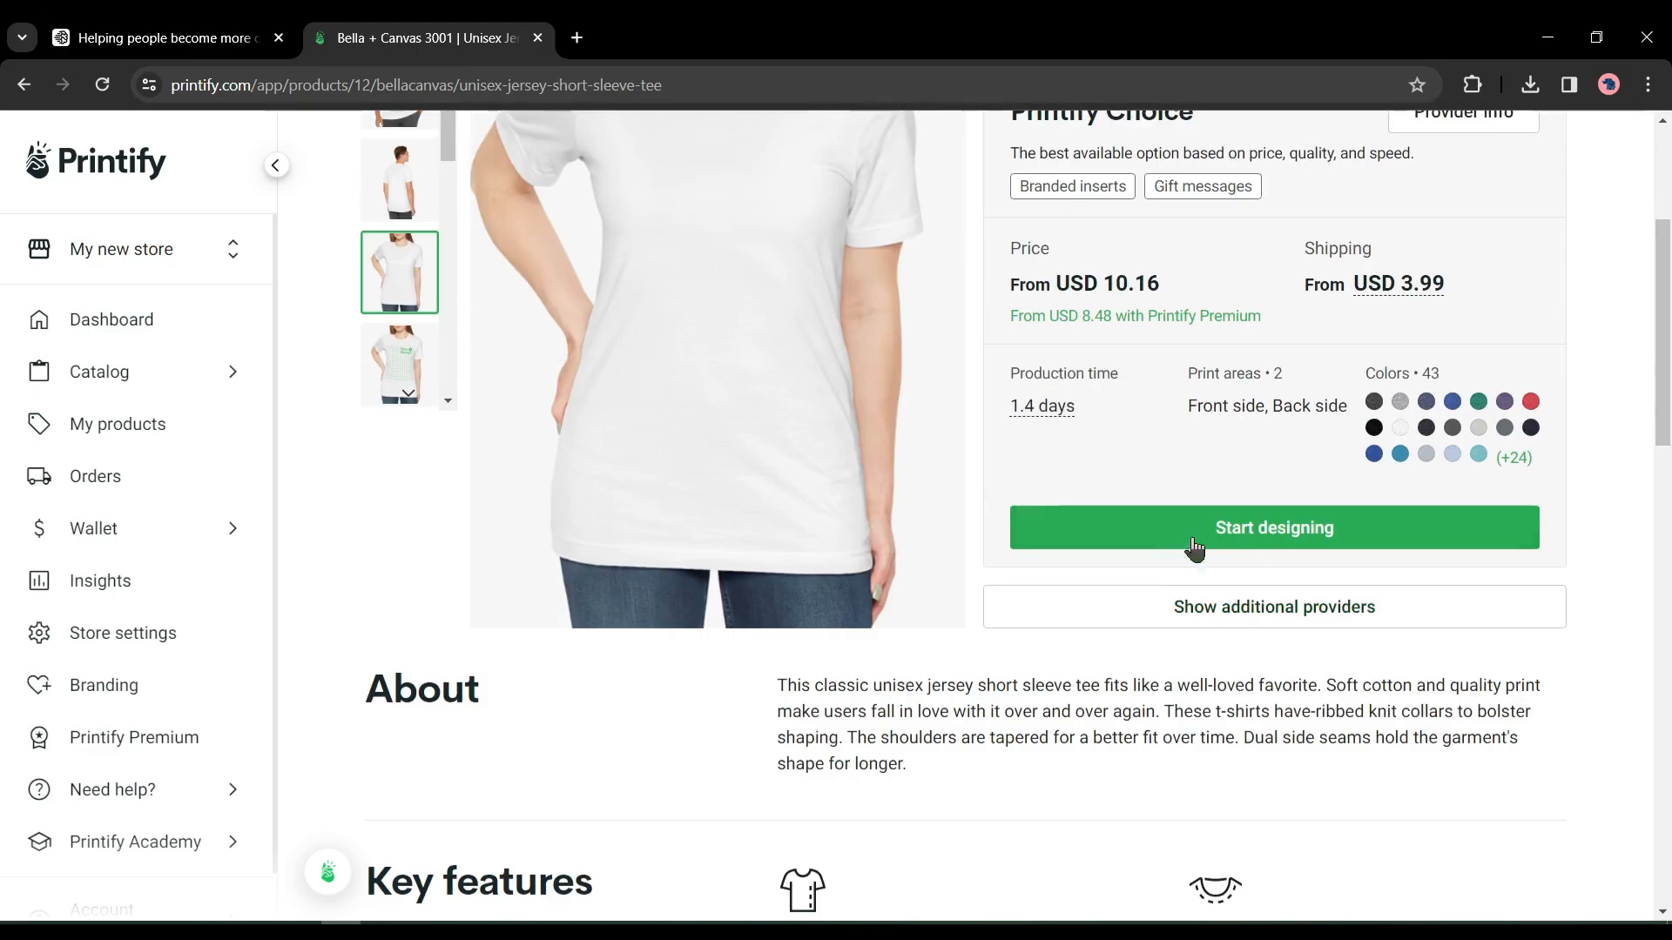
pyautogui.click(1271, 526)
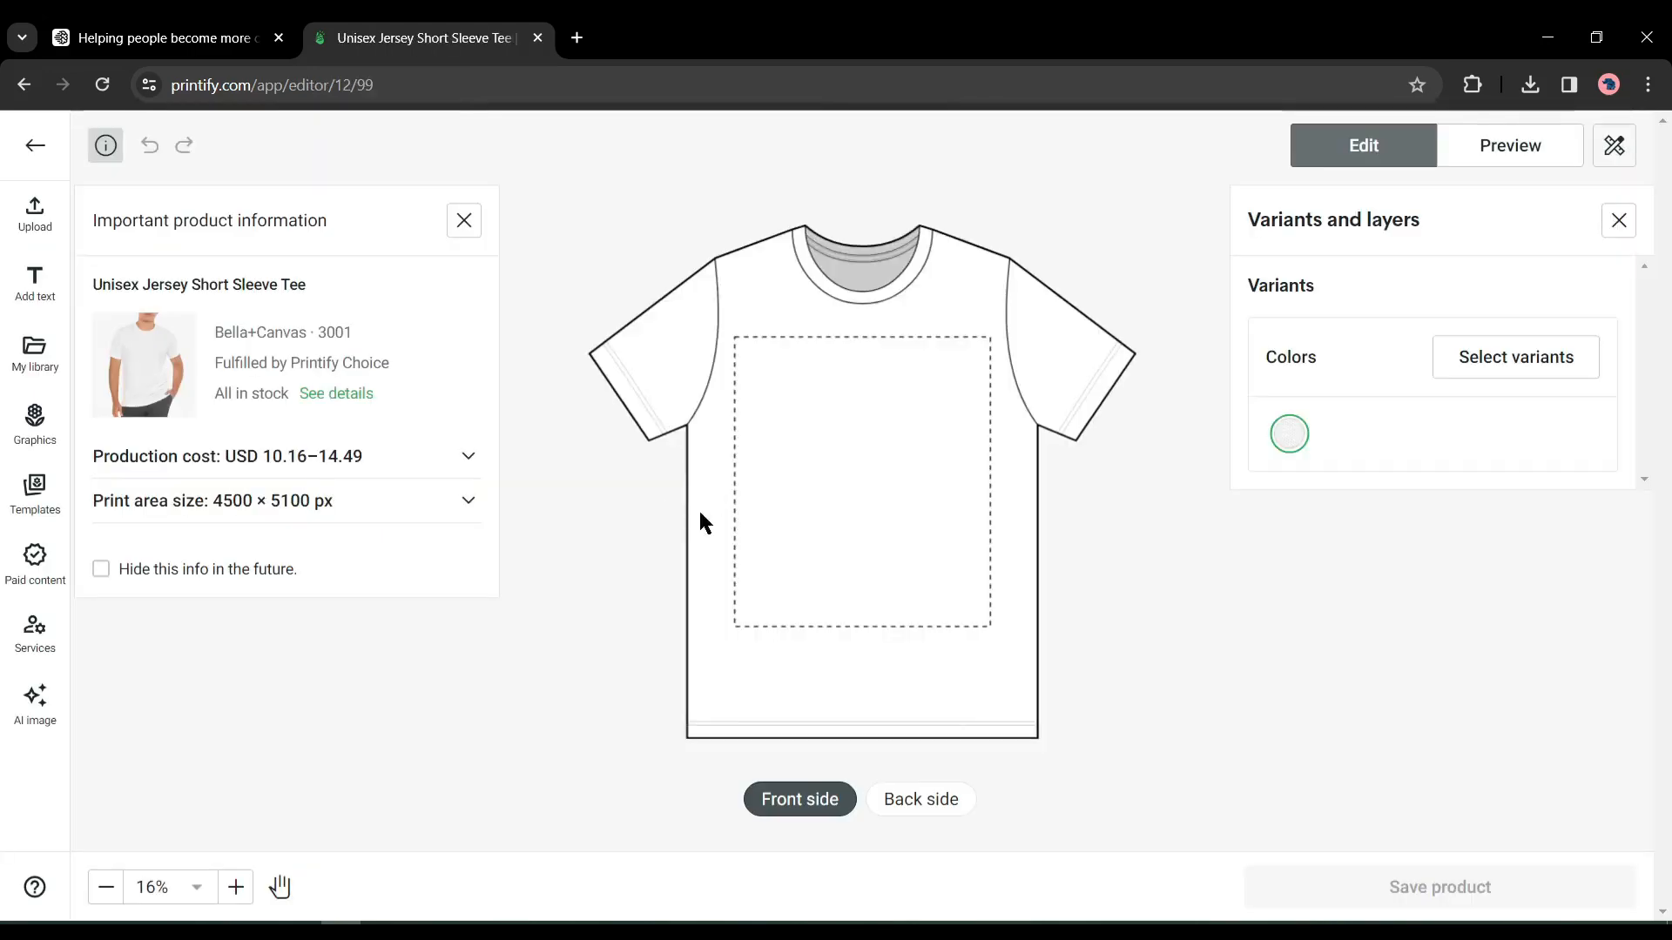
# Pick extra colour variants and upload the vectorized butterfly SVG onto the tee front.
pyautogui.click(1515, 356)
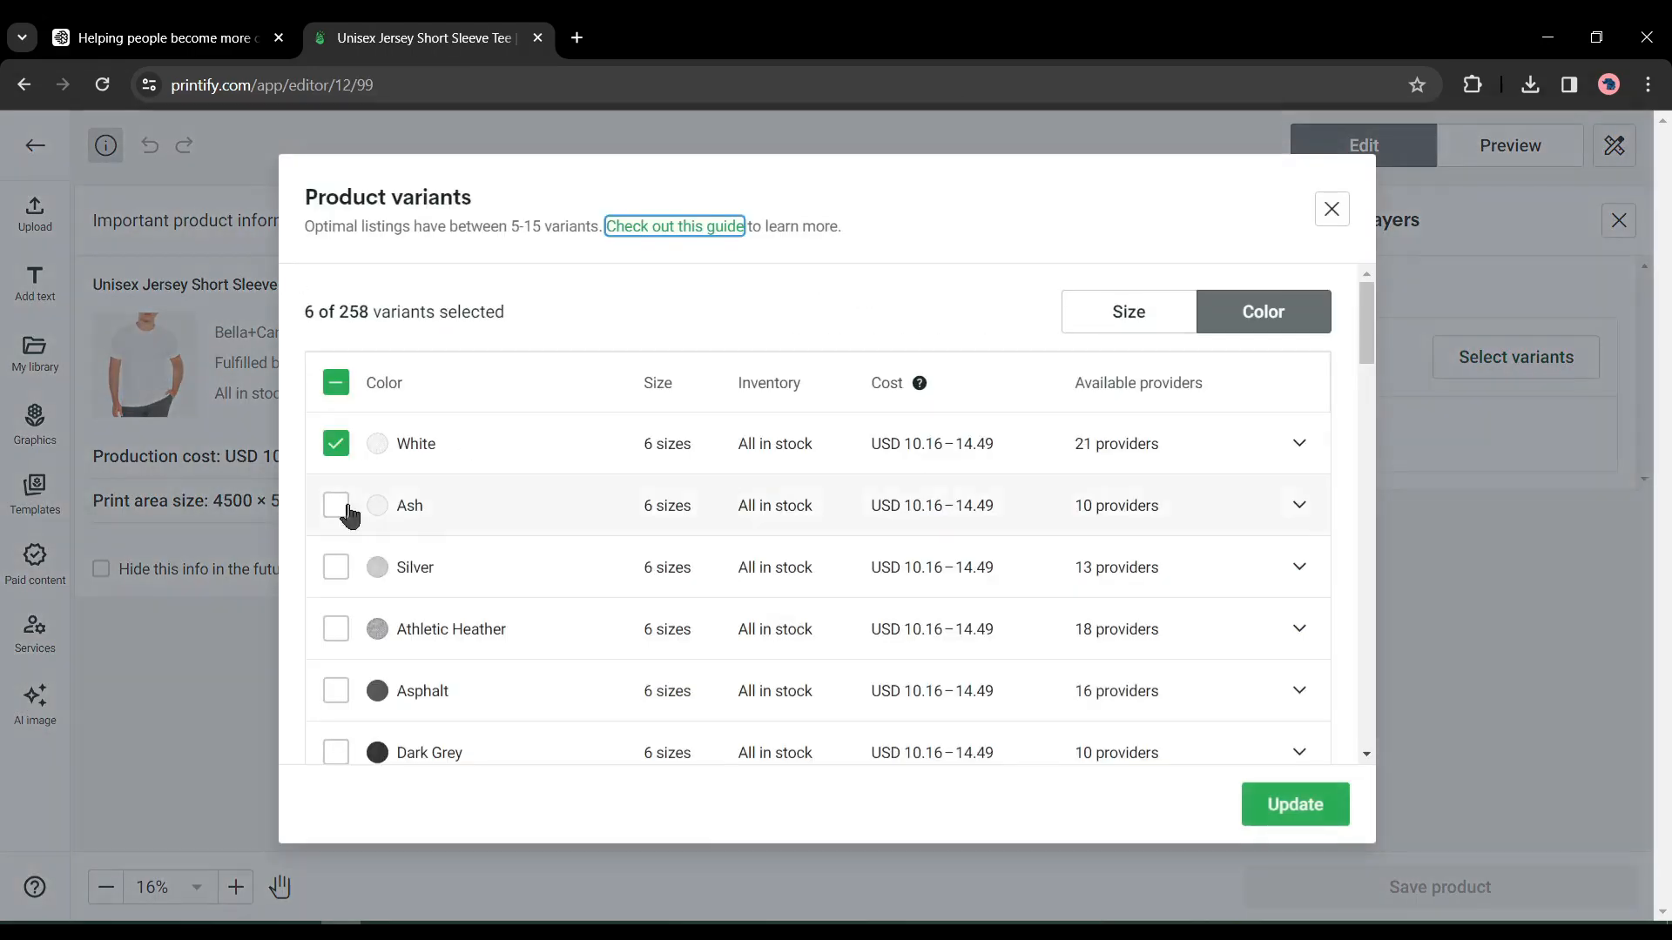
pyautogui.scroll(-3)
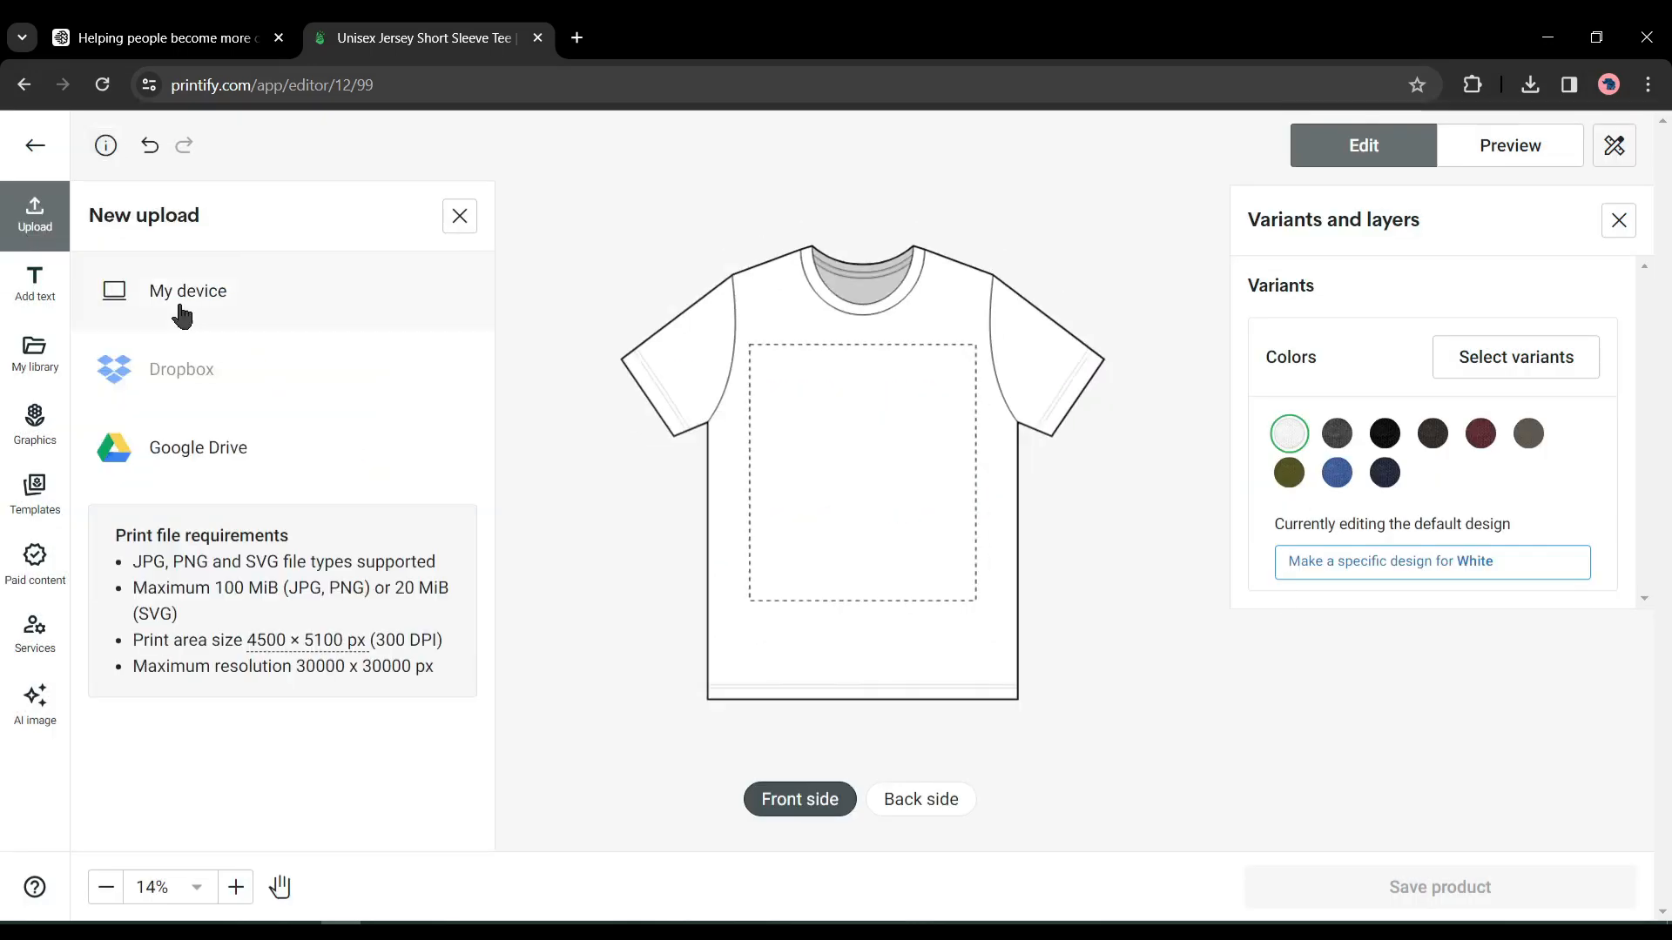
pyautogui.click(188, 291)
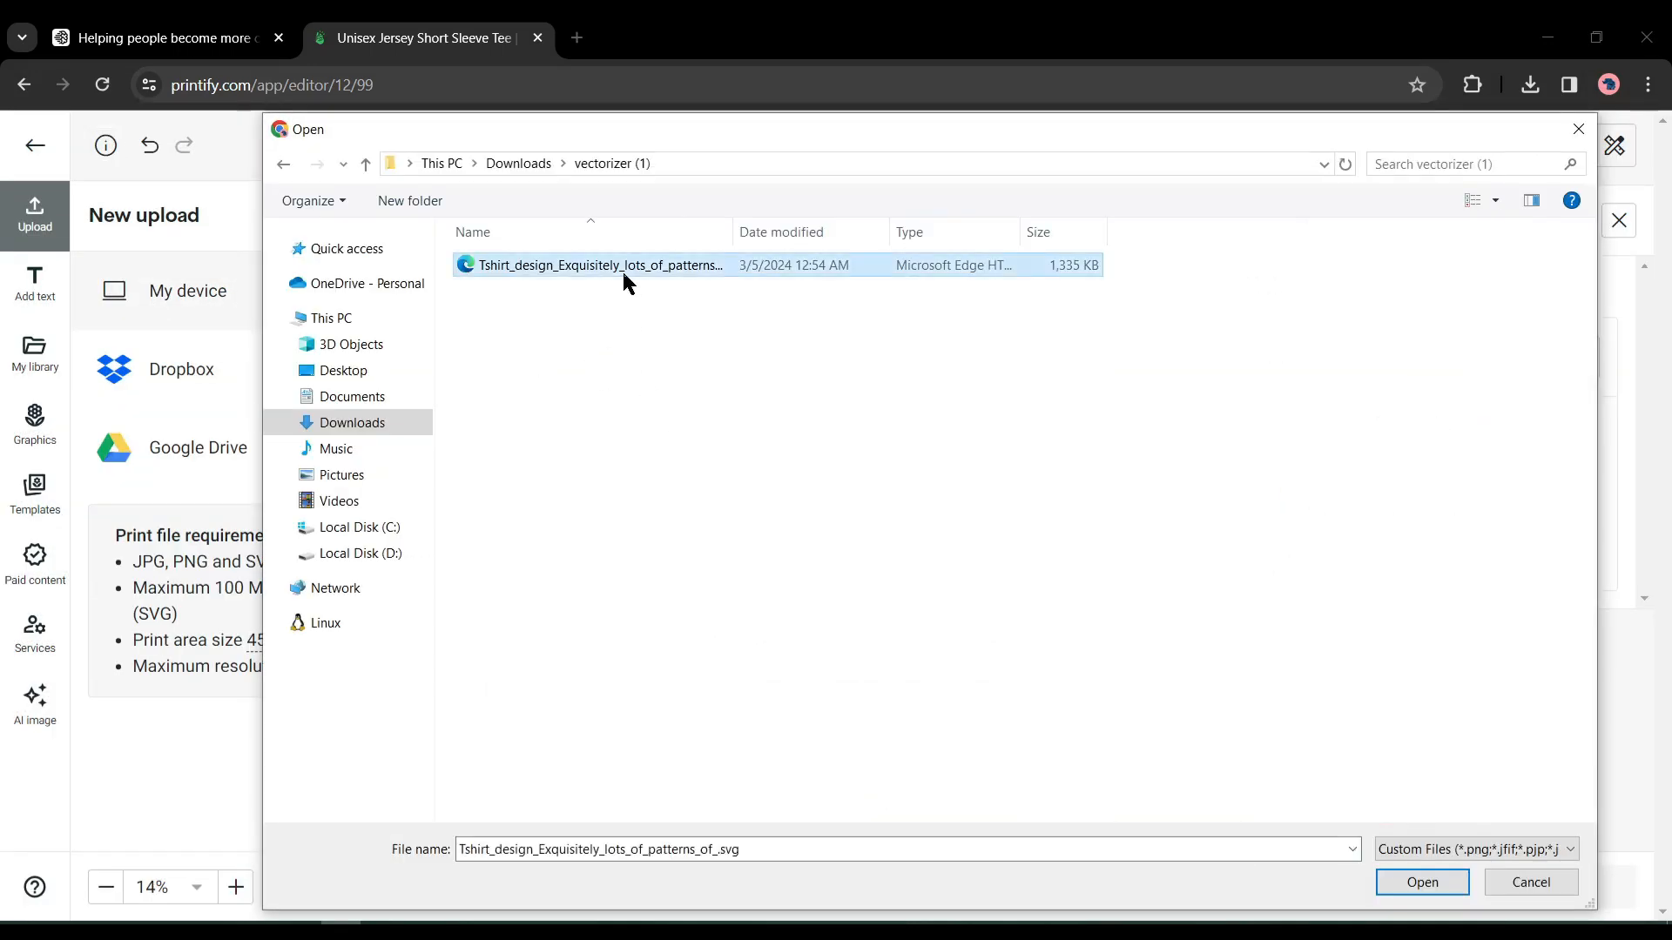
pyautogui.click(1421, 882)
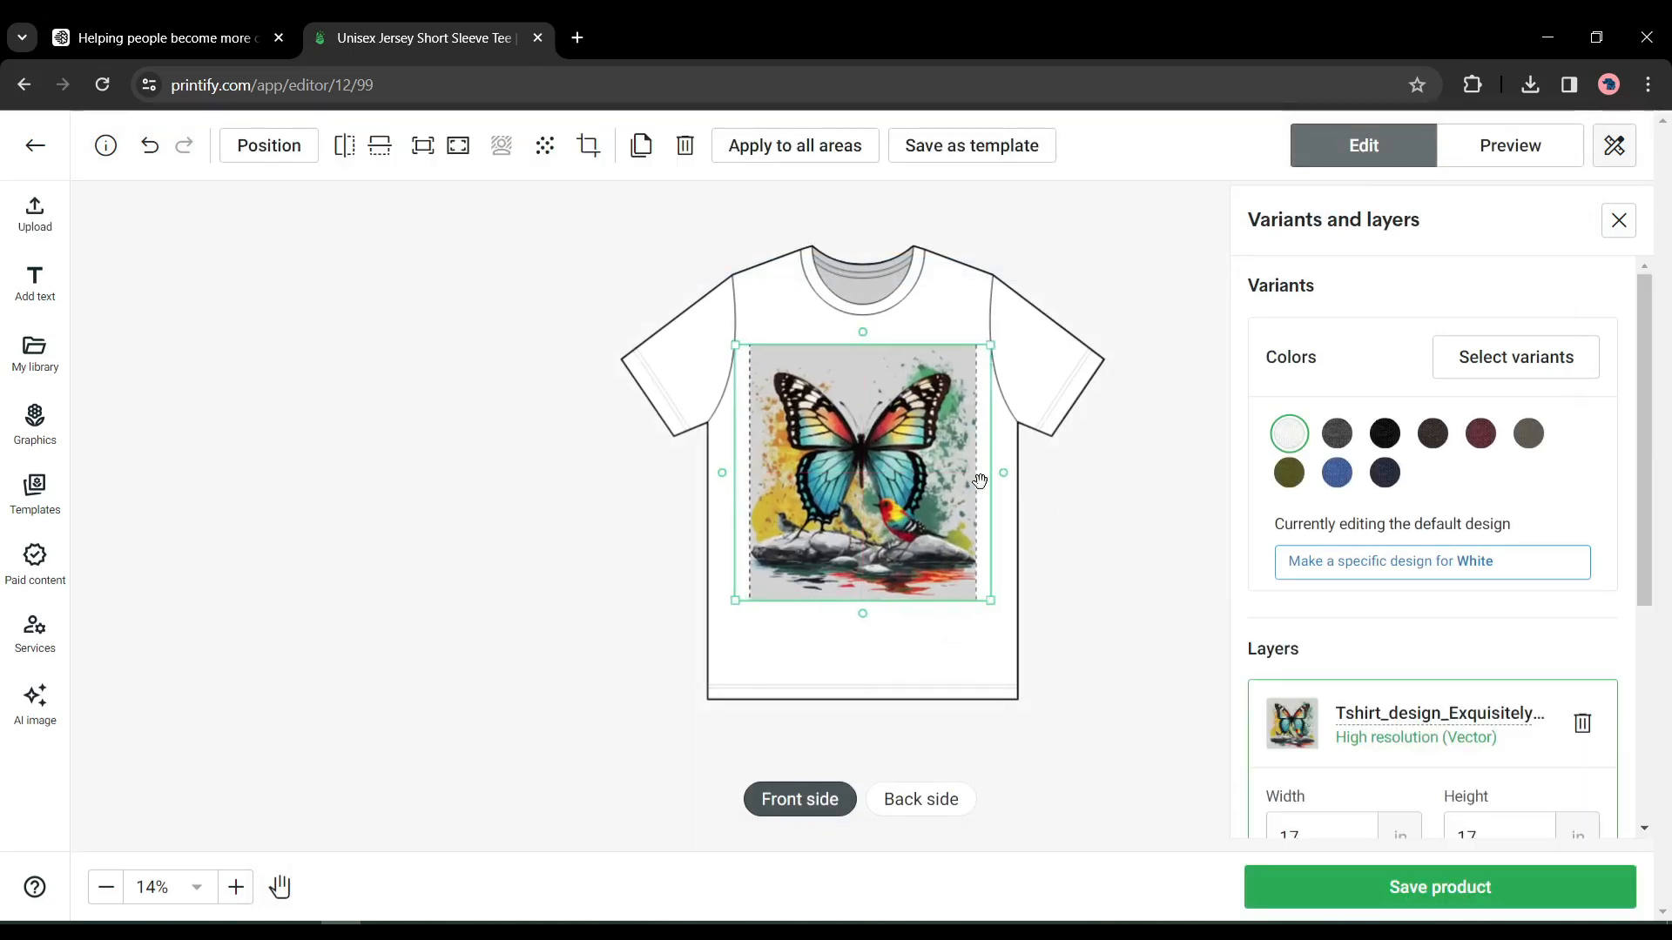
# Preview the design on the dark grey heather shirt and save the product.
pyautogui.click(1335, 434)
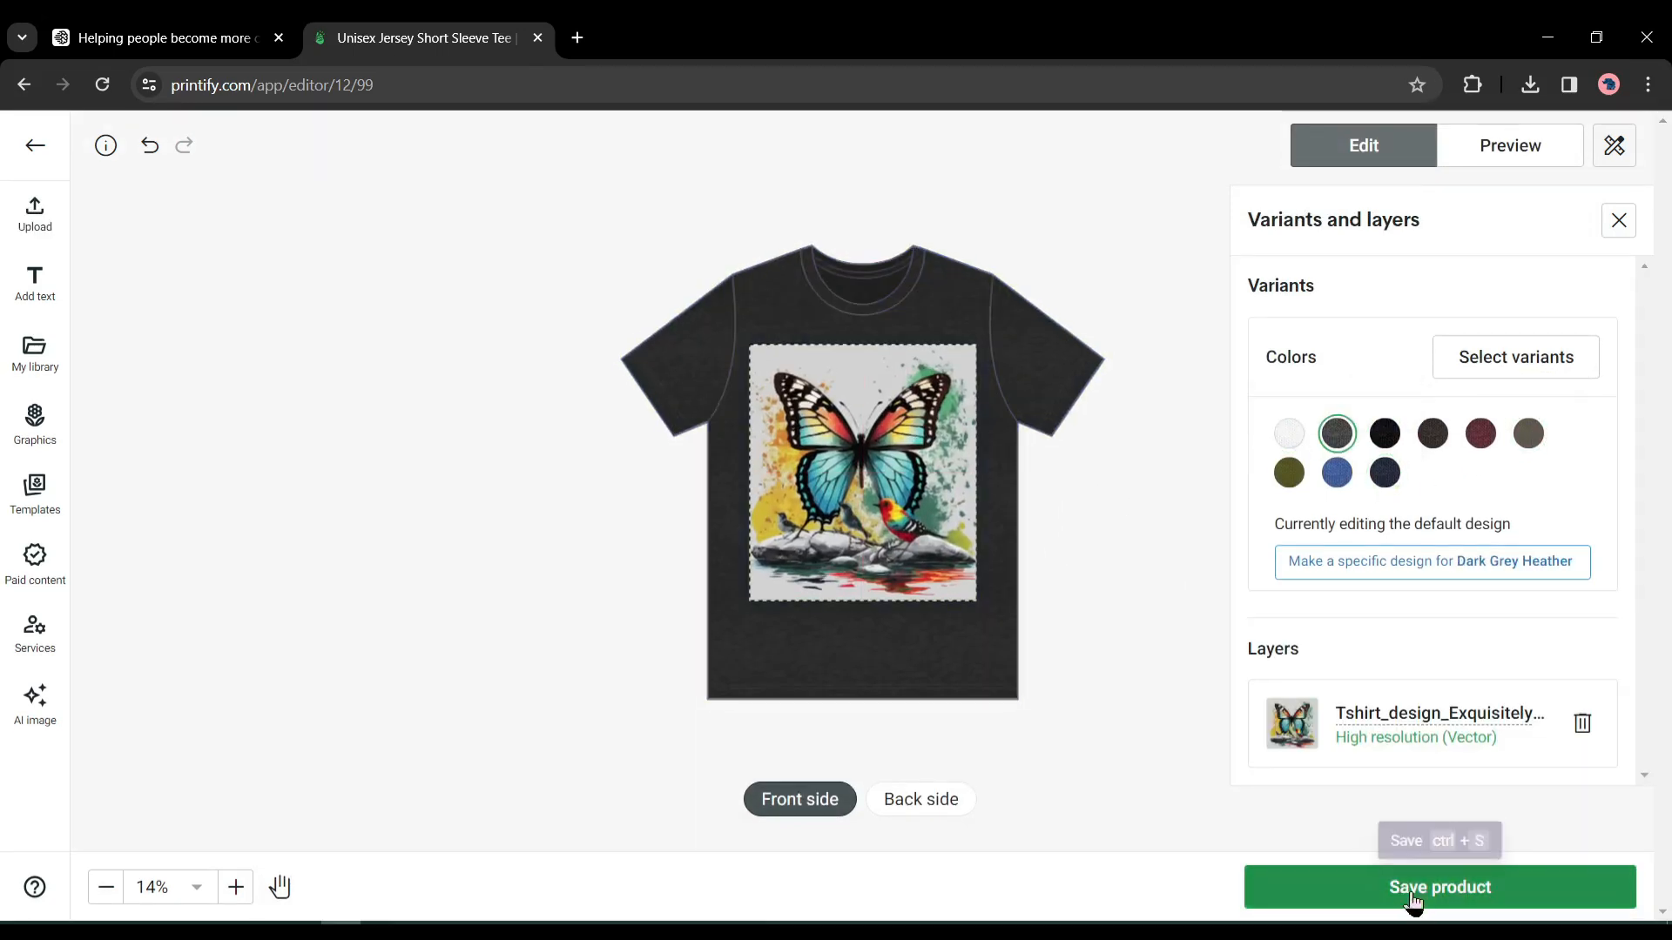
pyautogui.click(1438, 886)
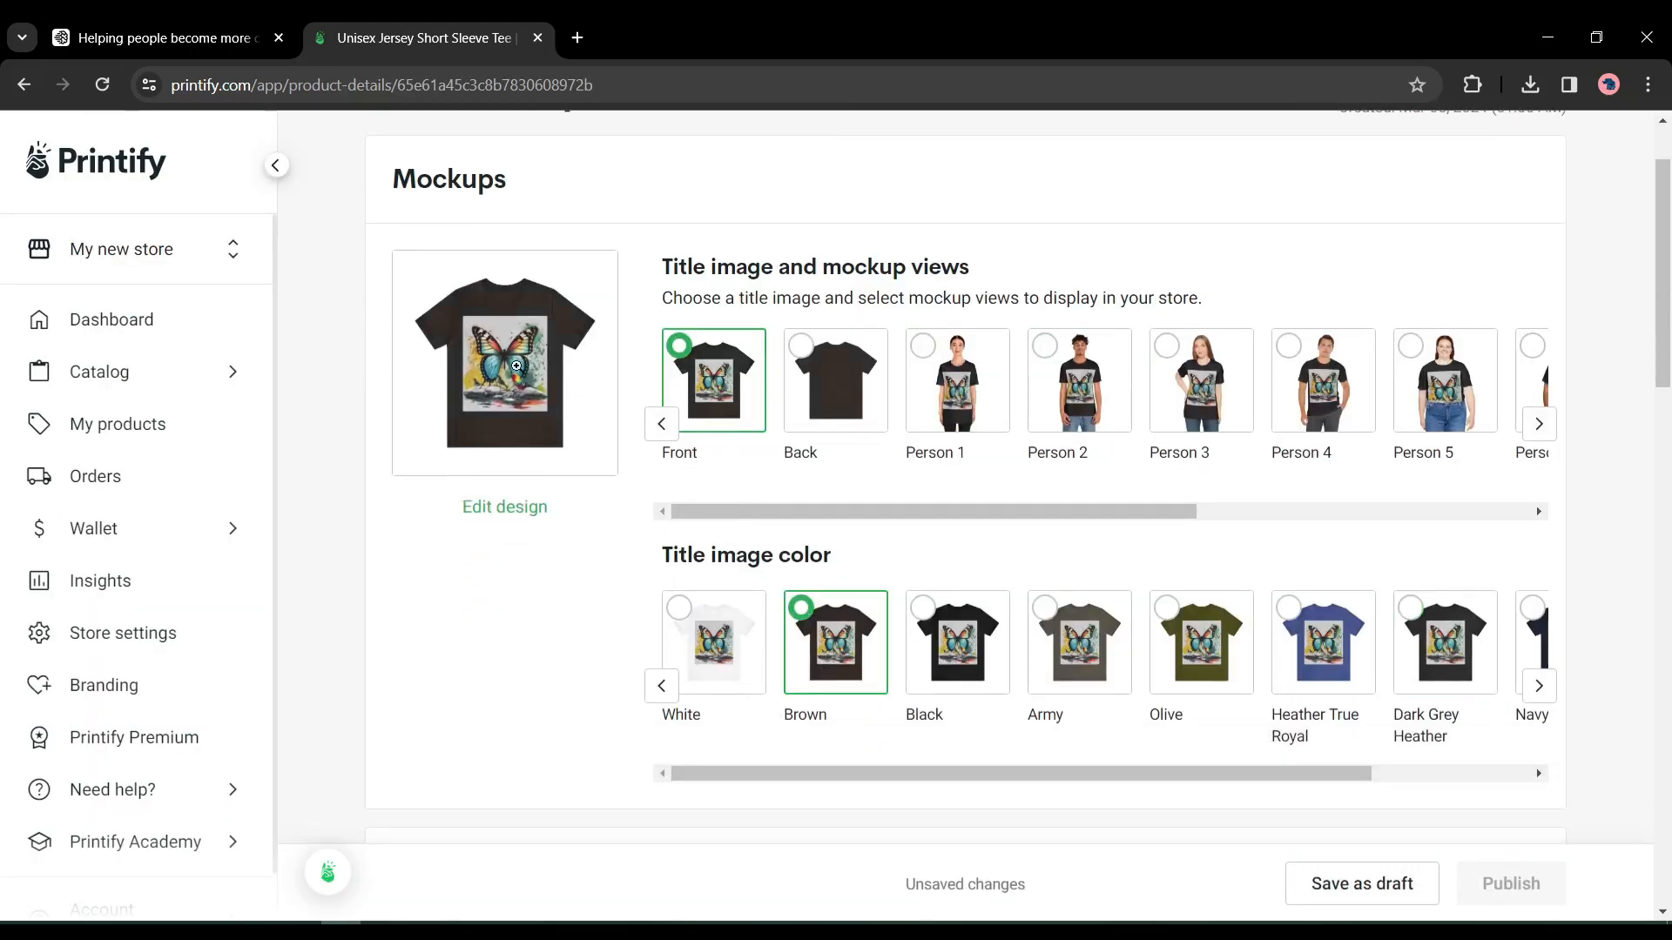
# View the brown tee front mockup at full size, then move to the Outfit Anyone tab.
pyautogui.click(505, 364)
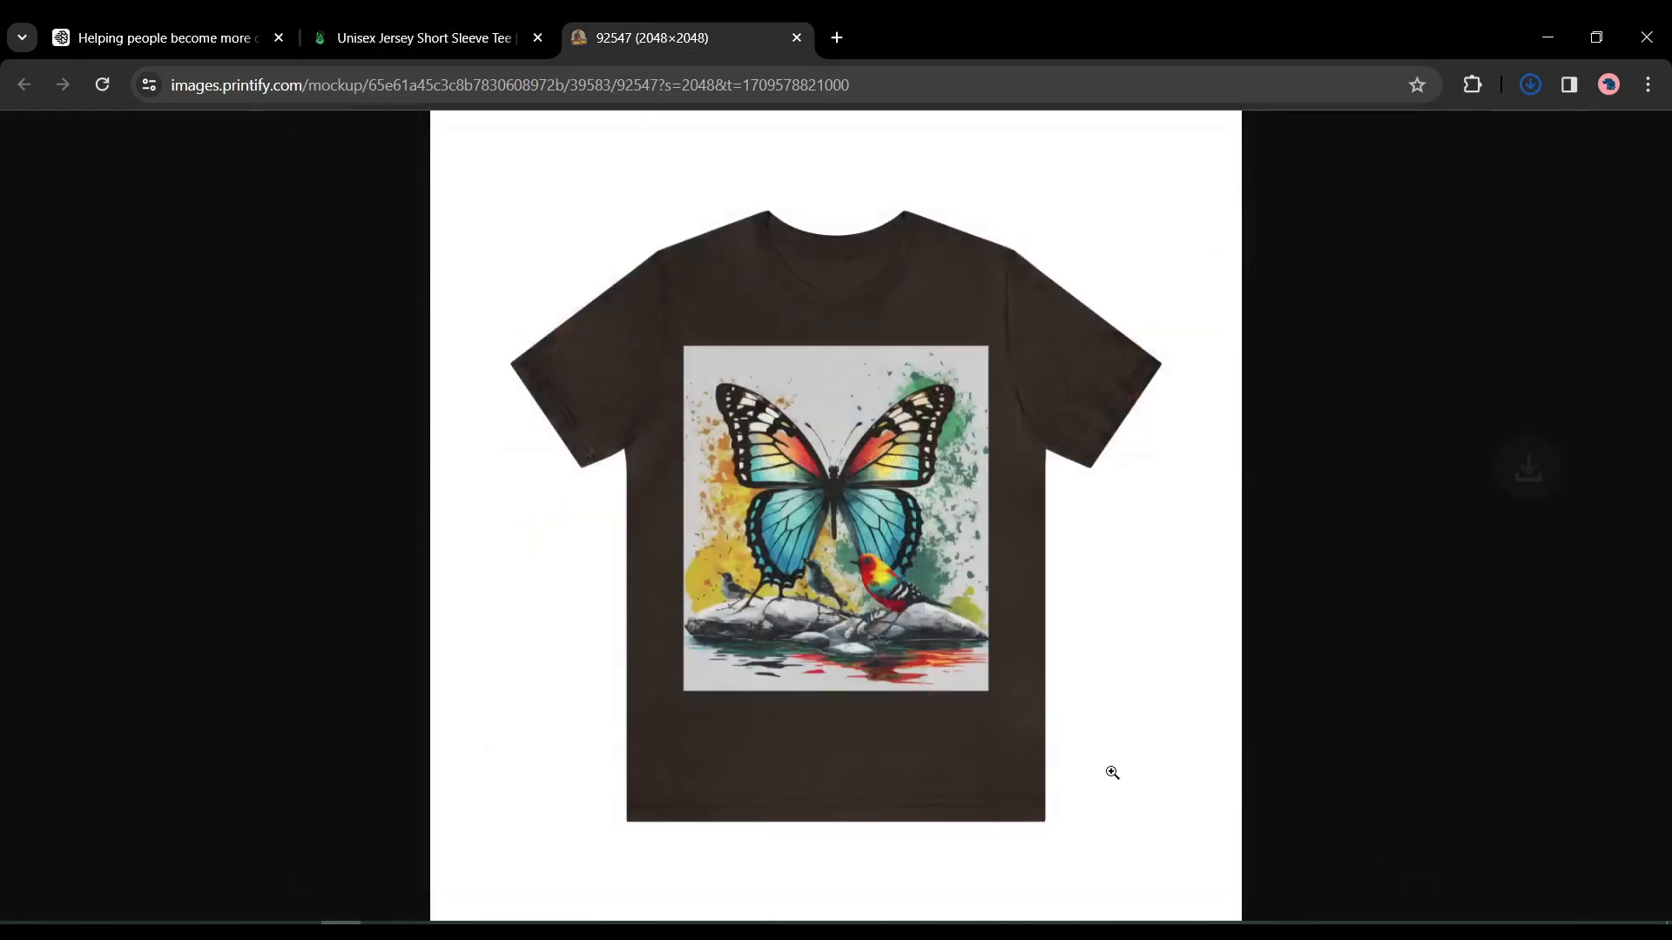
pyautogui.click(1529, 83)
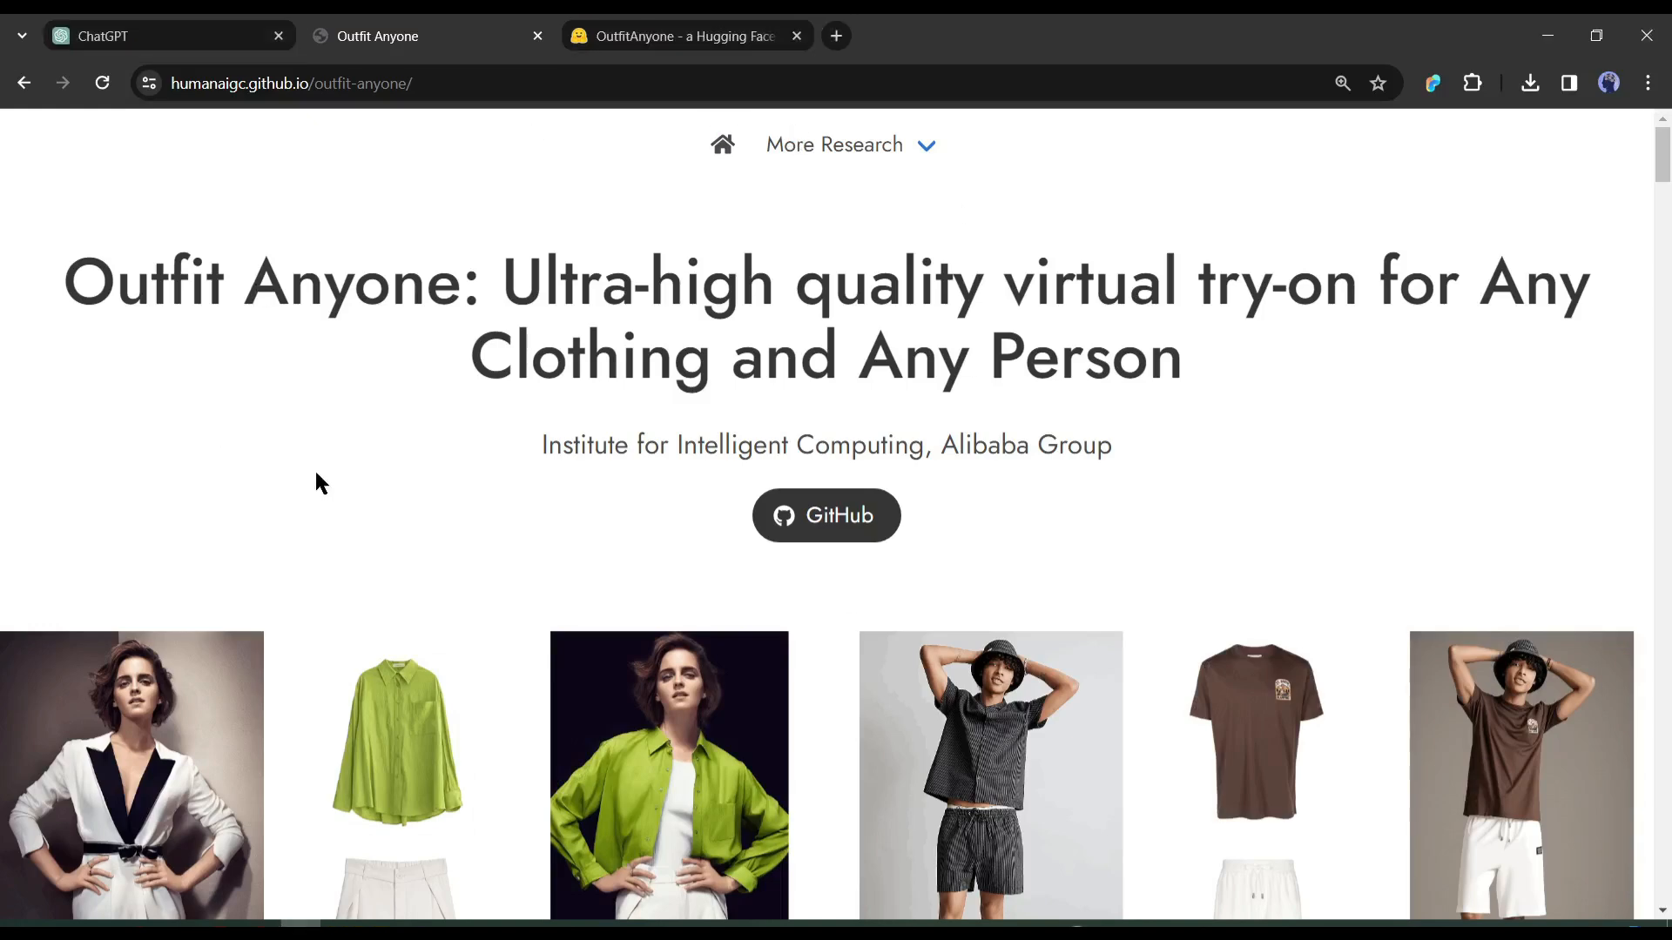
# Browse the Individual Garment and Outfit try-on examples, then head to huggingface.co.
pyautogui.scroll(-3)
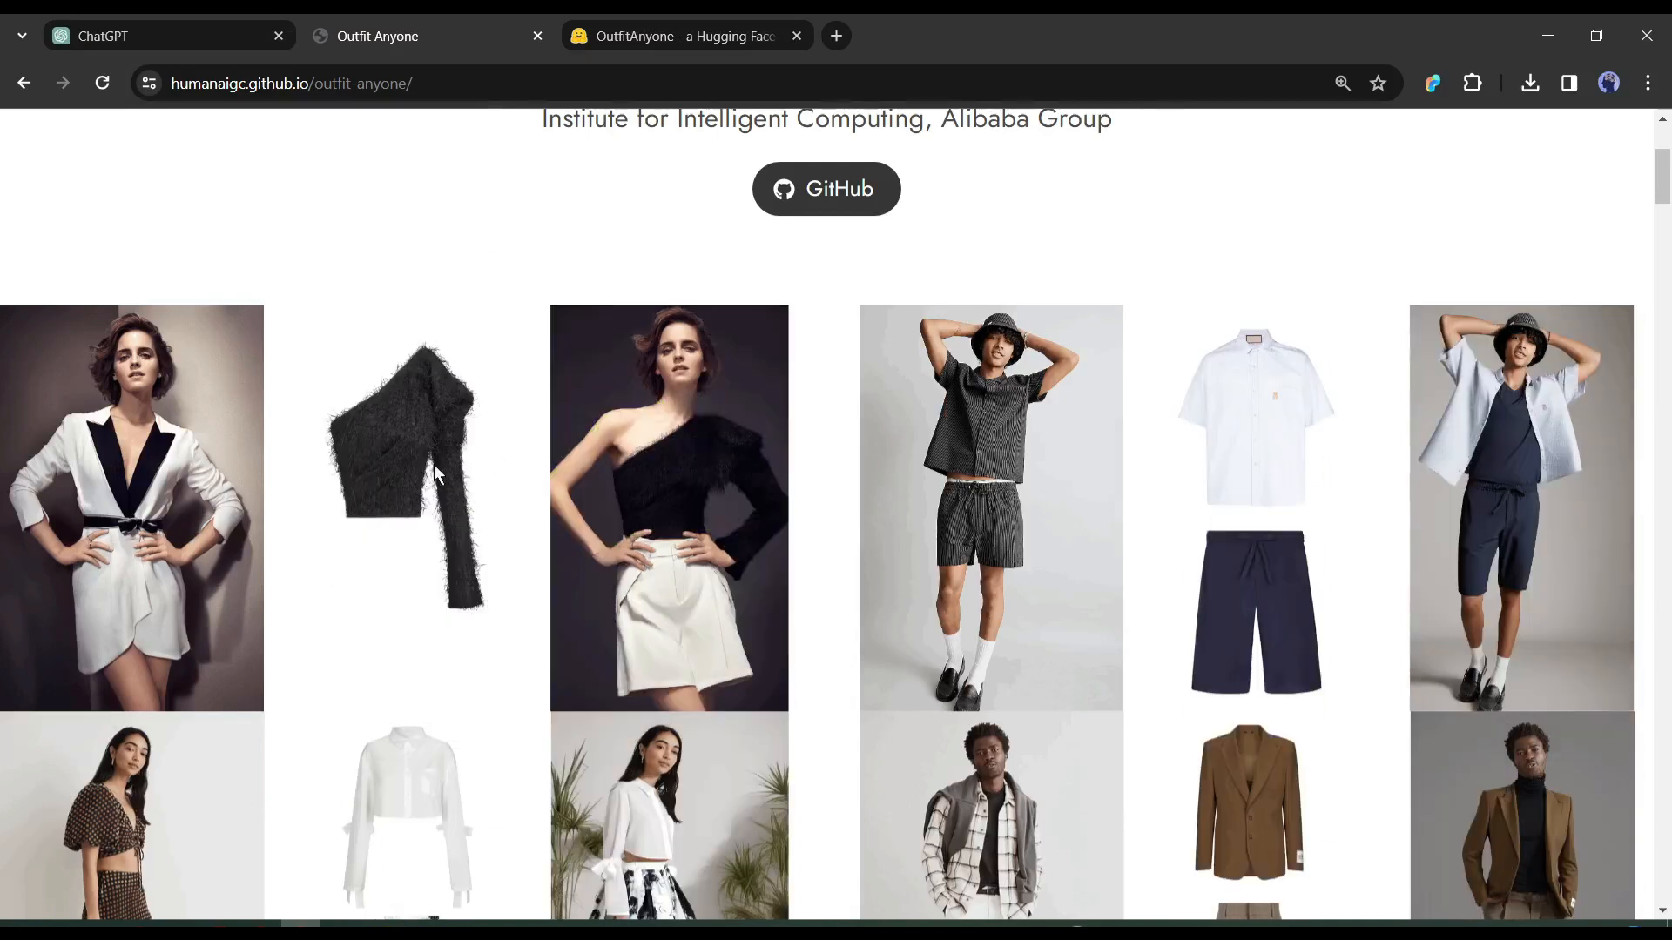
pyautogui.scroll(-3)
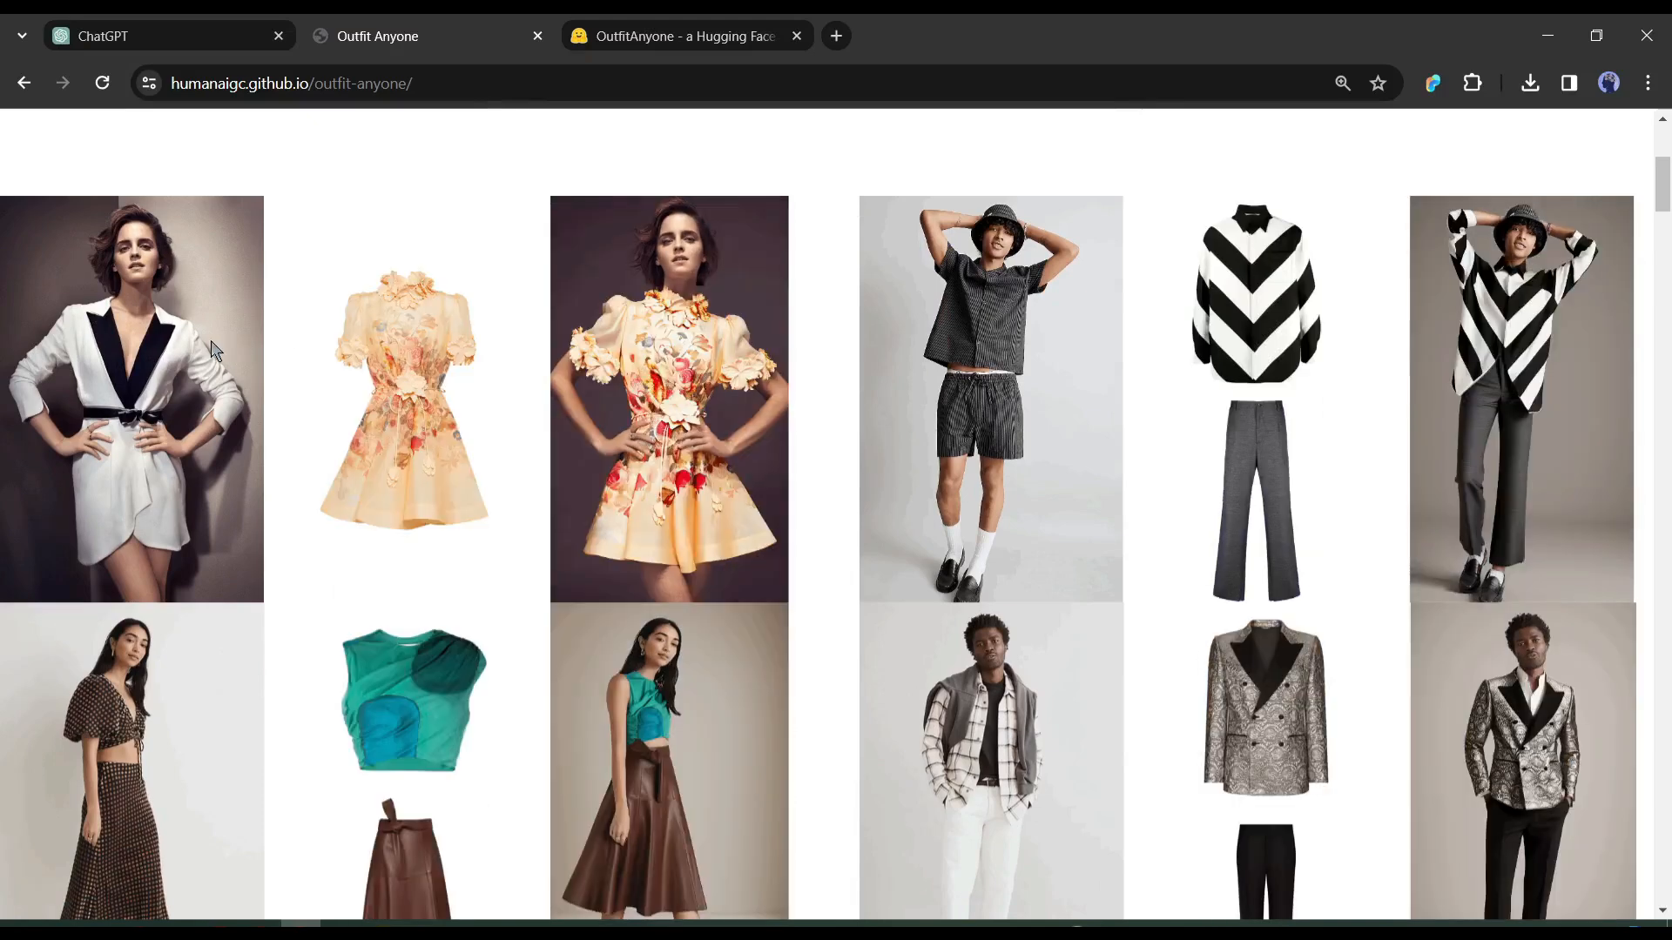
pyautogui.moveTo(477, 379)
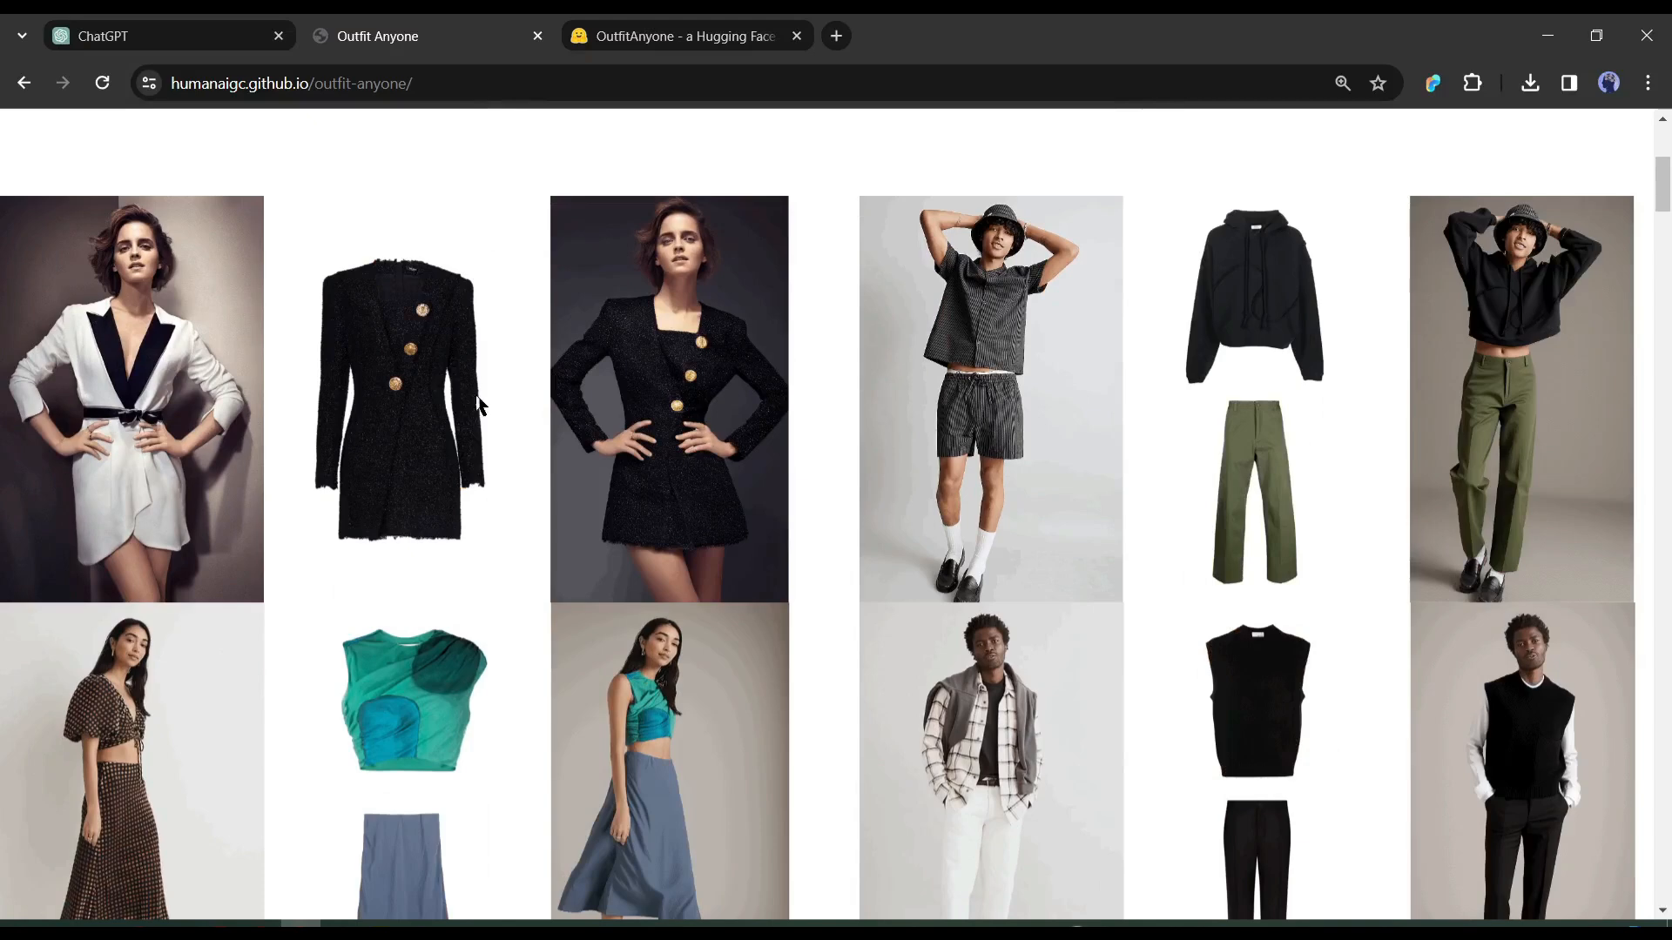
pyautogui.moveTo(425, 405)
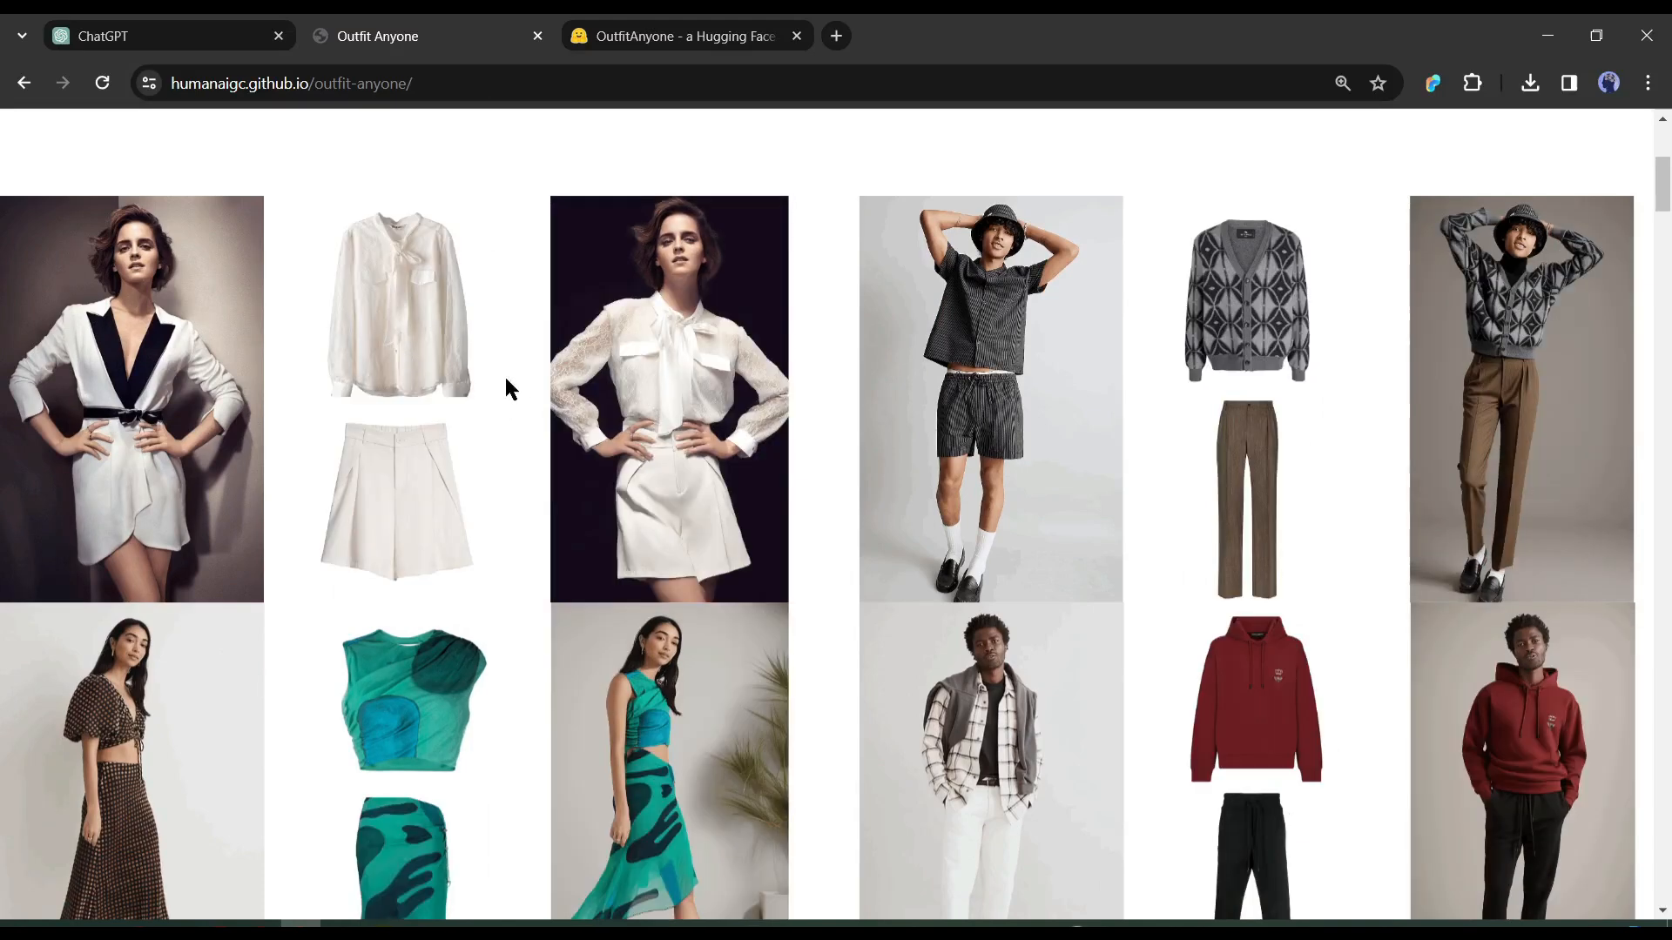
pyautogui.moveTo(1226, 448)
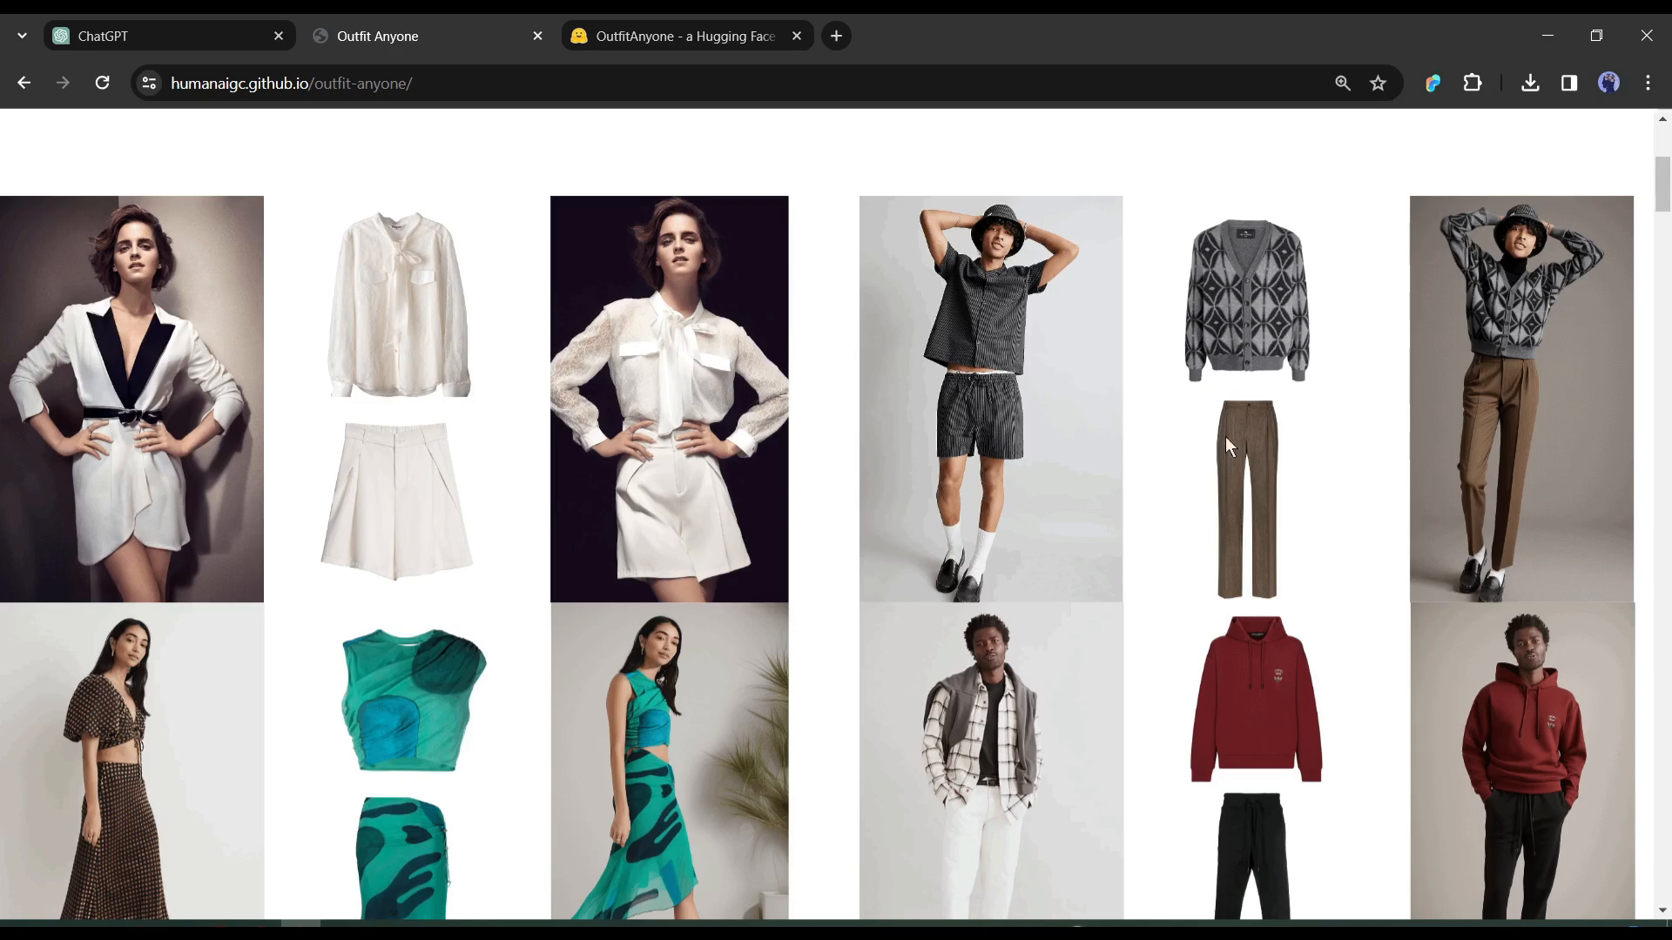
pyautogui.moveTo(1327, 373)
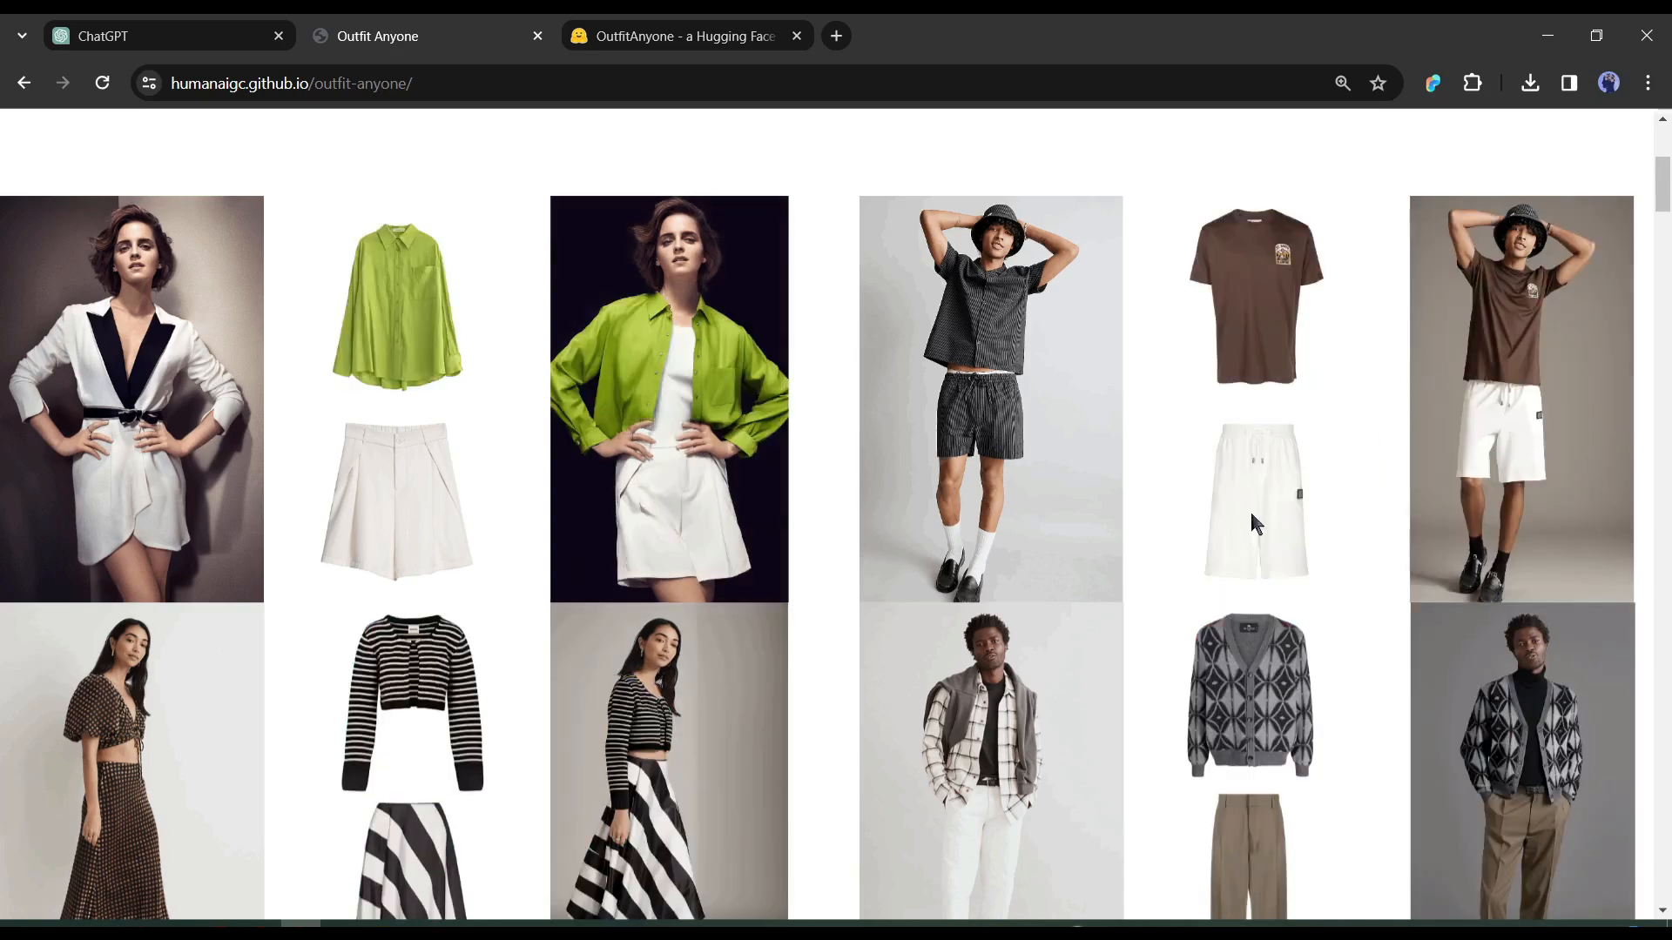
pyautogui.moveTo(1235, 537)
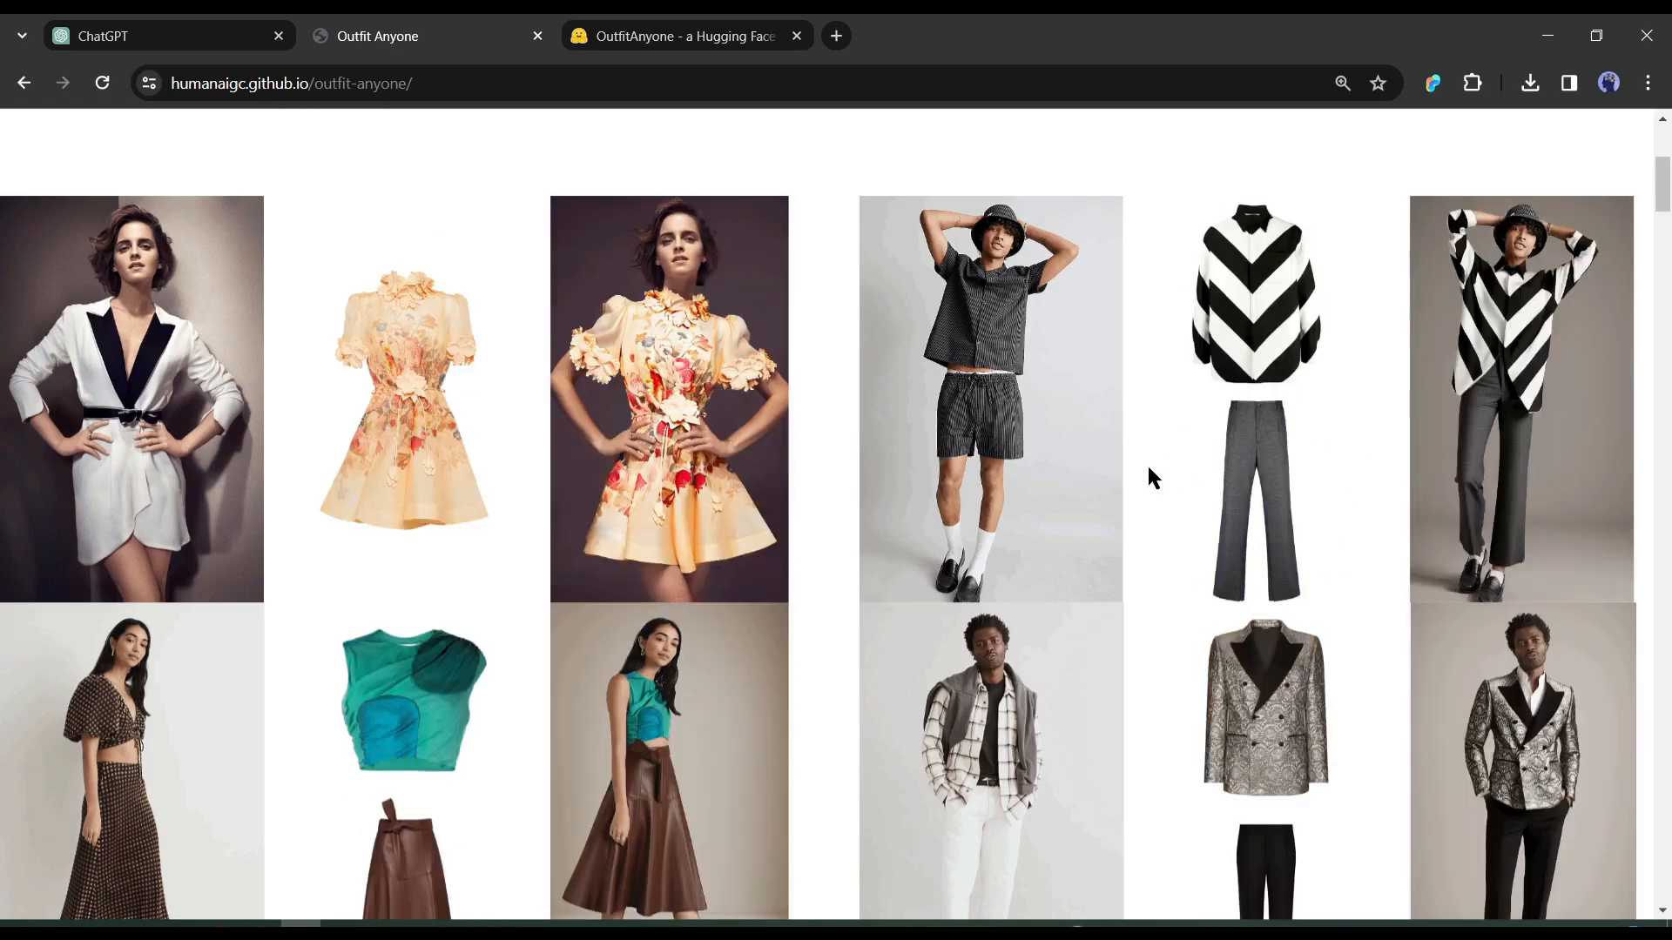
pyautogui.scroll(-3)
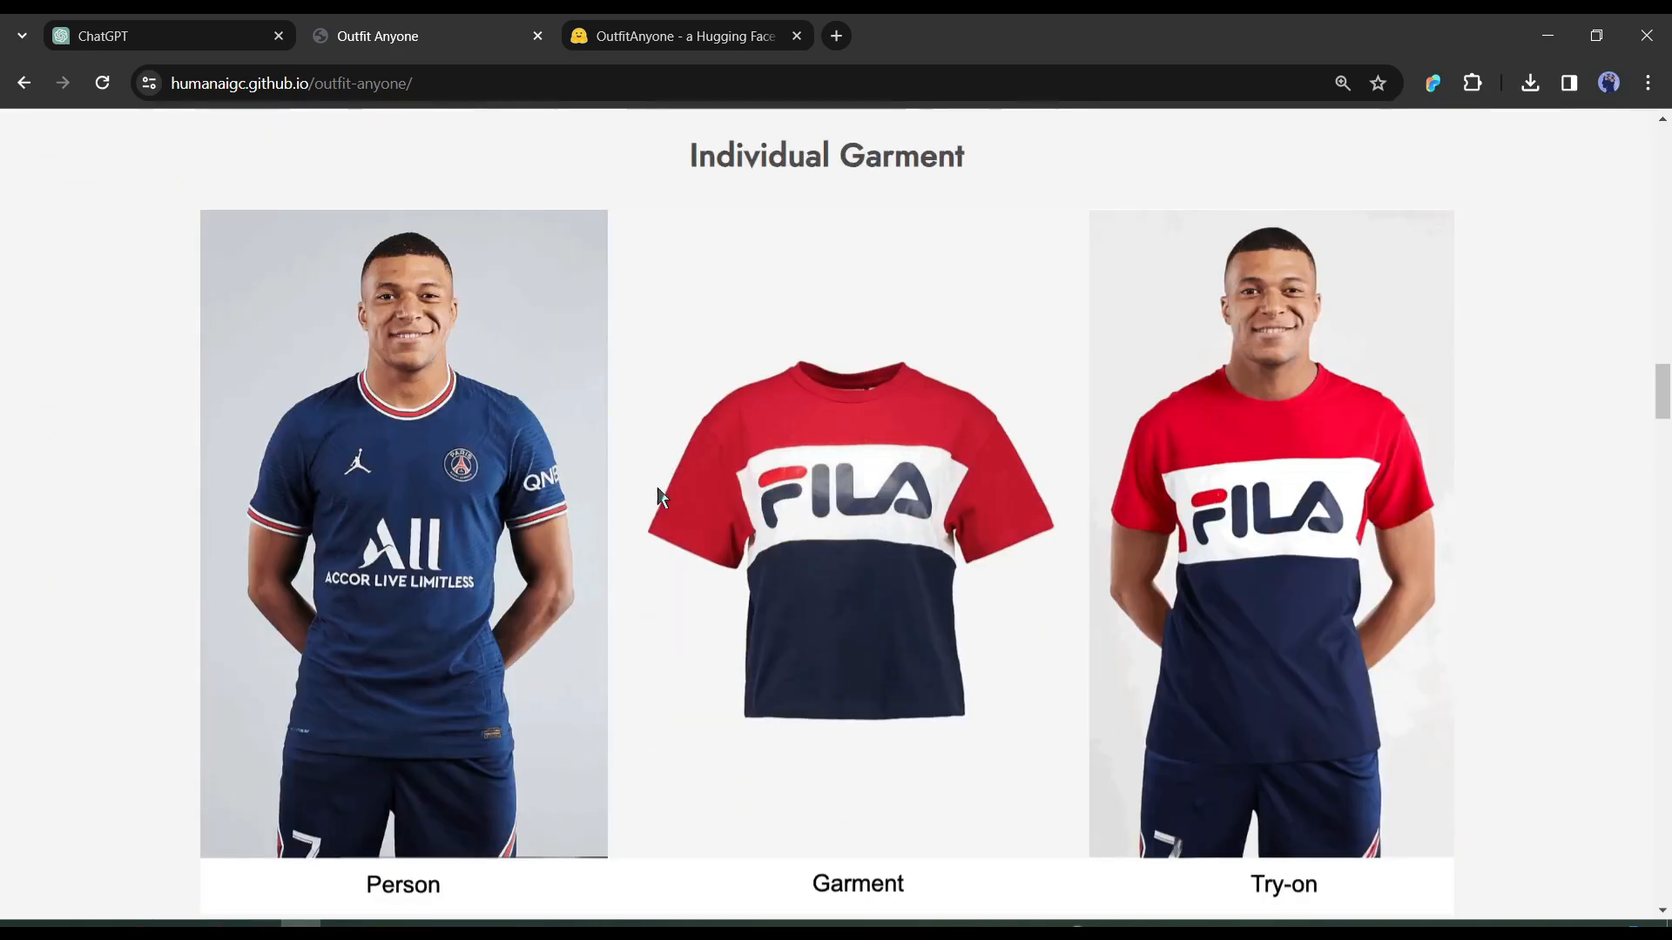
pyautogui.scroll(-3)
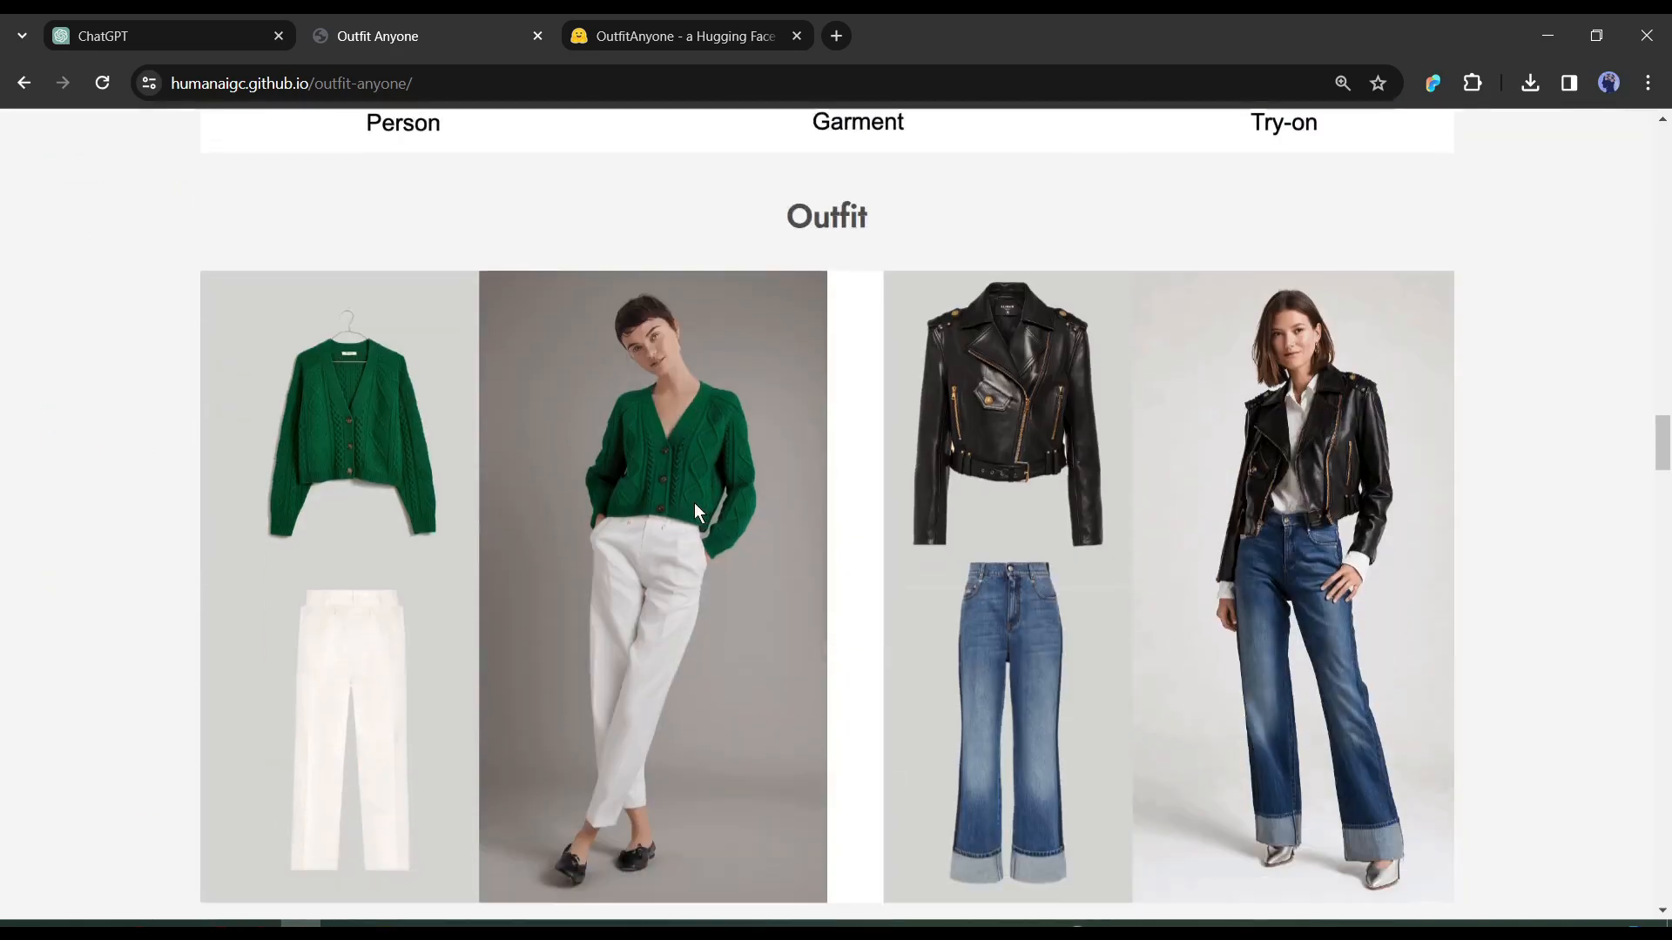
pyautogui.click(682, 34)
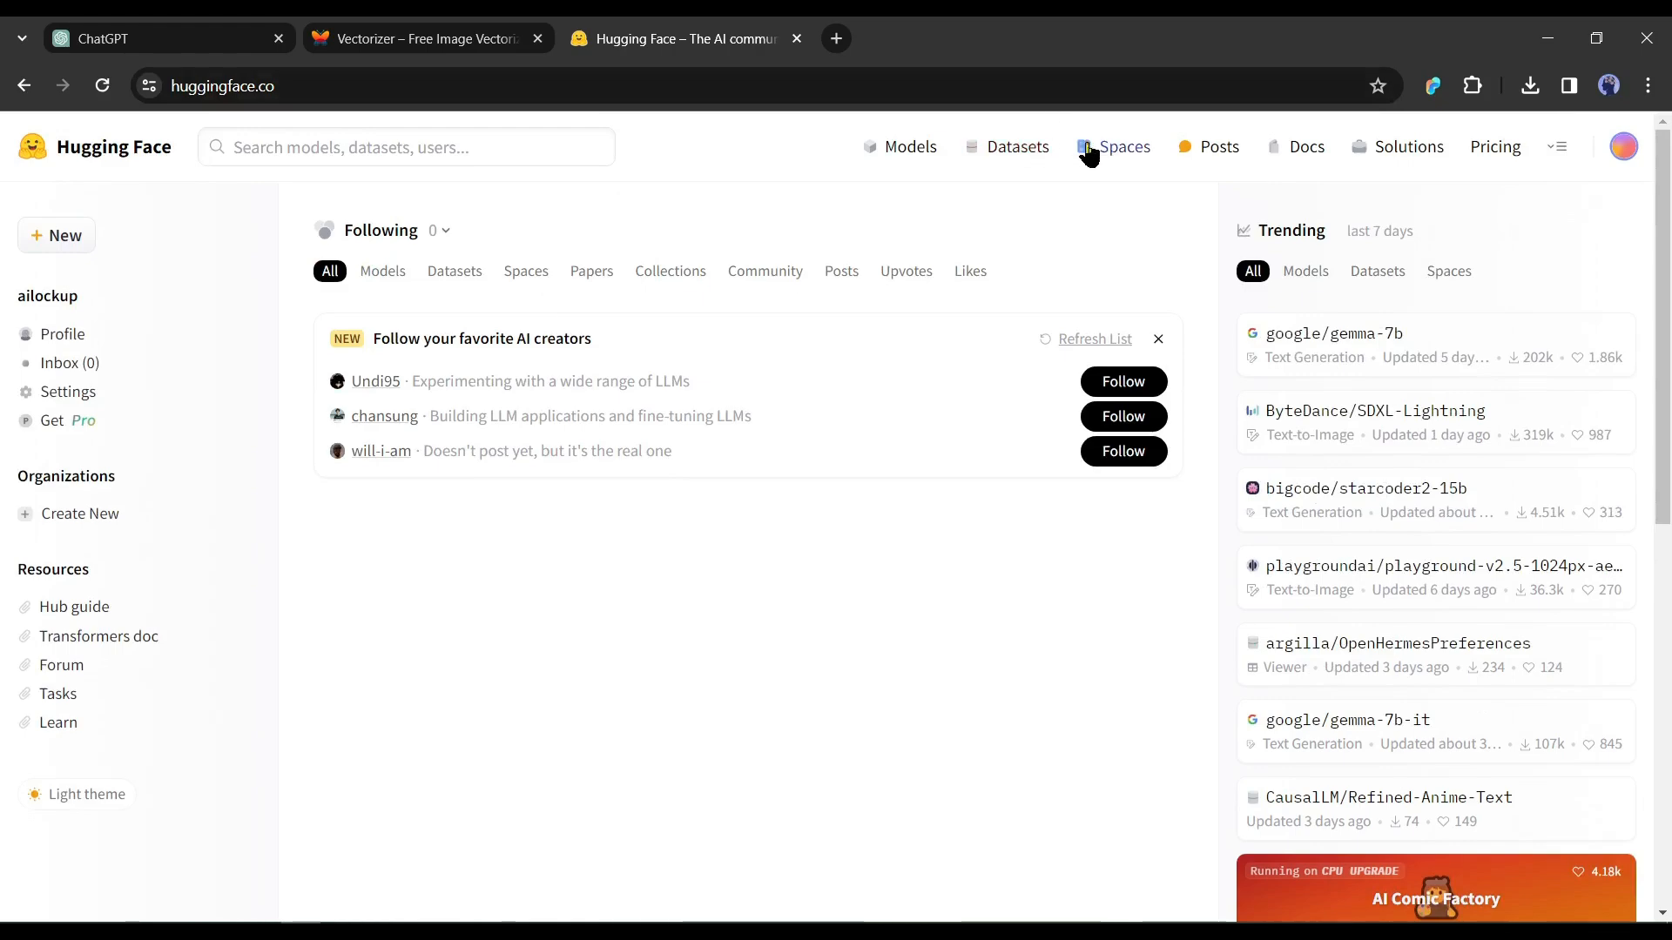
# Search Spaces for 'OutFit Any' and enter the OutfitAnyone try-on space.
pyautogui.click(1123, 146)
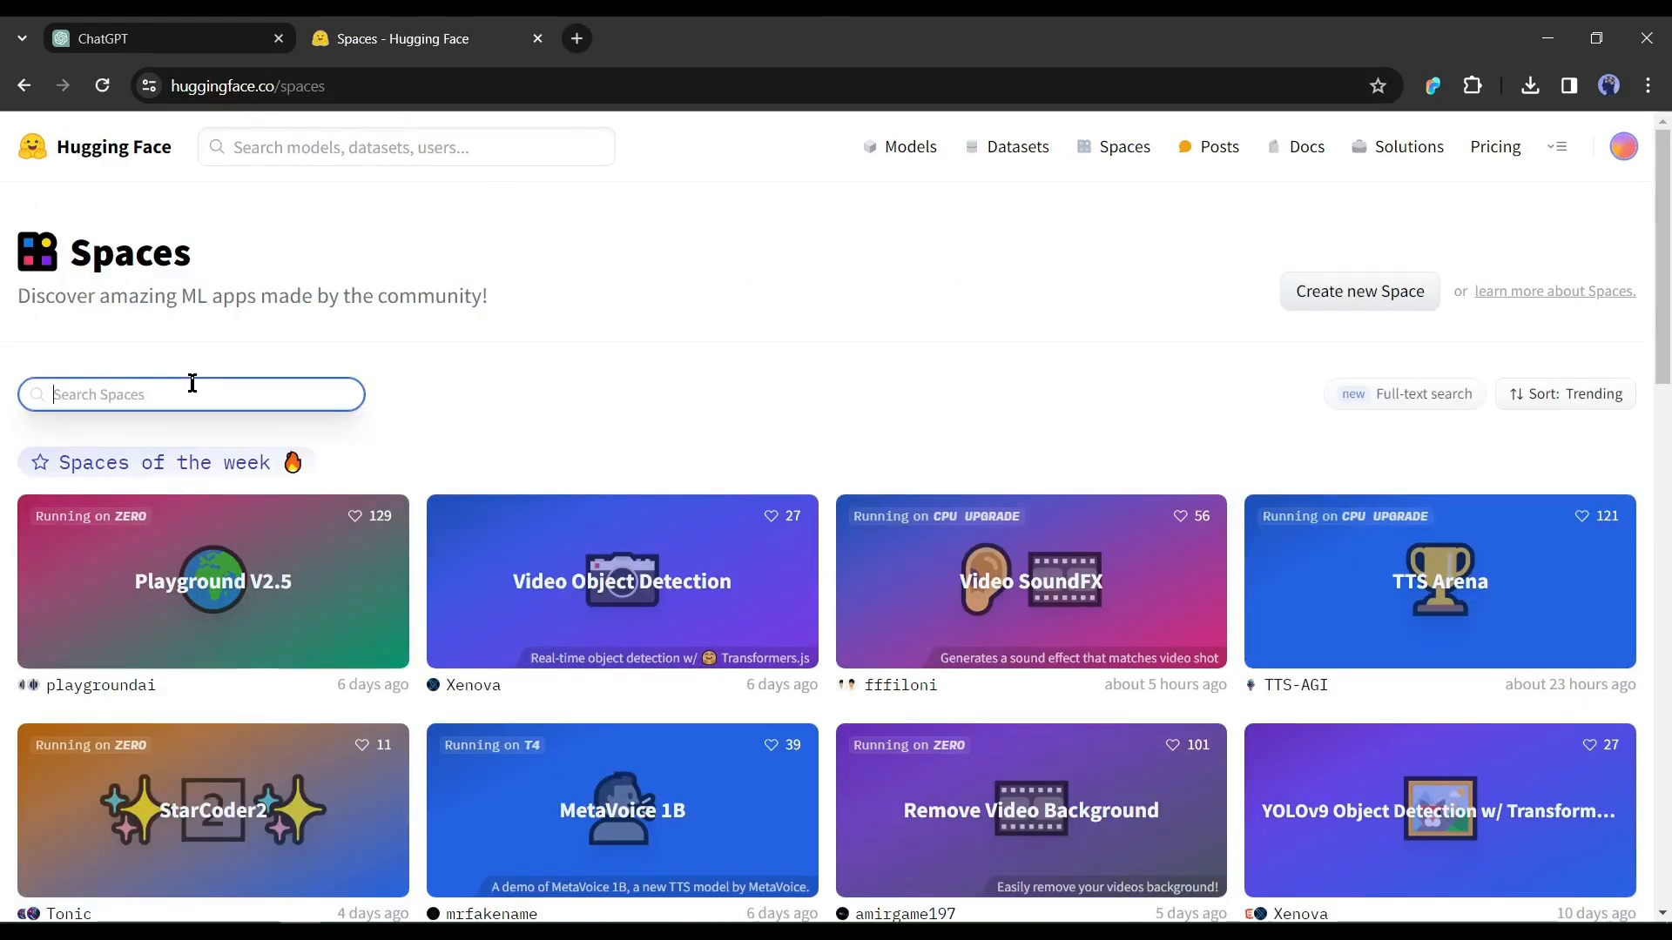
pyautogui.write('OutFit Any')
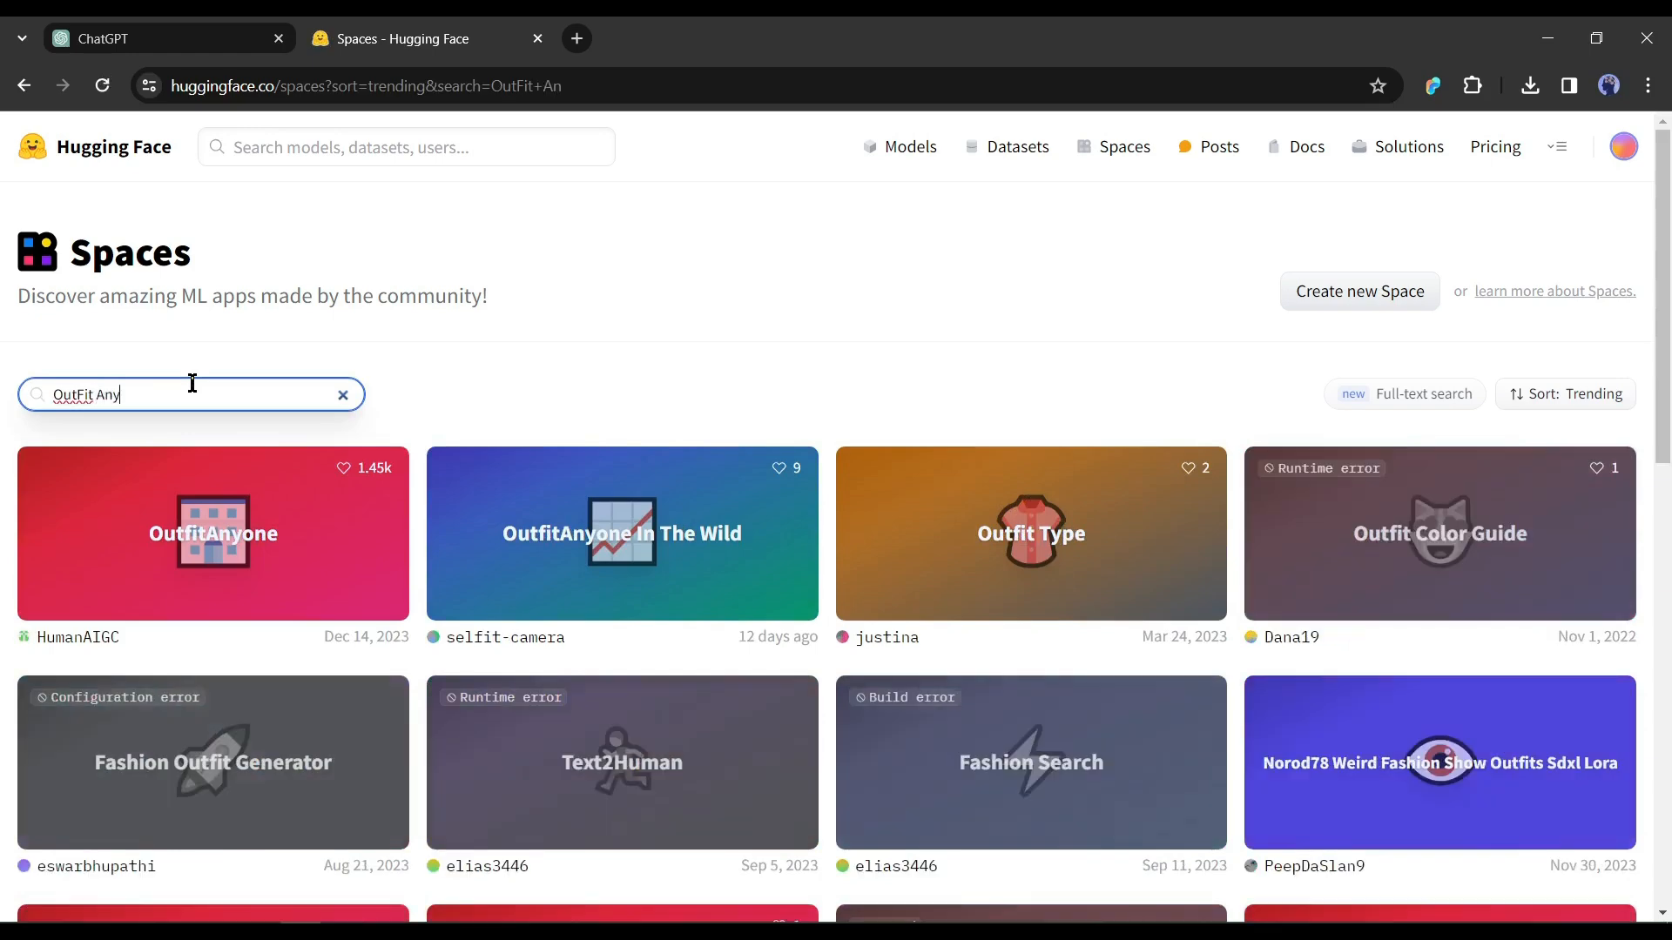
pyautogui.click(213, 533)
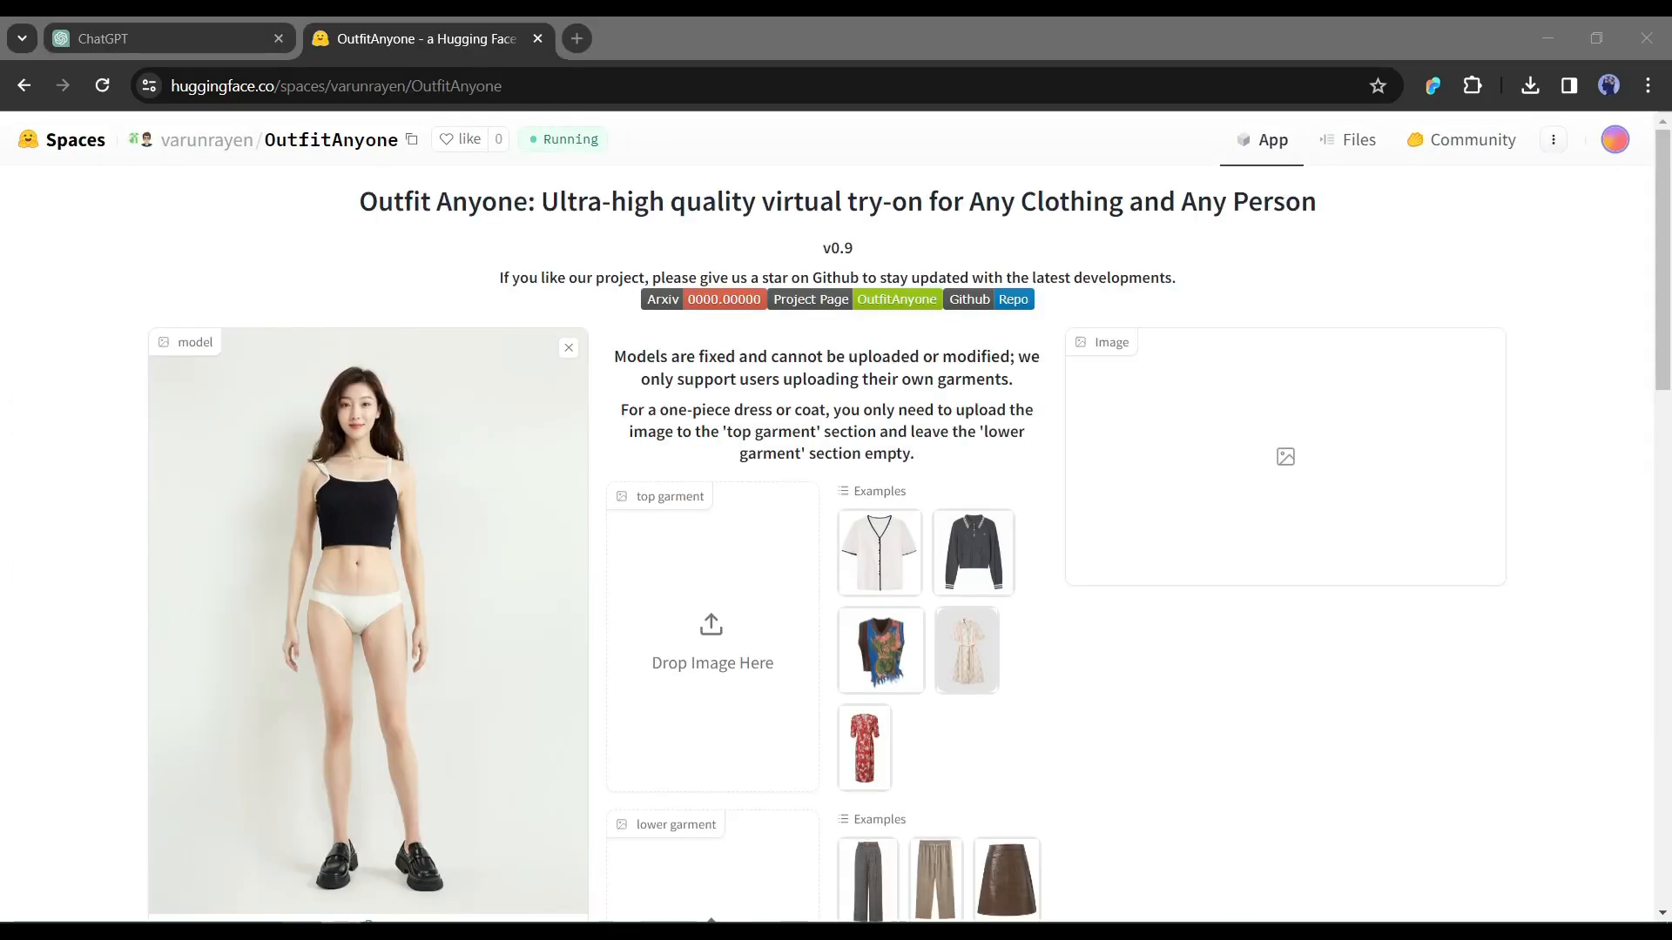
# Run the try-on with the example white top and grey trousers on the model.
pyautogui.scroll(-3)
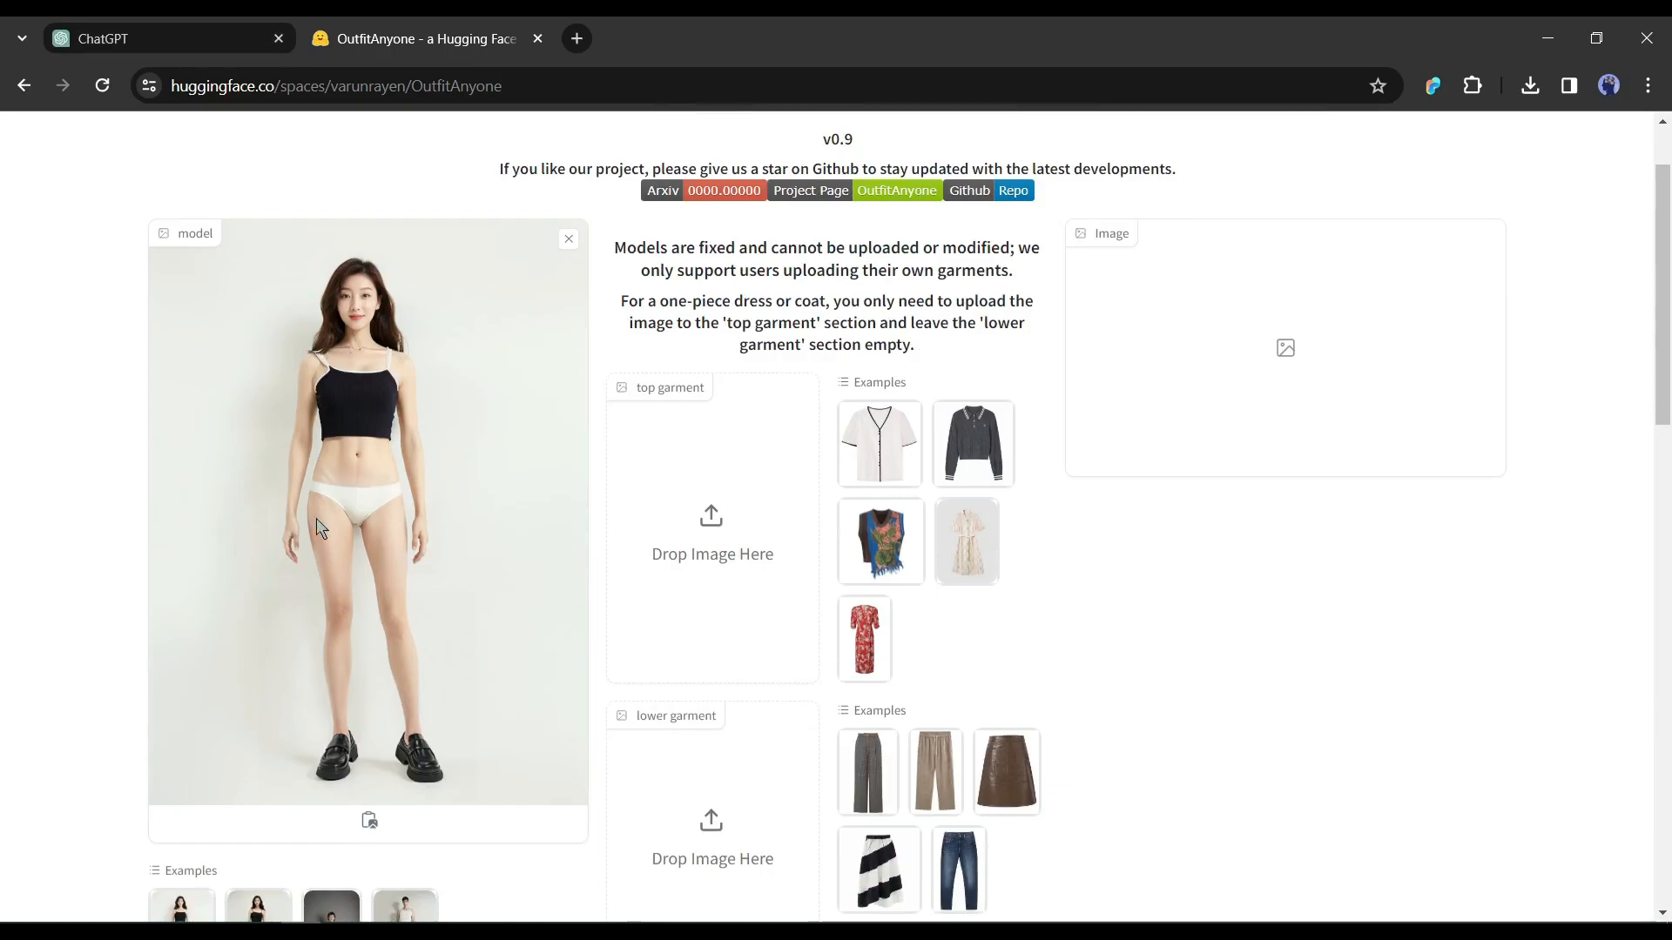
pyautogui.scroll(-3)
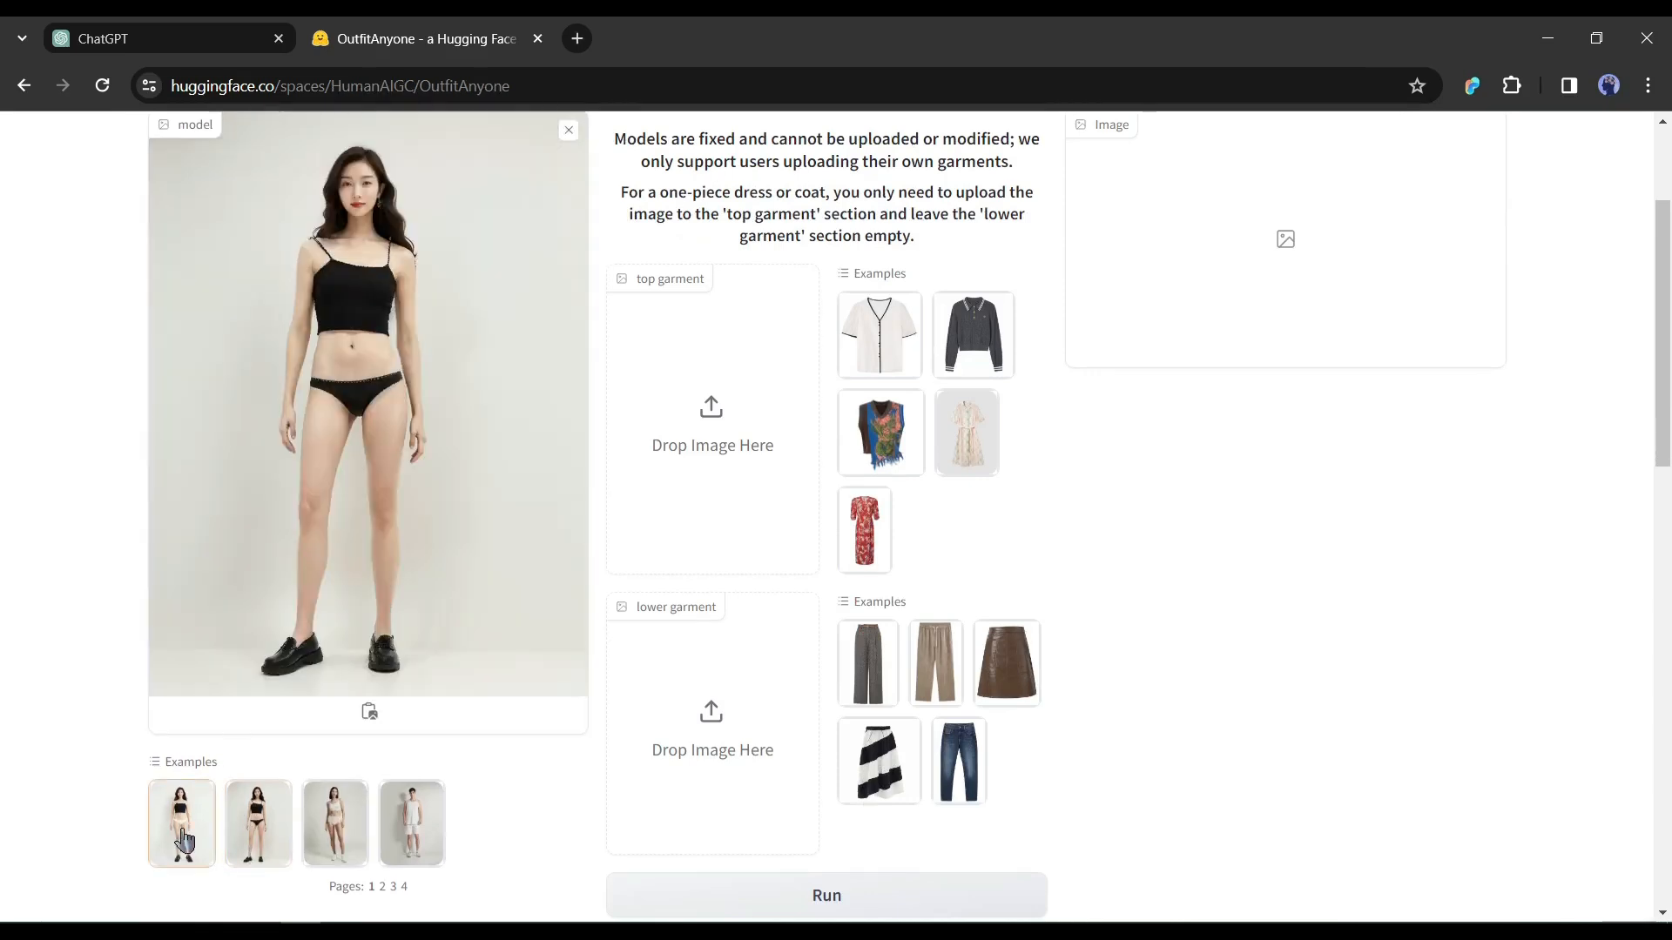
pyautogui.click(878, 334)
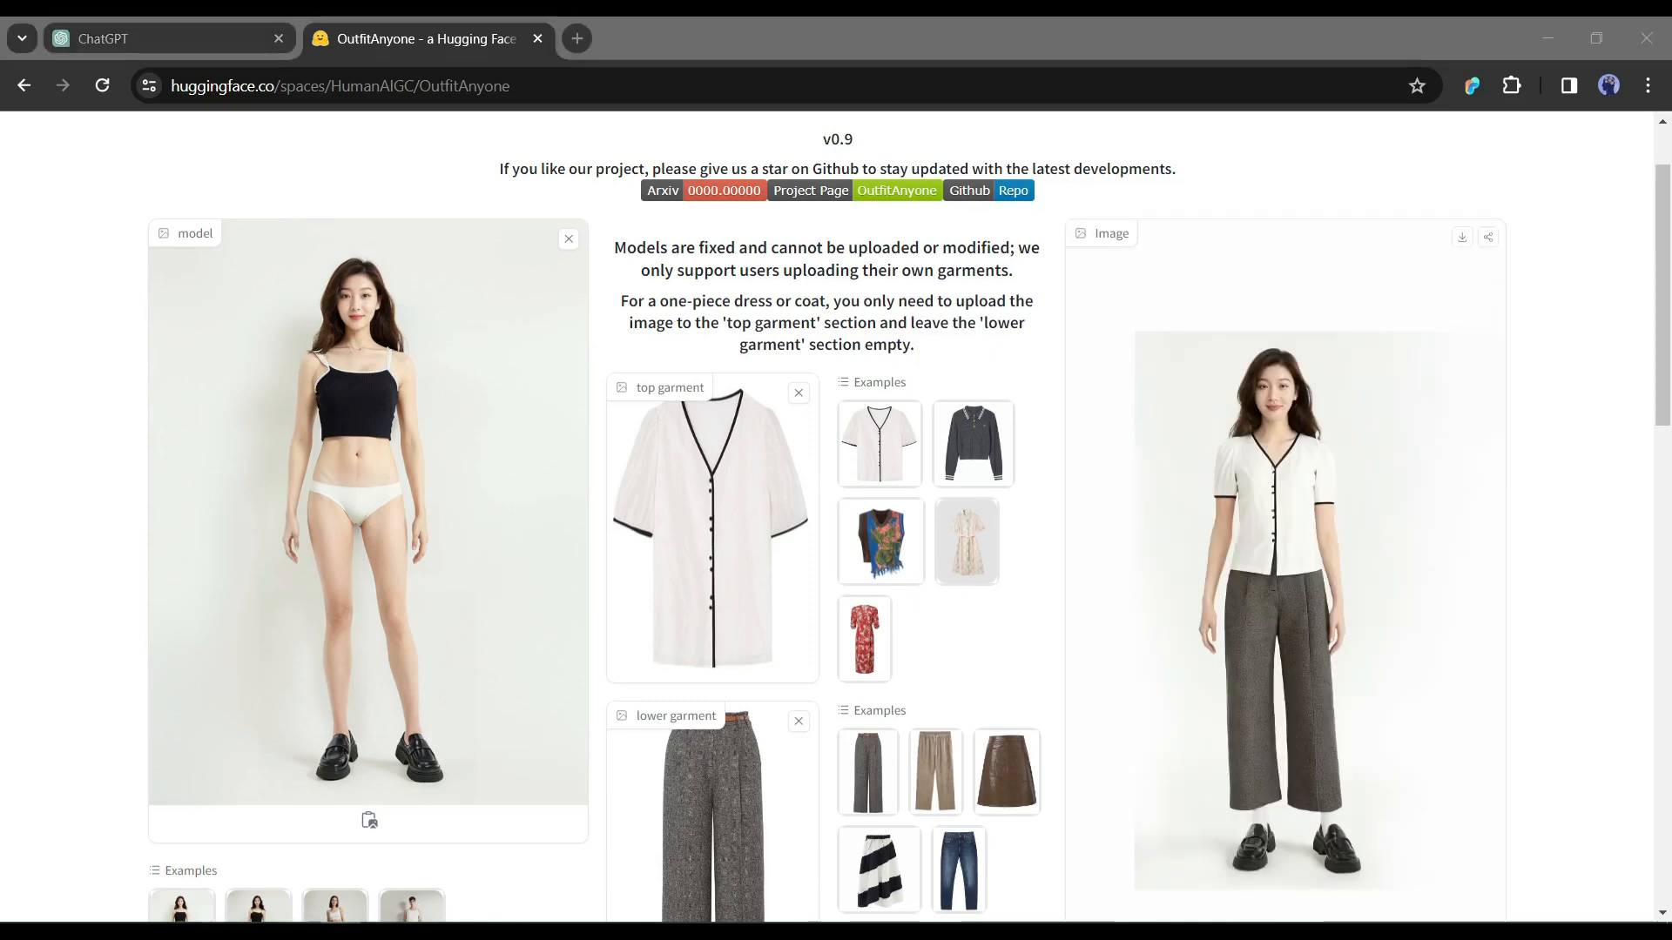
pyautogui.moveTo(692, 553)
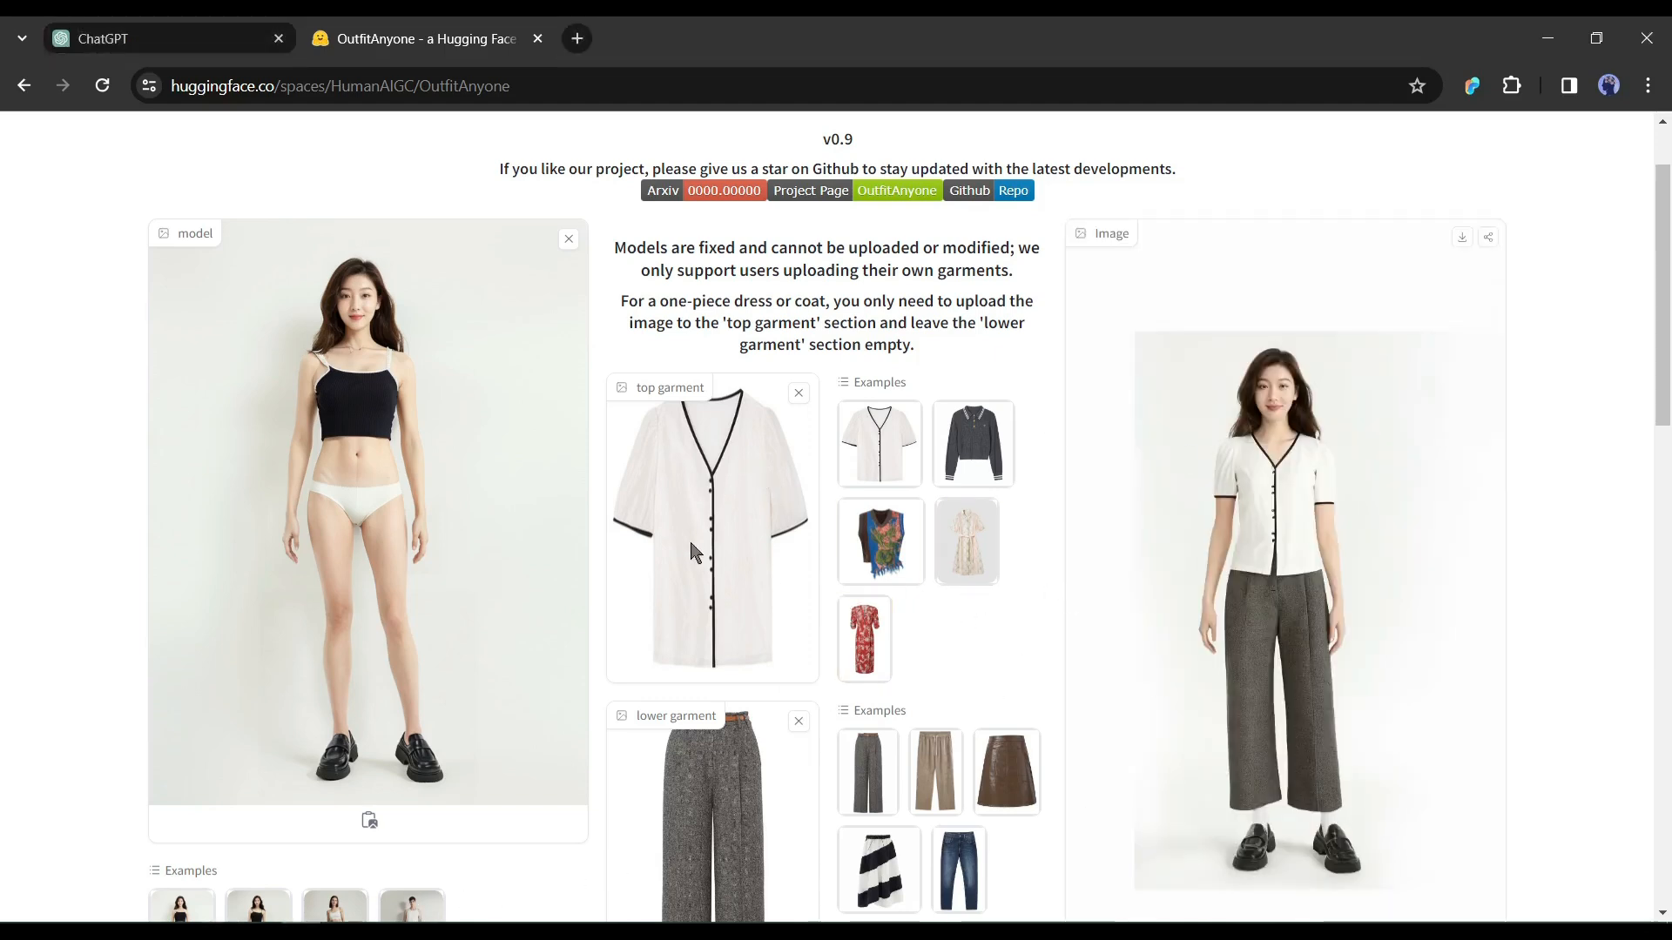
pyautogui.moveTo(454, 616)
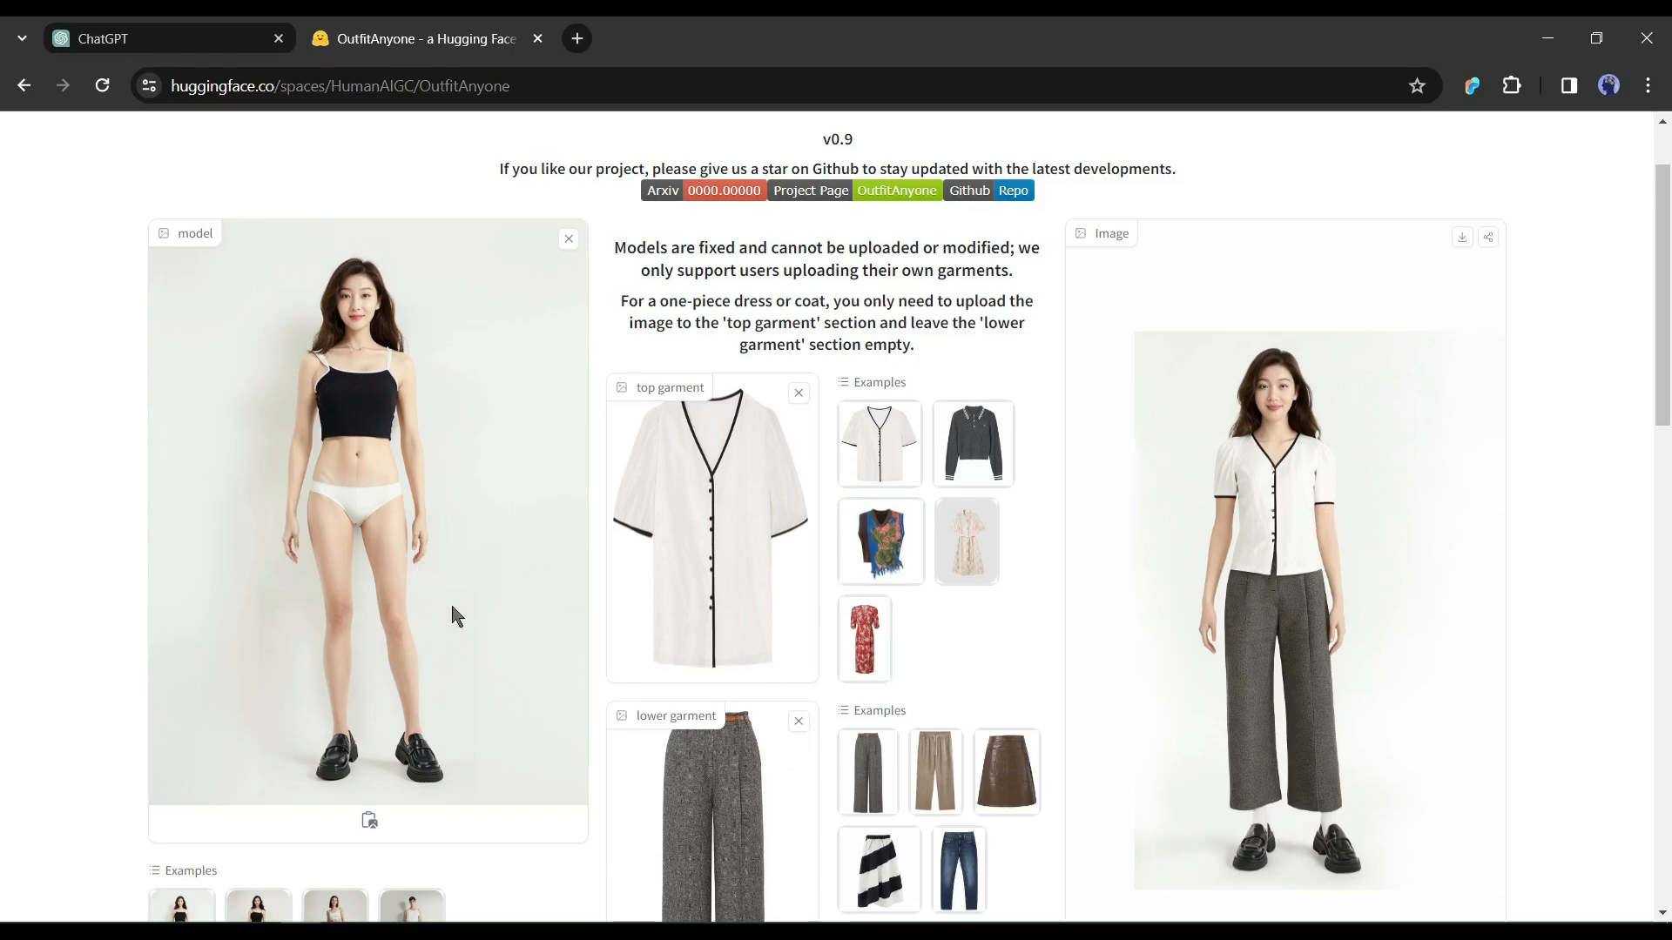
pyautogui.moveTo(795, 393)
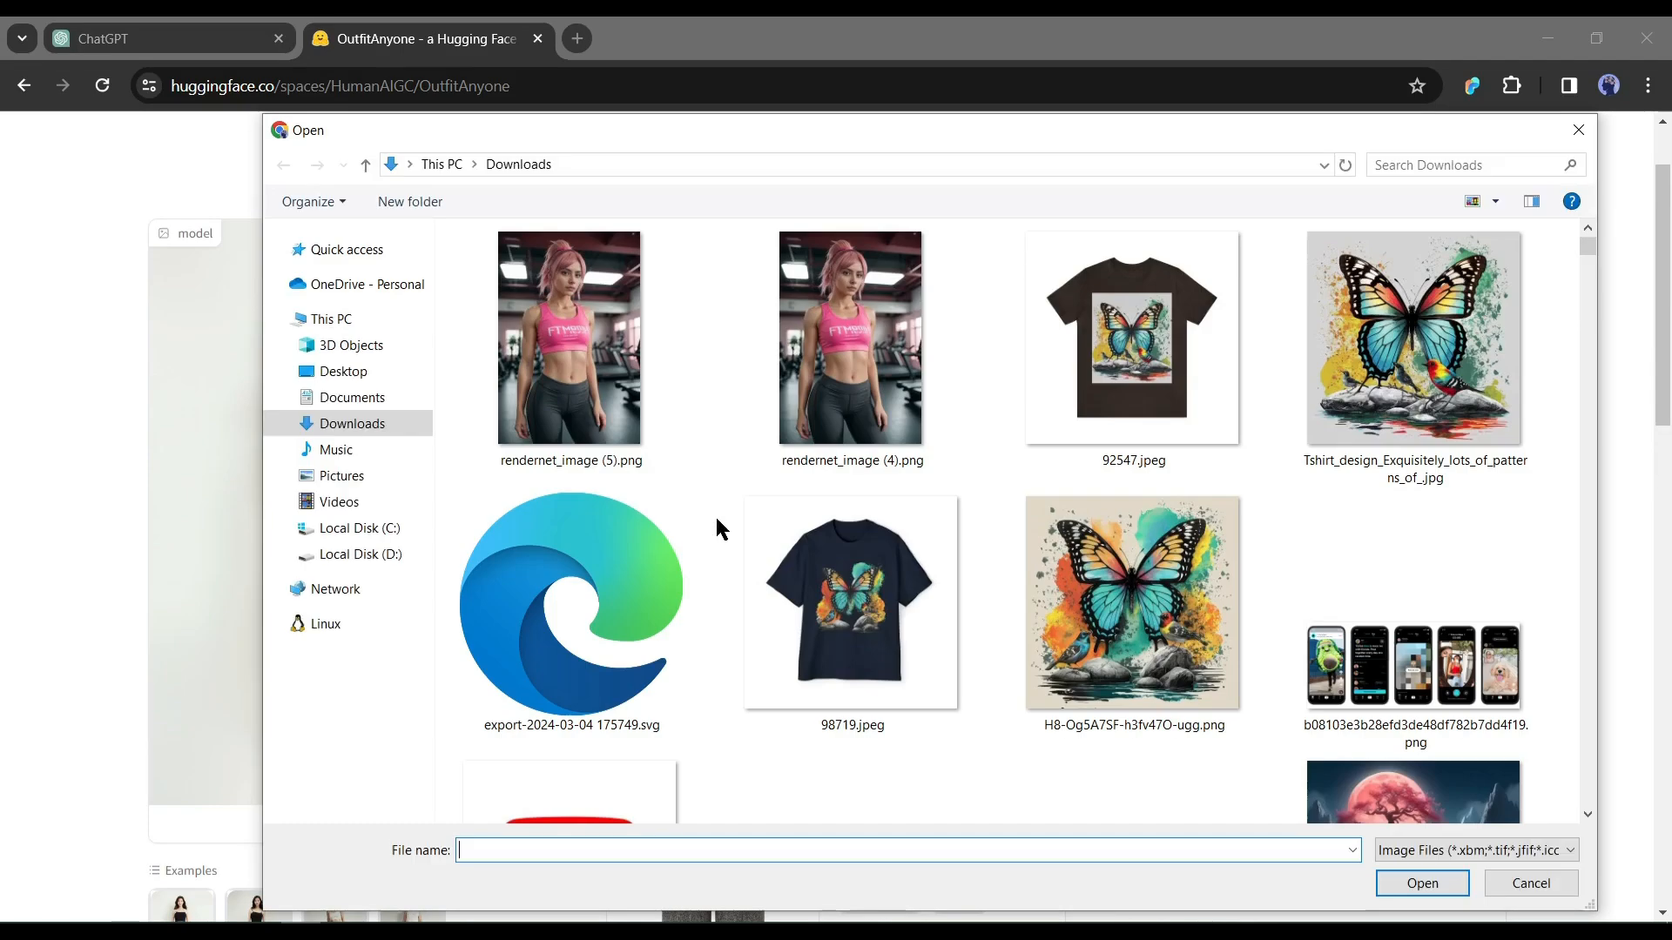
# Upload 92547.jpeg, the brown butterfly tee, as the top garment and view the try-on result.
pyautogui.doubleClick(1131, 336)
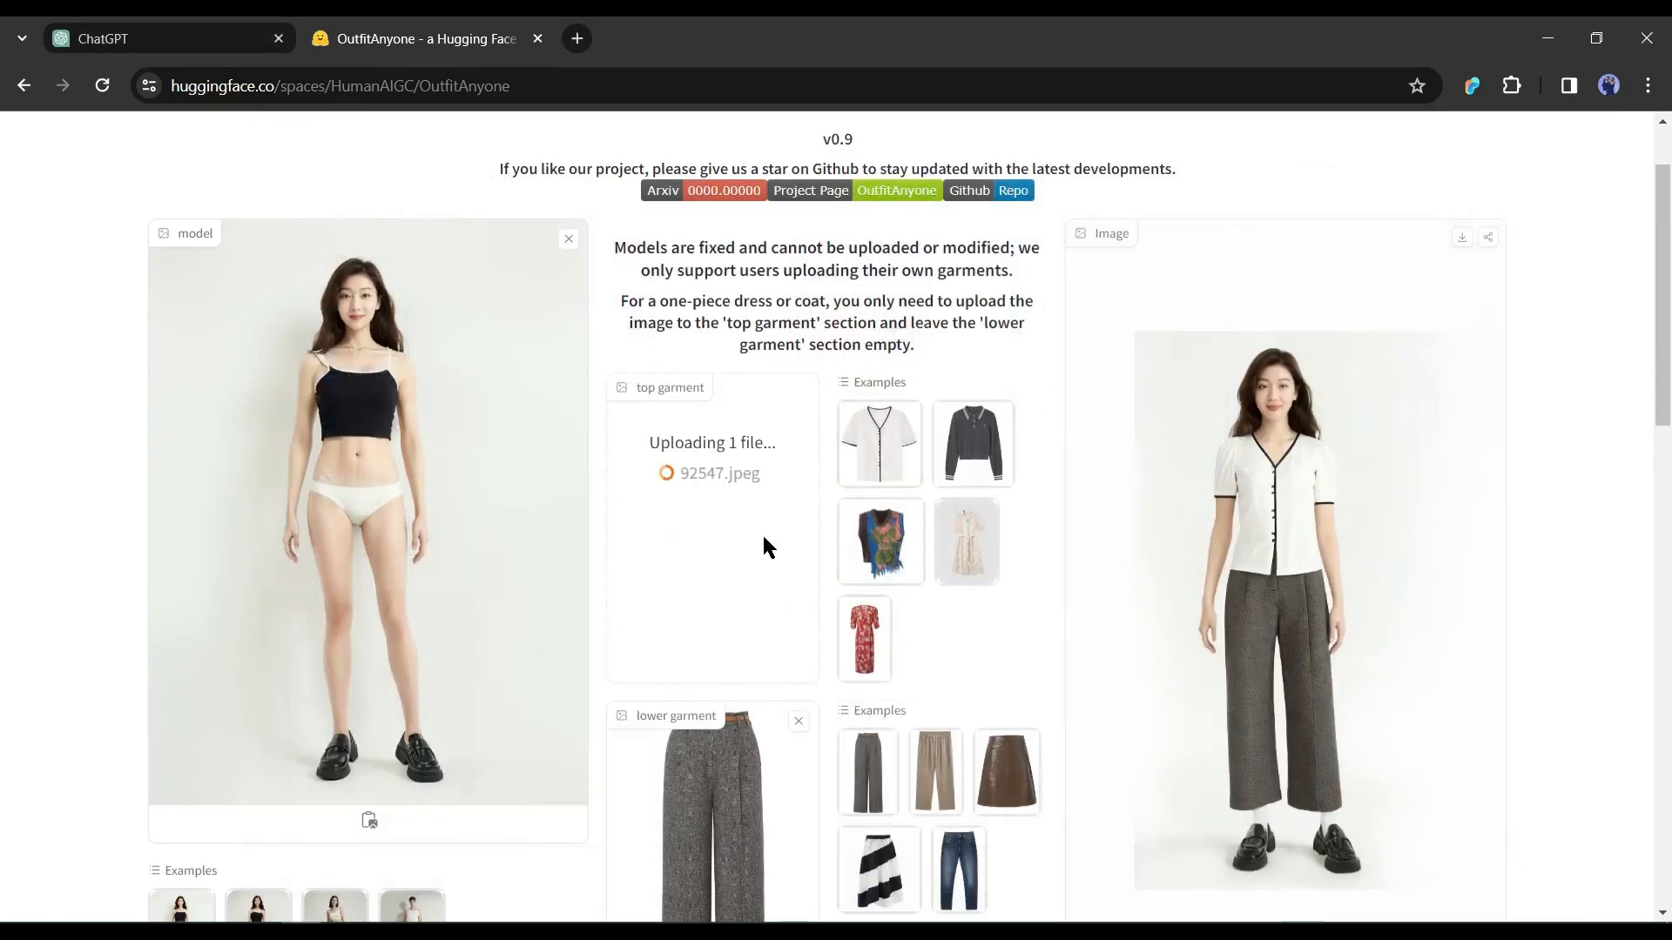
pyautogui.scroll(-3)
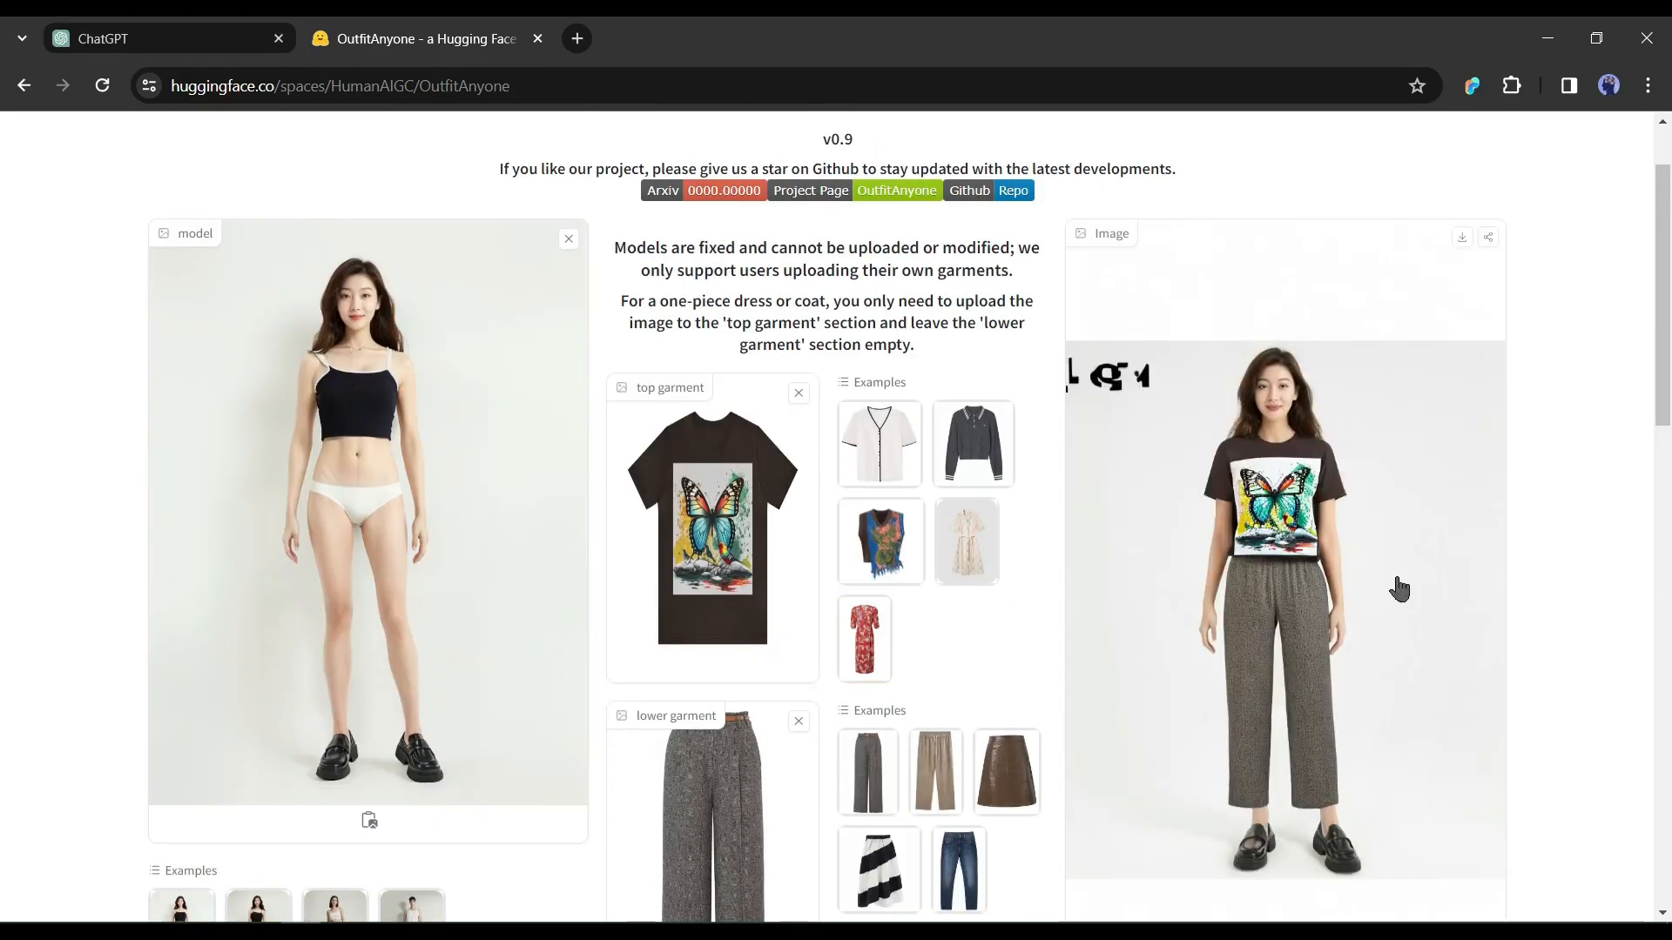
pyautogui.scroll(-3)
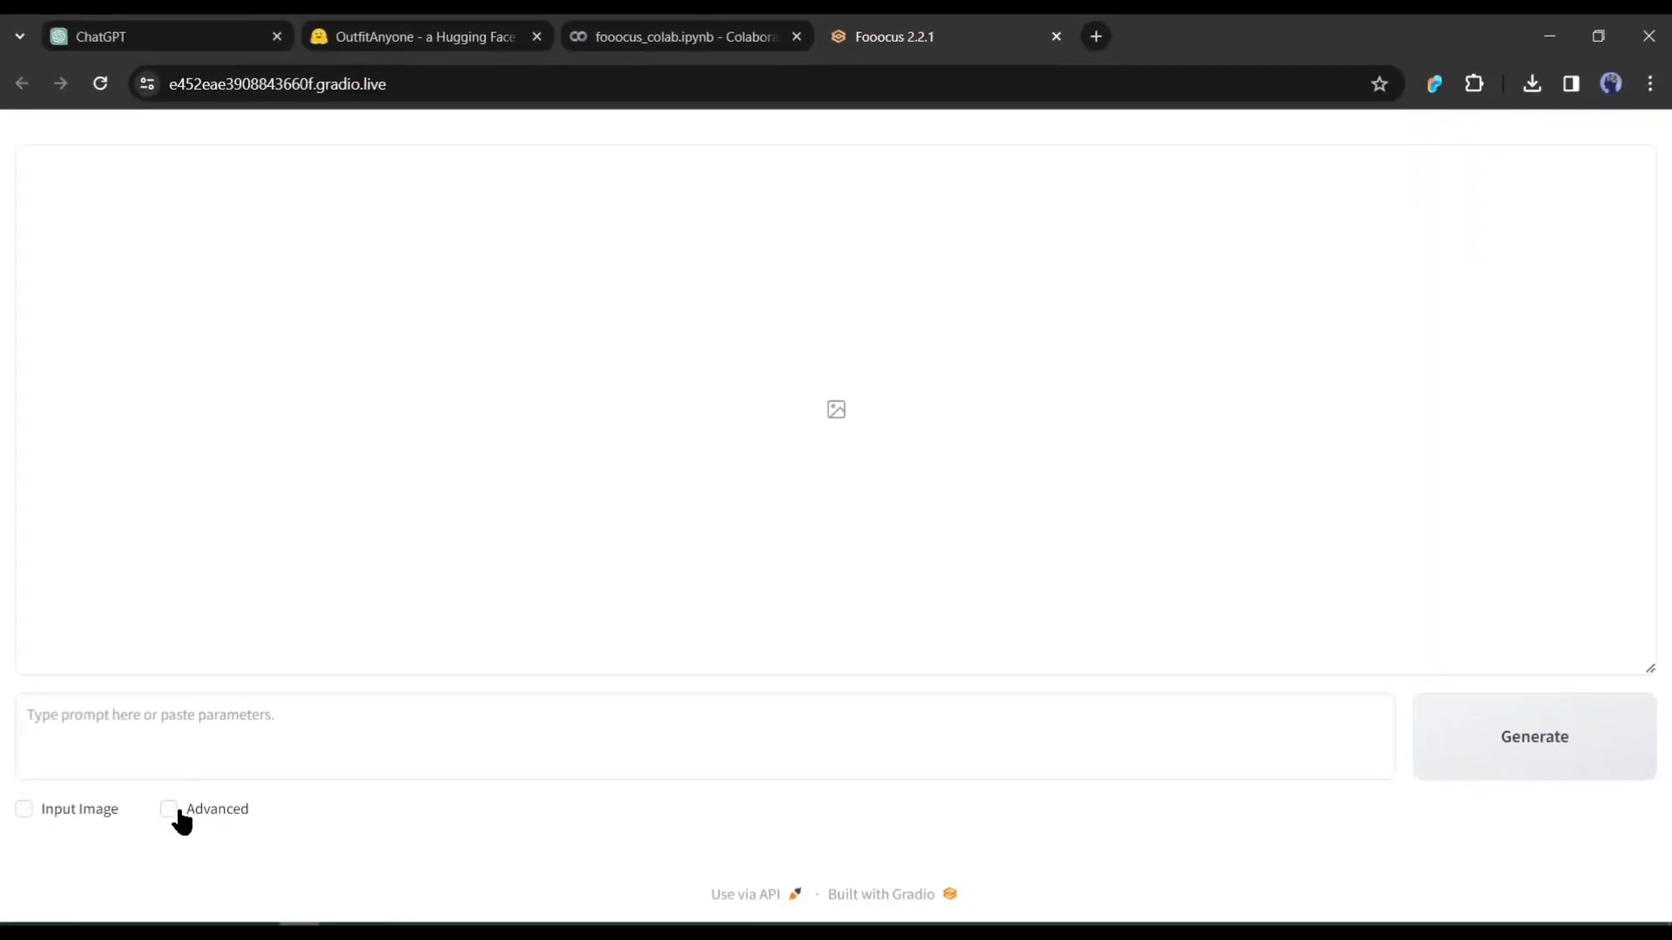
# Under Advanced, enable Developer Debug Mode and check 'Mixing Image Prompt and Vary/Upscale' in Control.
pyautogui.click(169, 808)
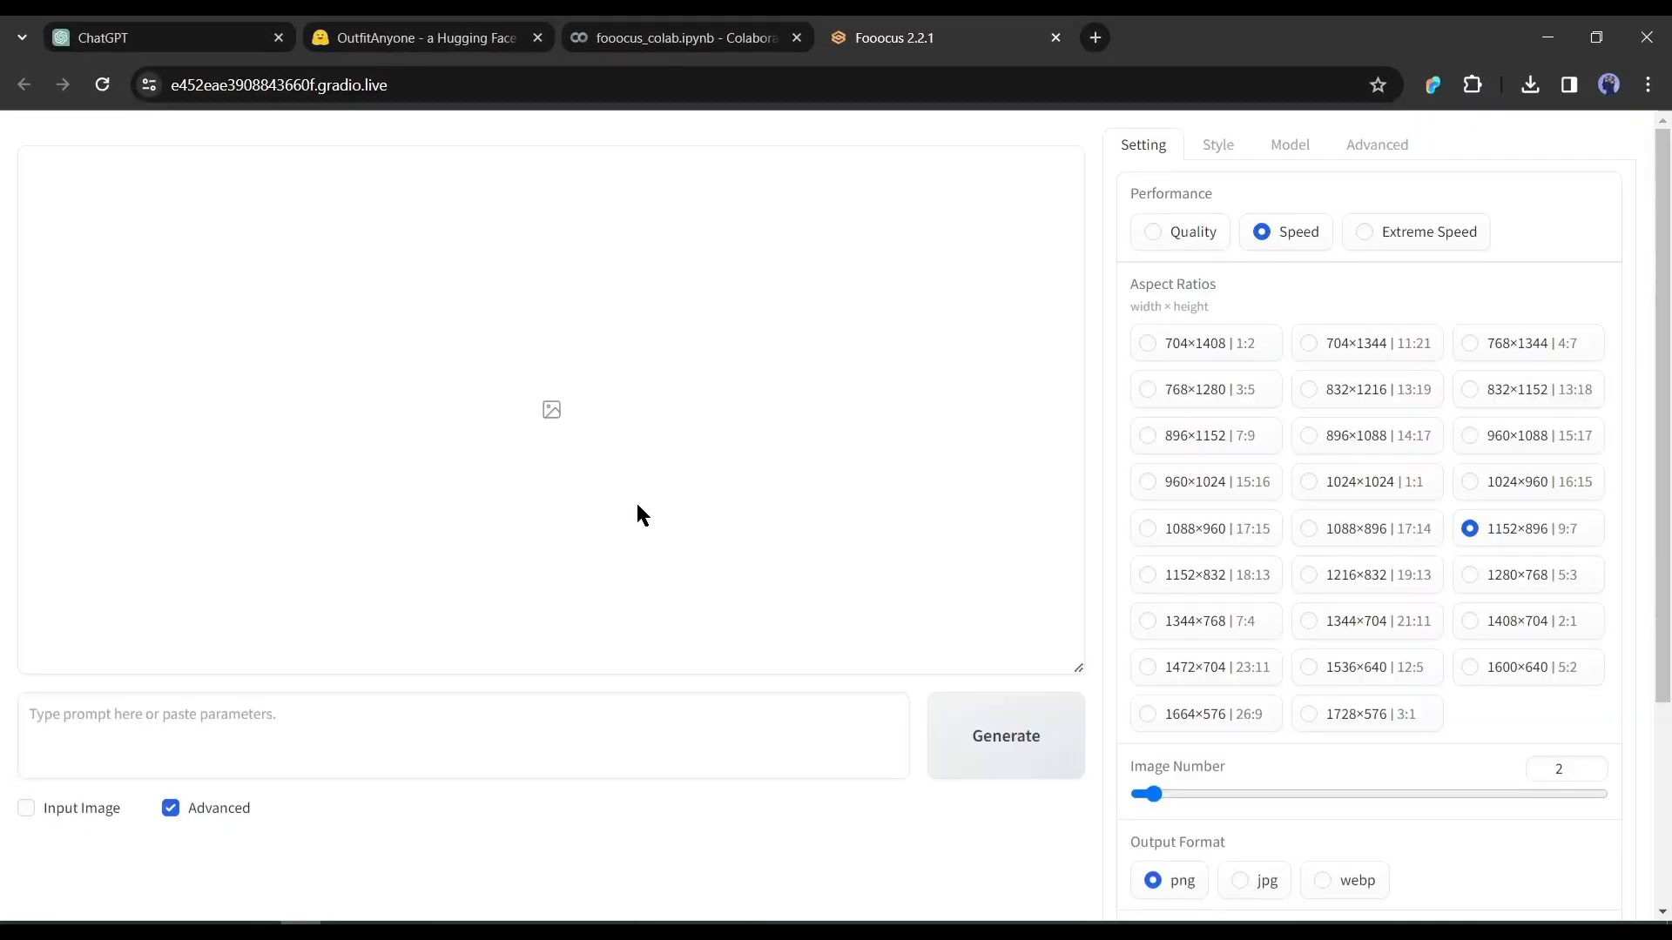
pyautogui.moveTo(1376, 145)
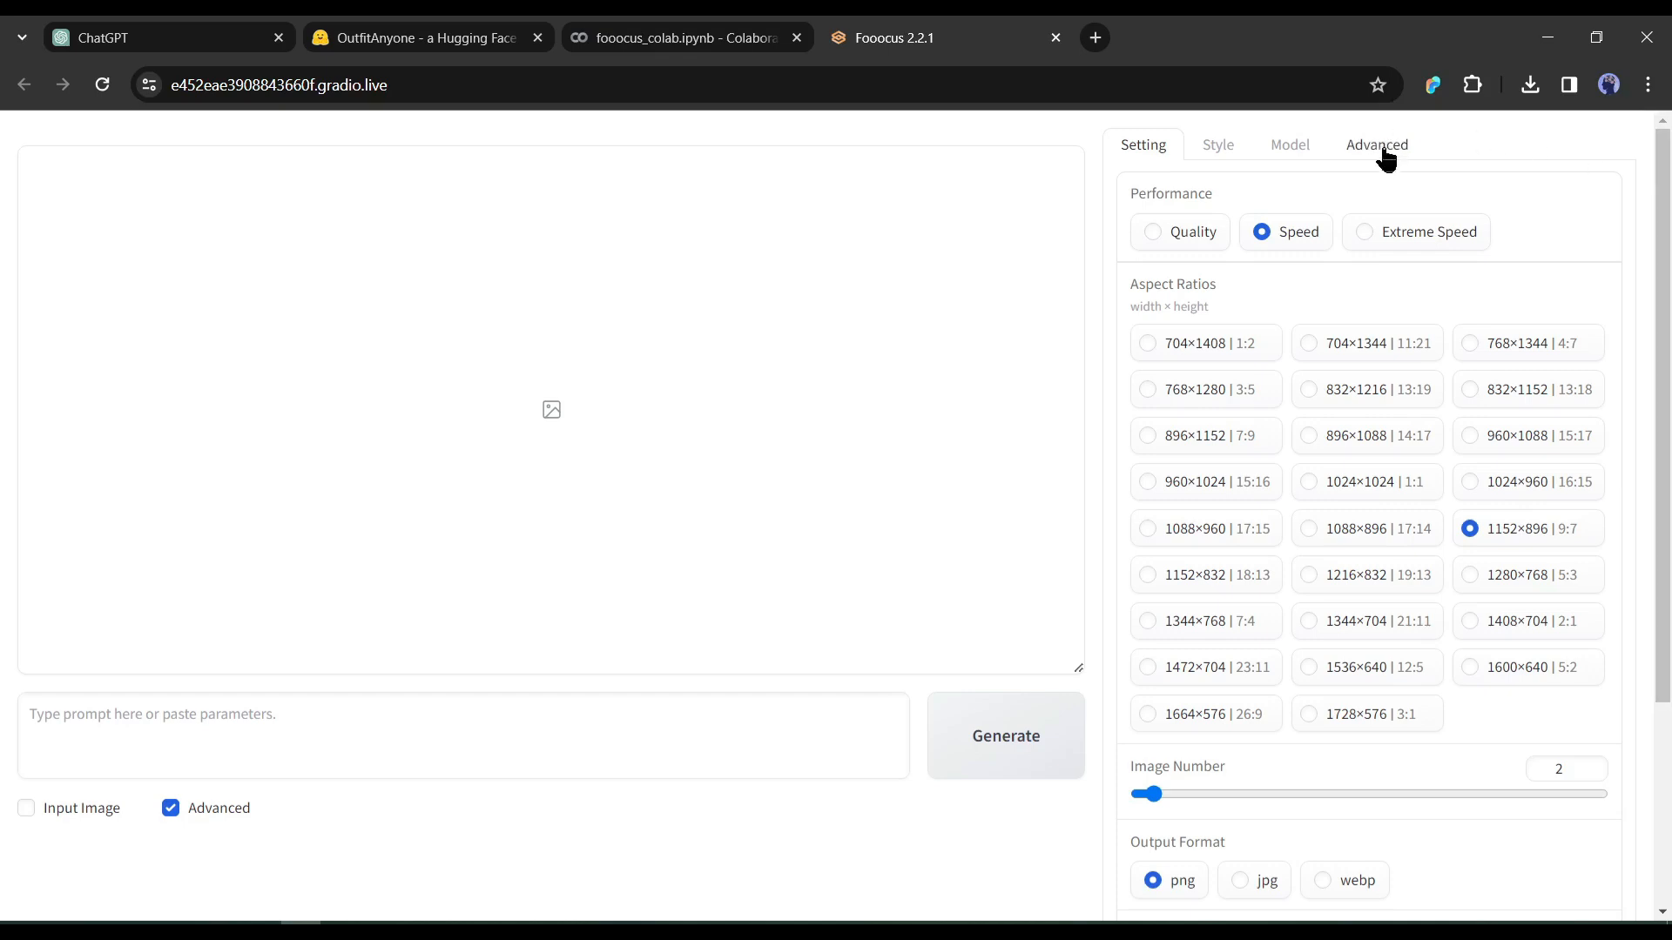
pyautogui.click(1375, 144)
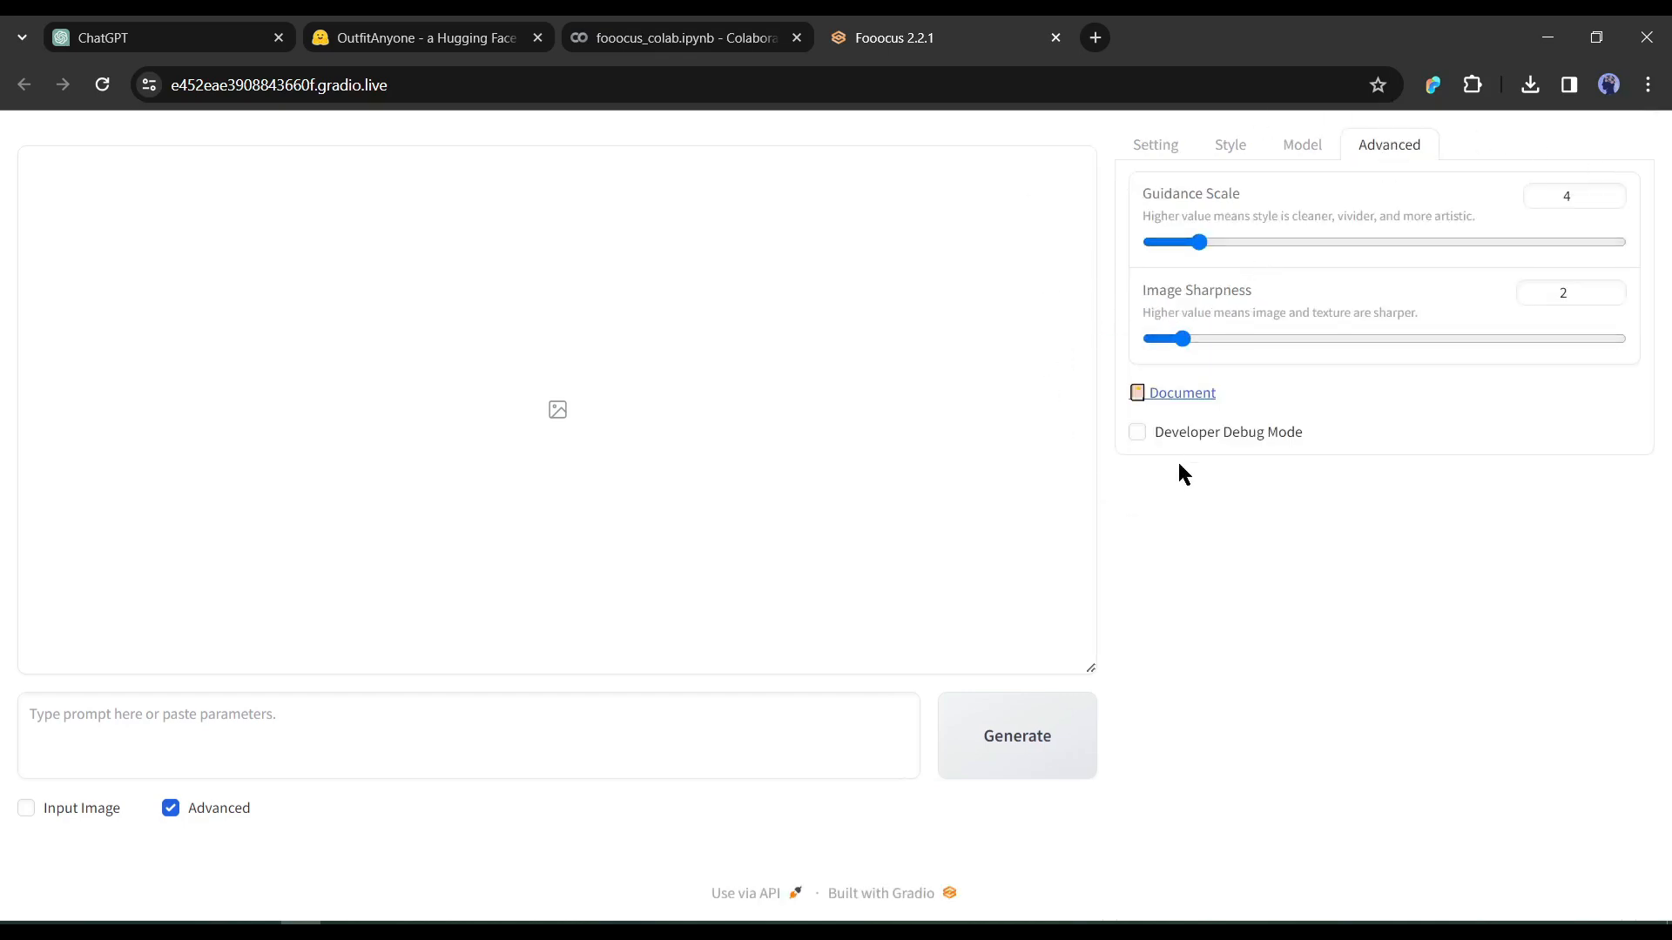
pyautogui.click(1137, 432)
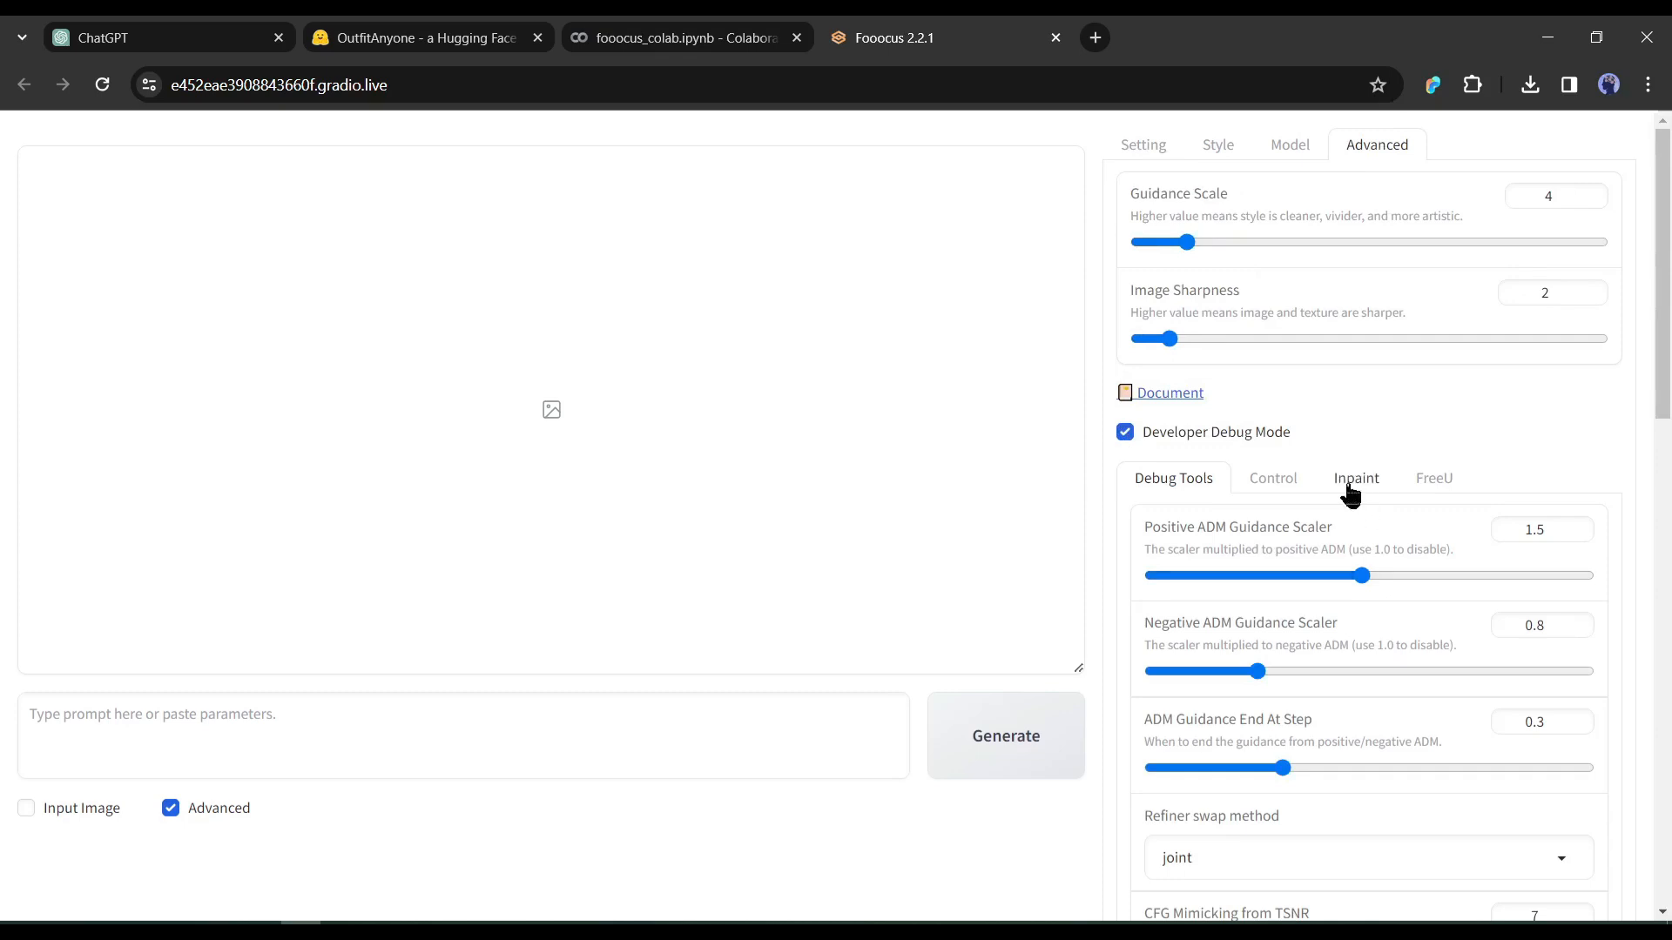
pyautogui.moveTo(1271, 491)
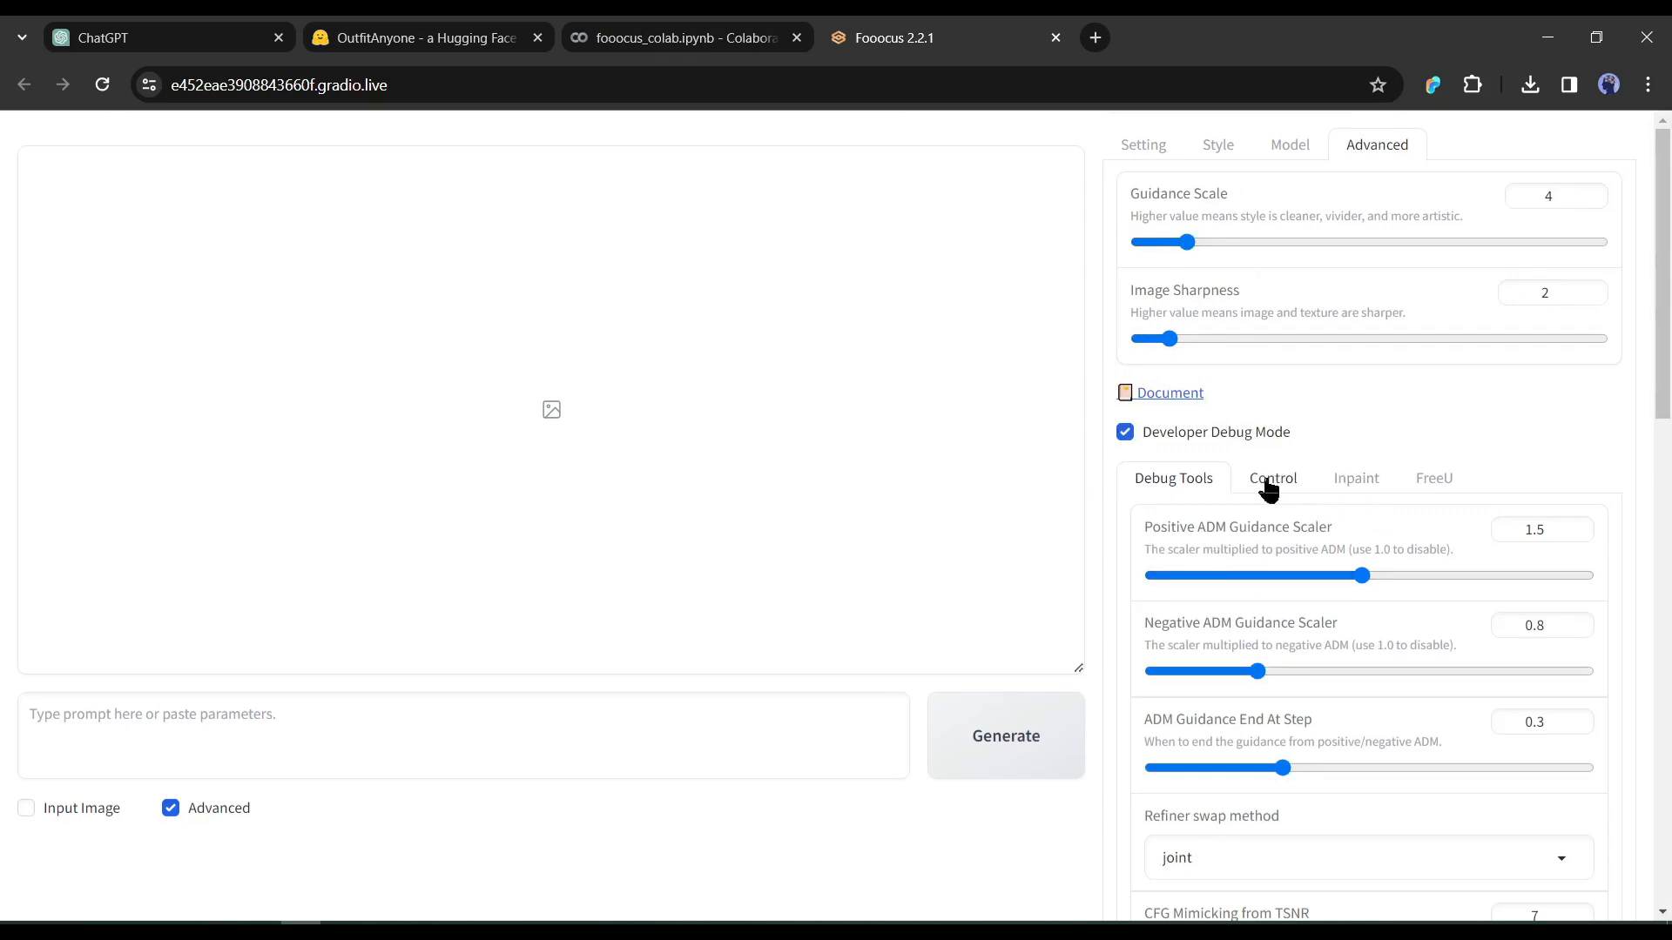
pyautogui.click(1271, 477)
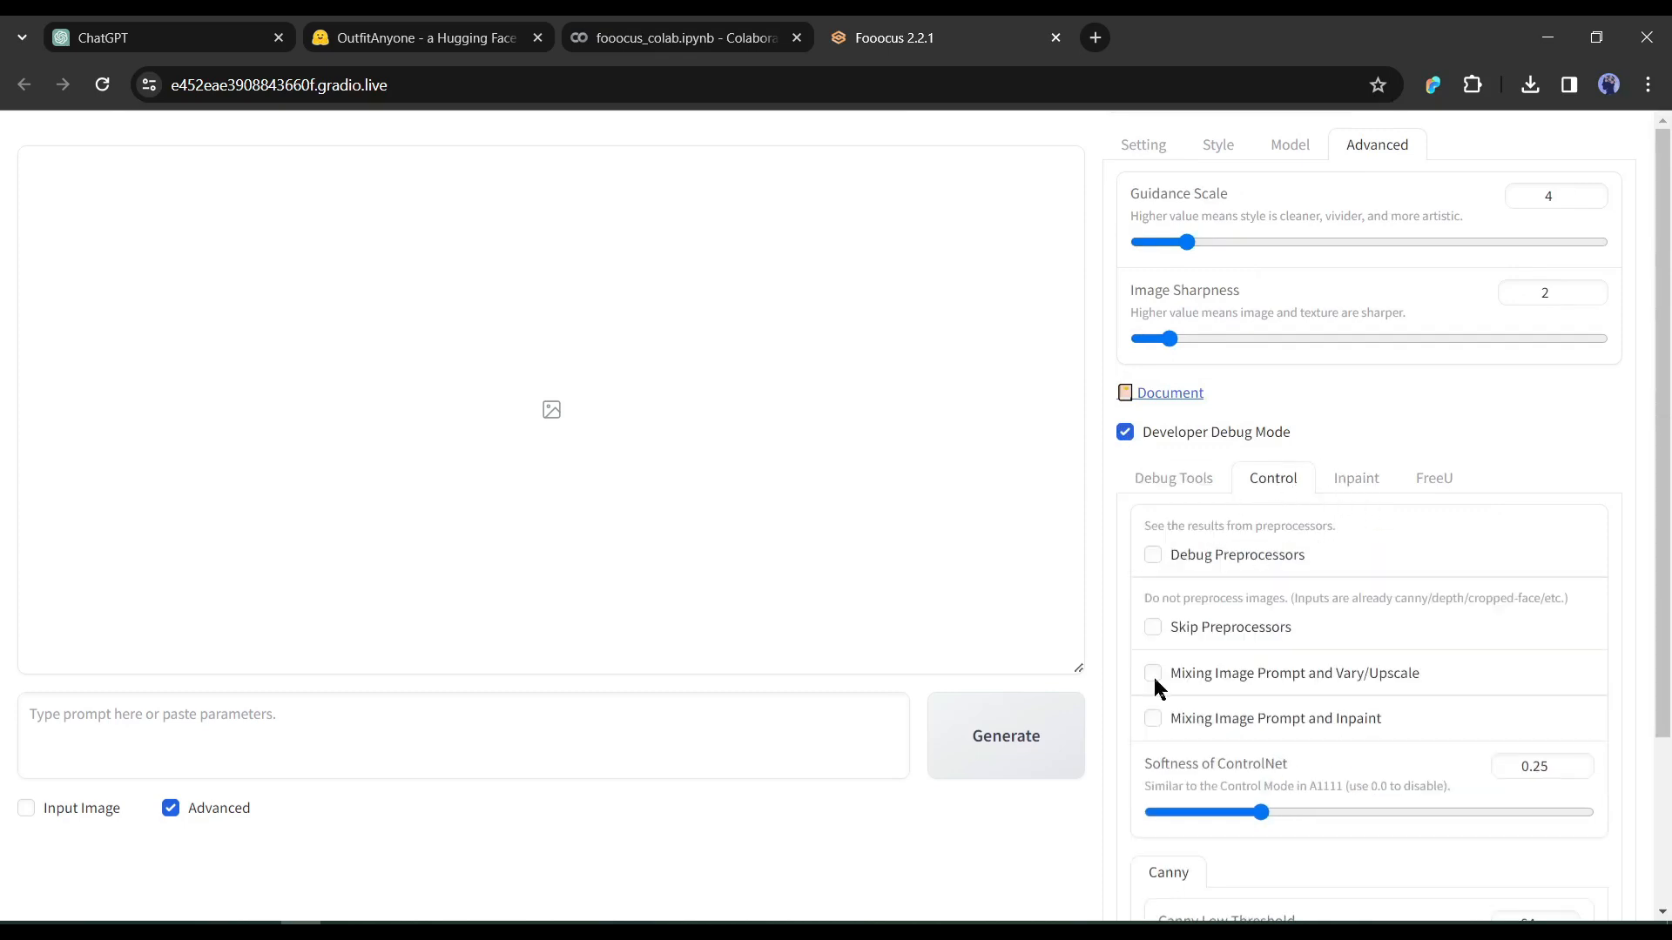
pyautogui.click(1153, 672)
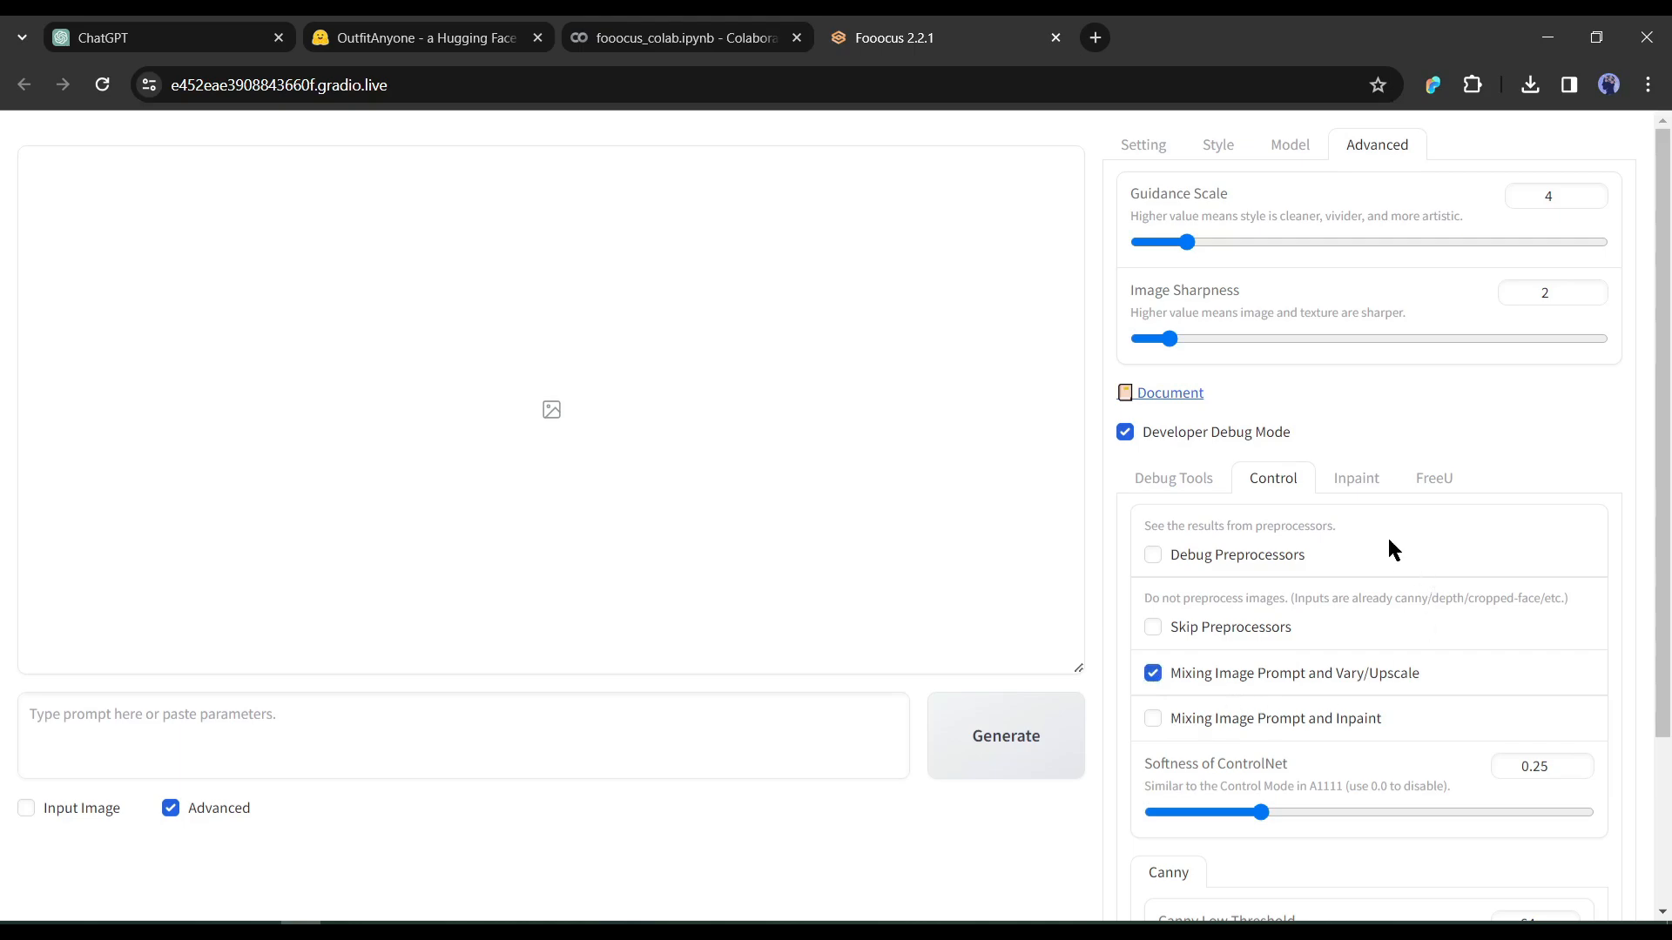
pyautogui.scroll(-3)
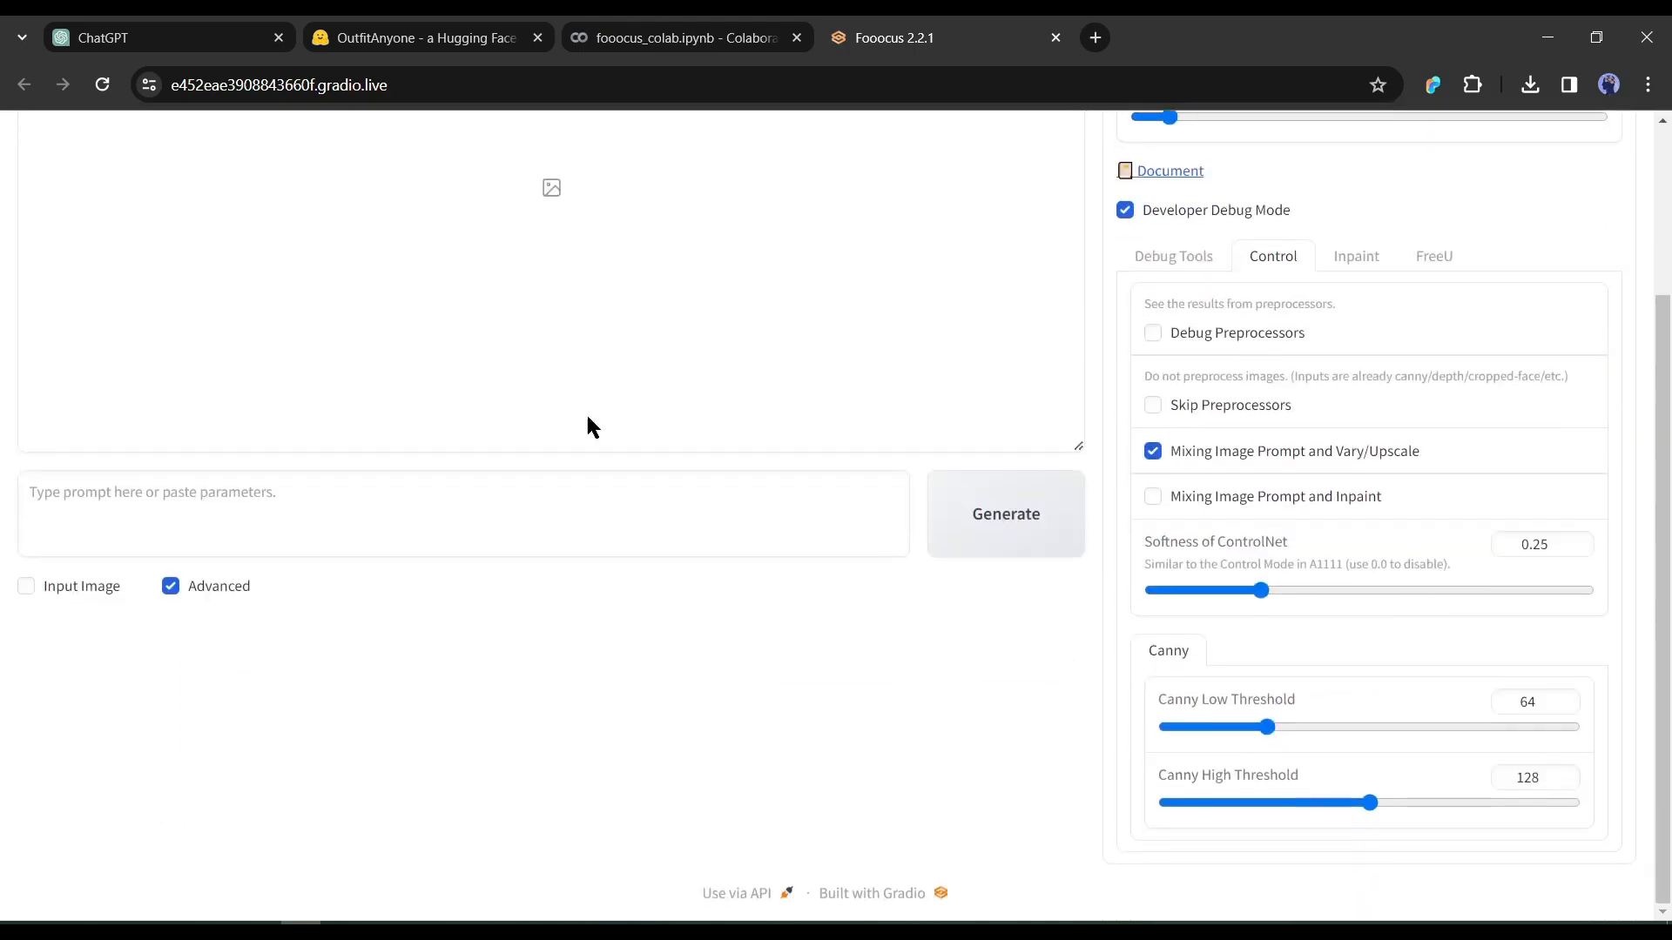
# Enable image inputs and upload the pink-haired woman's portrait as an advanced FaceSwap image prompt.
pyautogui.click(27, 585)
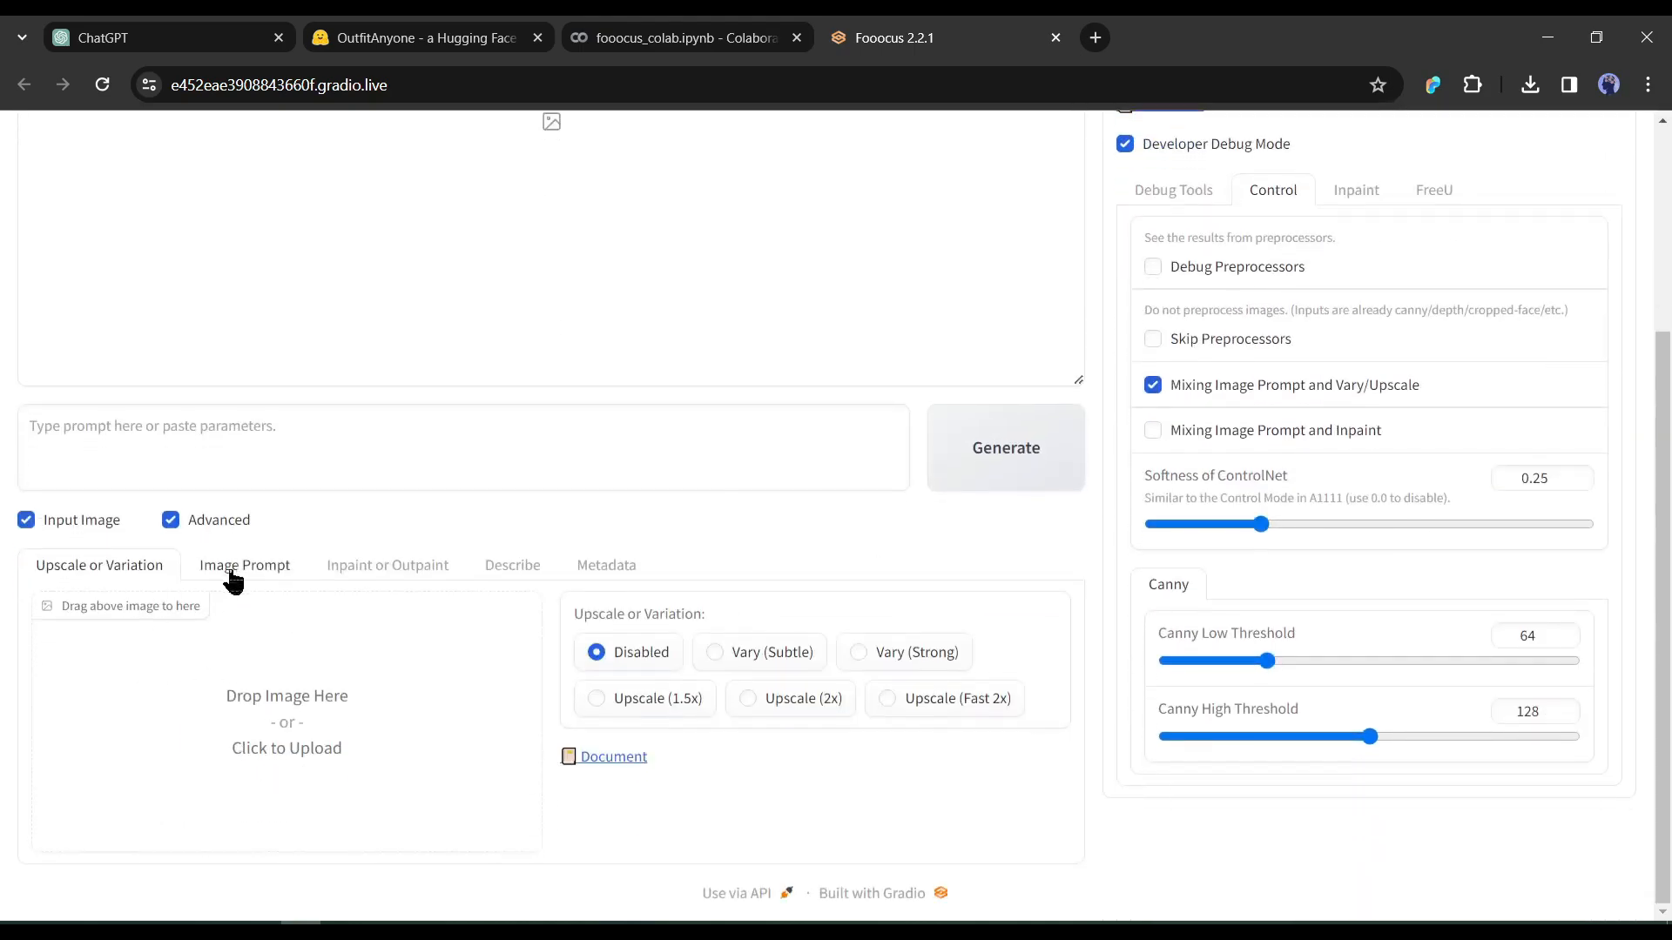
pyautogui.click(244, 564)
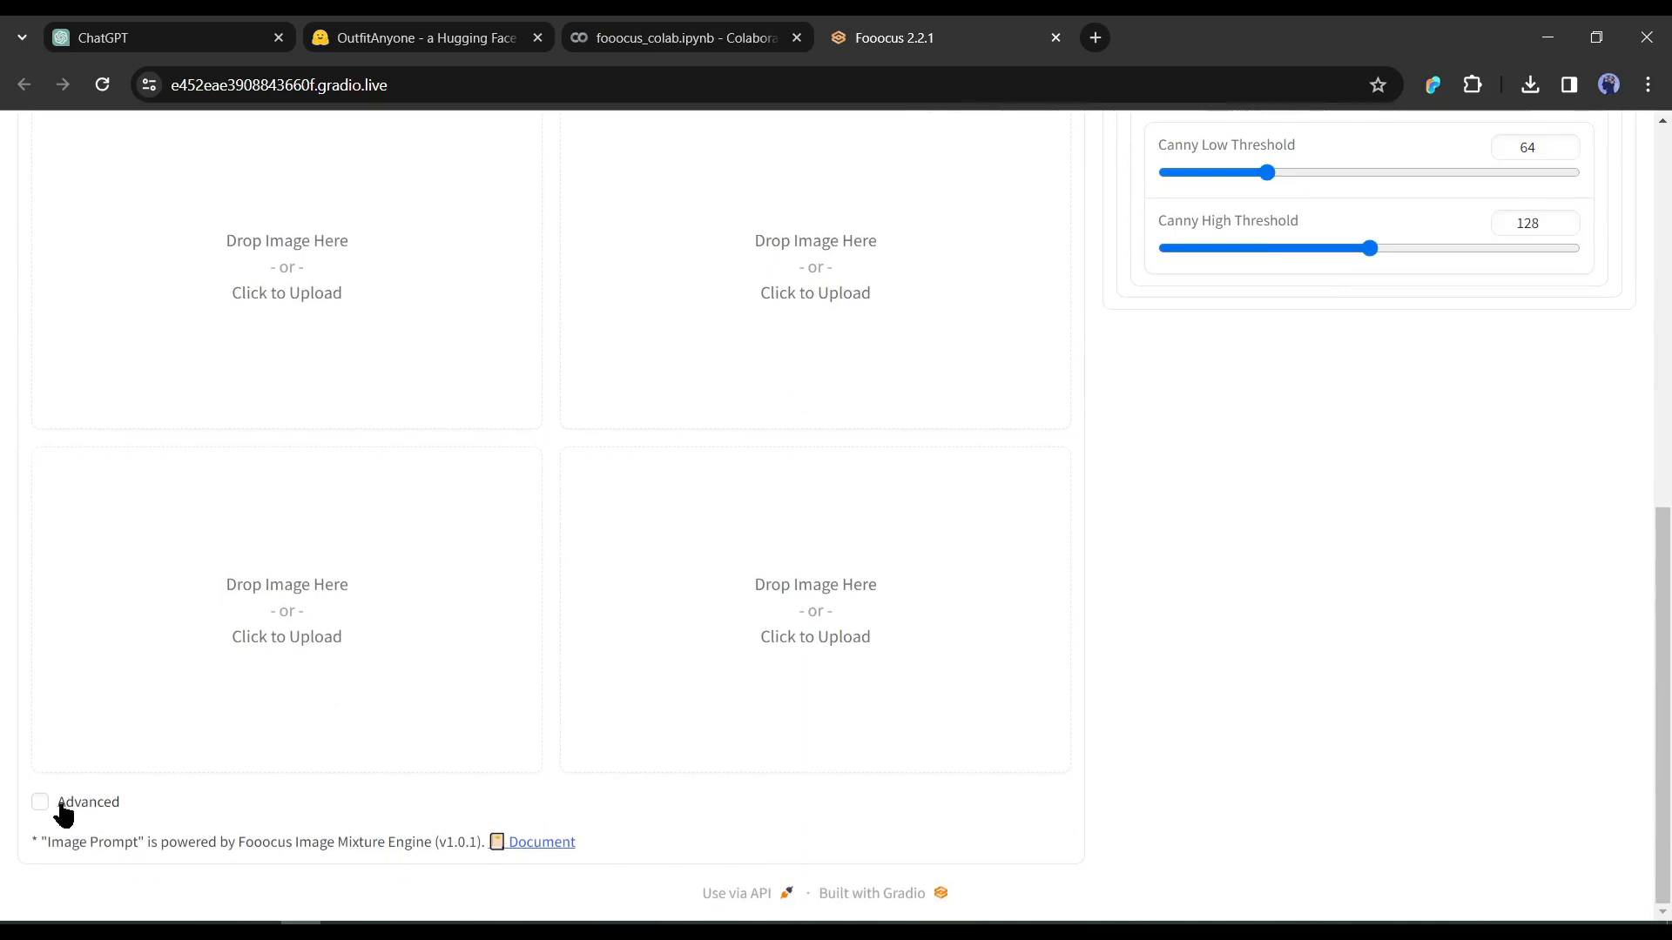
pyautogui.click(40, 801)
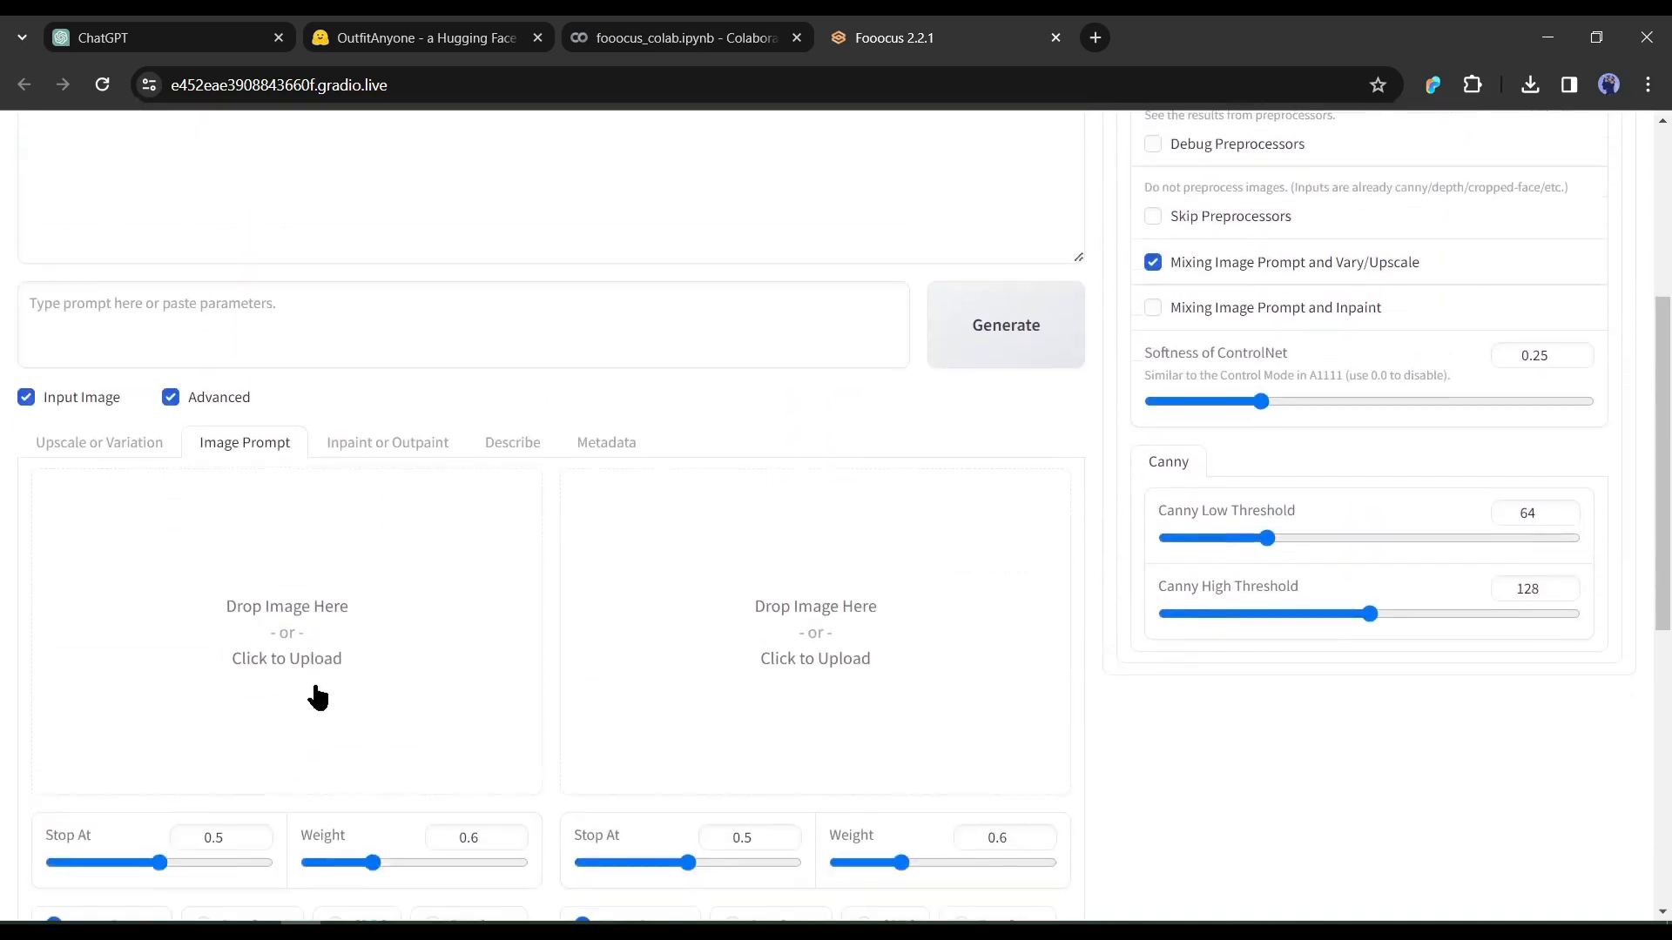
pyautogui.click(285, 629)
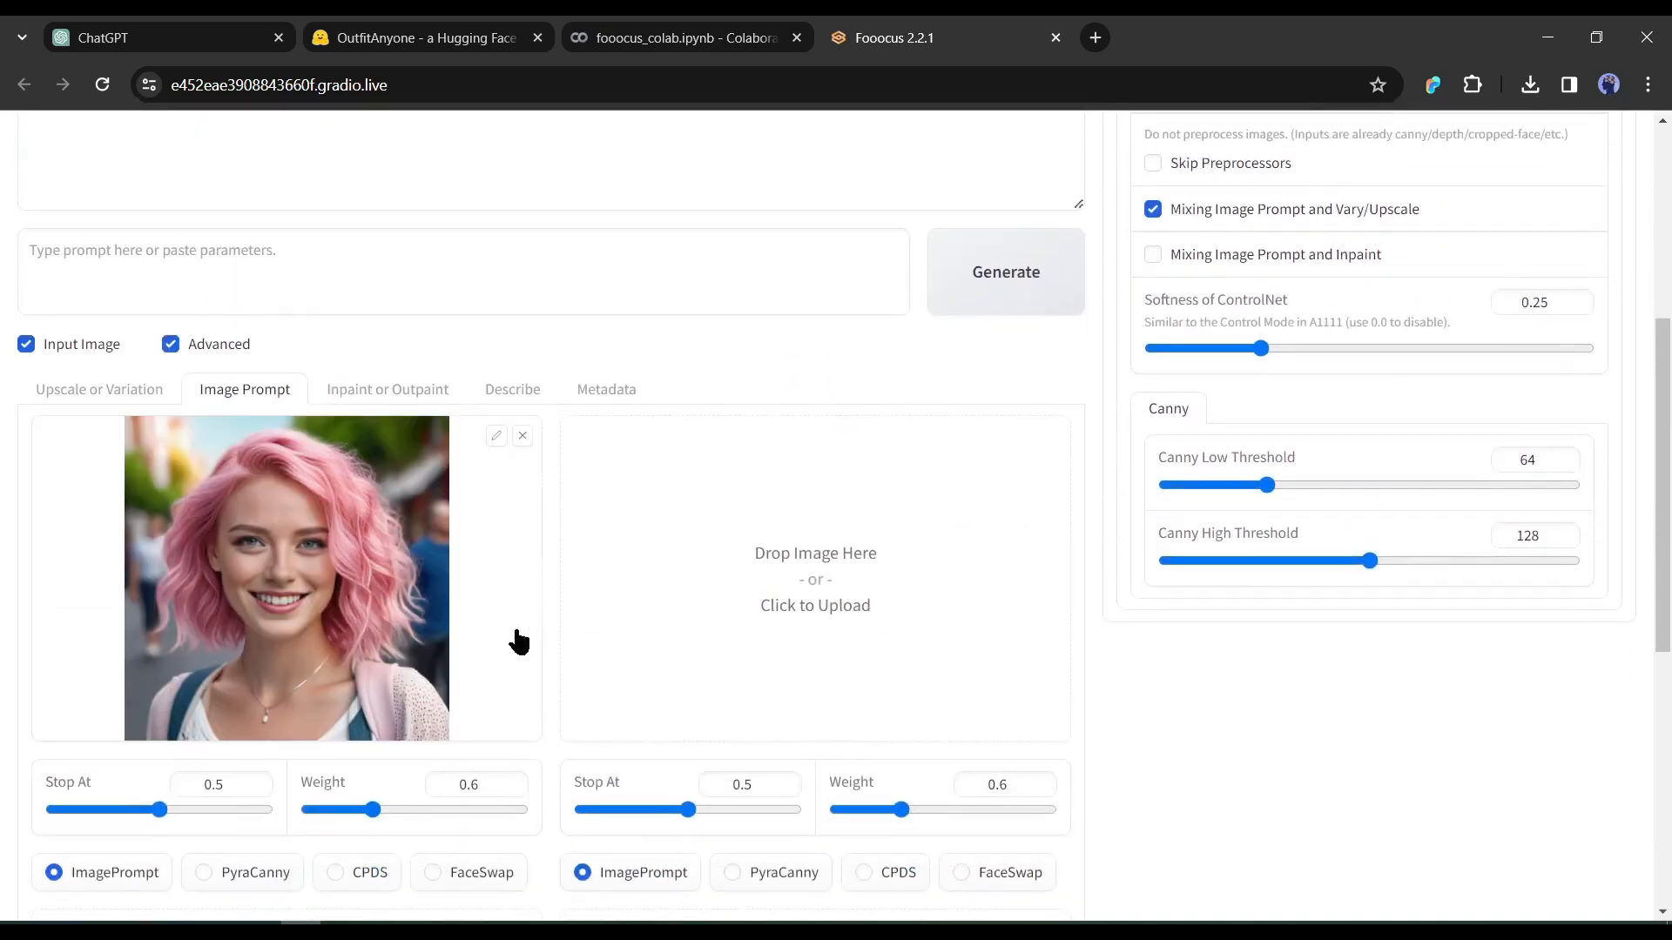
# Load the butterfly t-shirt try-on photo under Upscale or Variation.
pyautogui.scroll(-3)
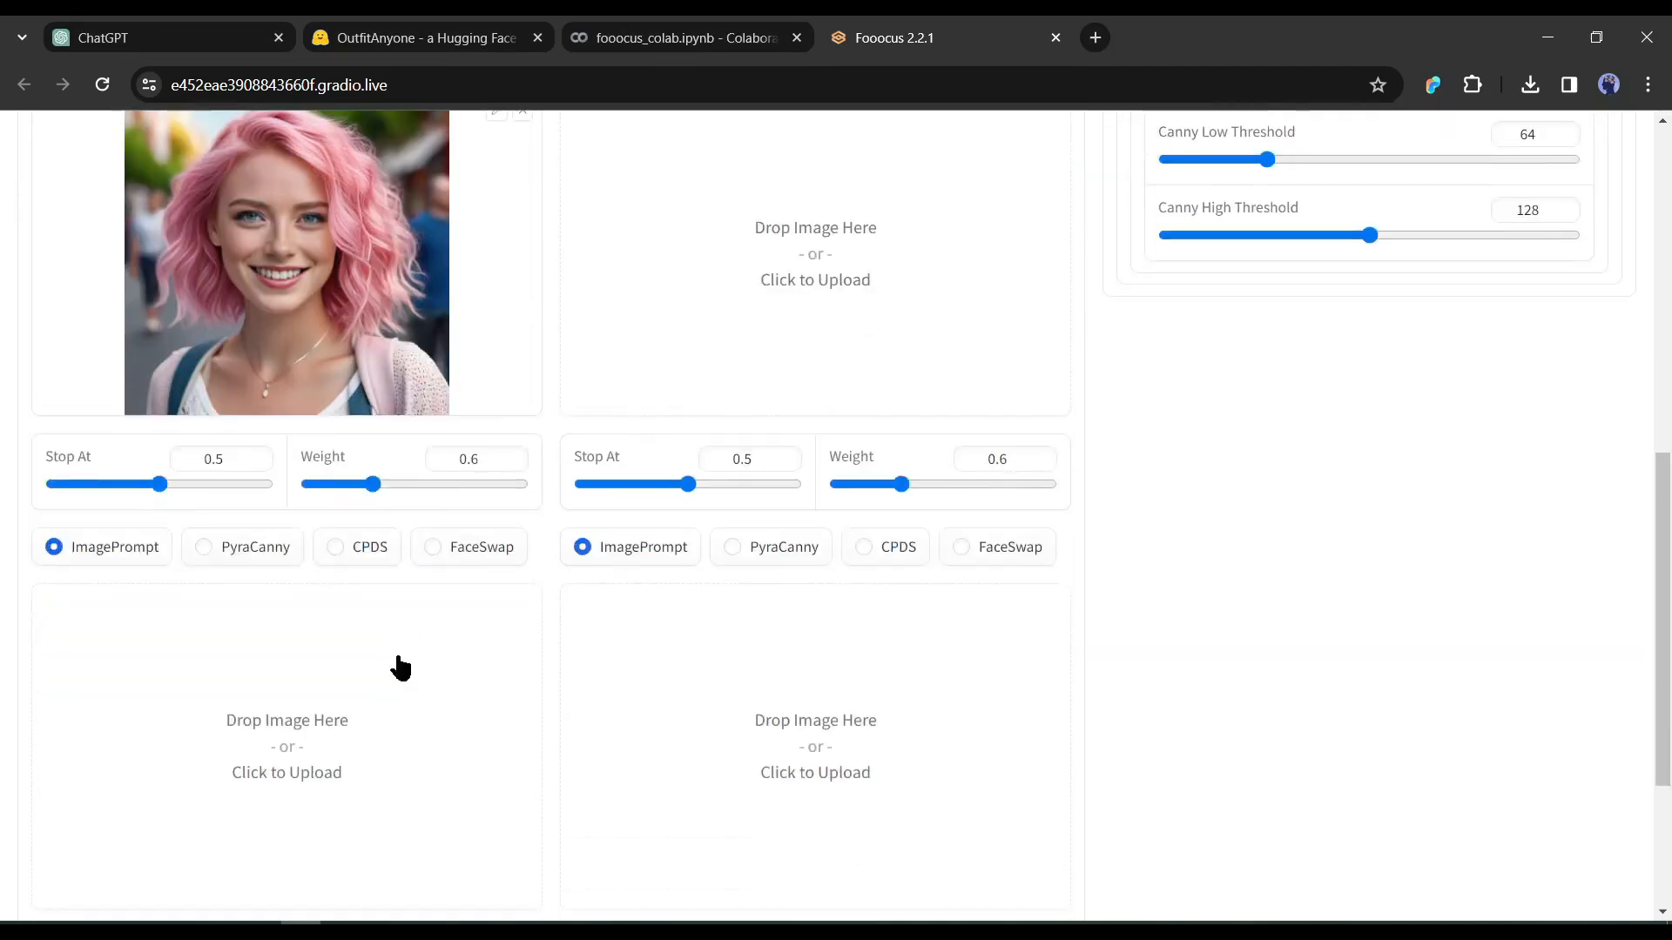
pyautogui.moveTo(413, 563)
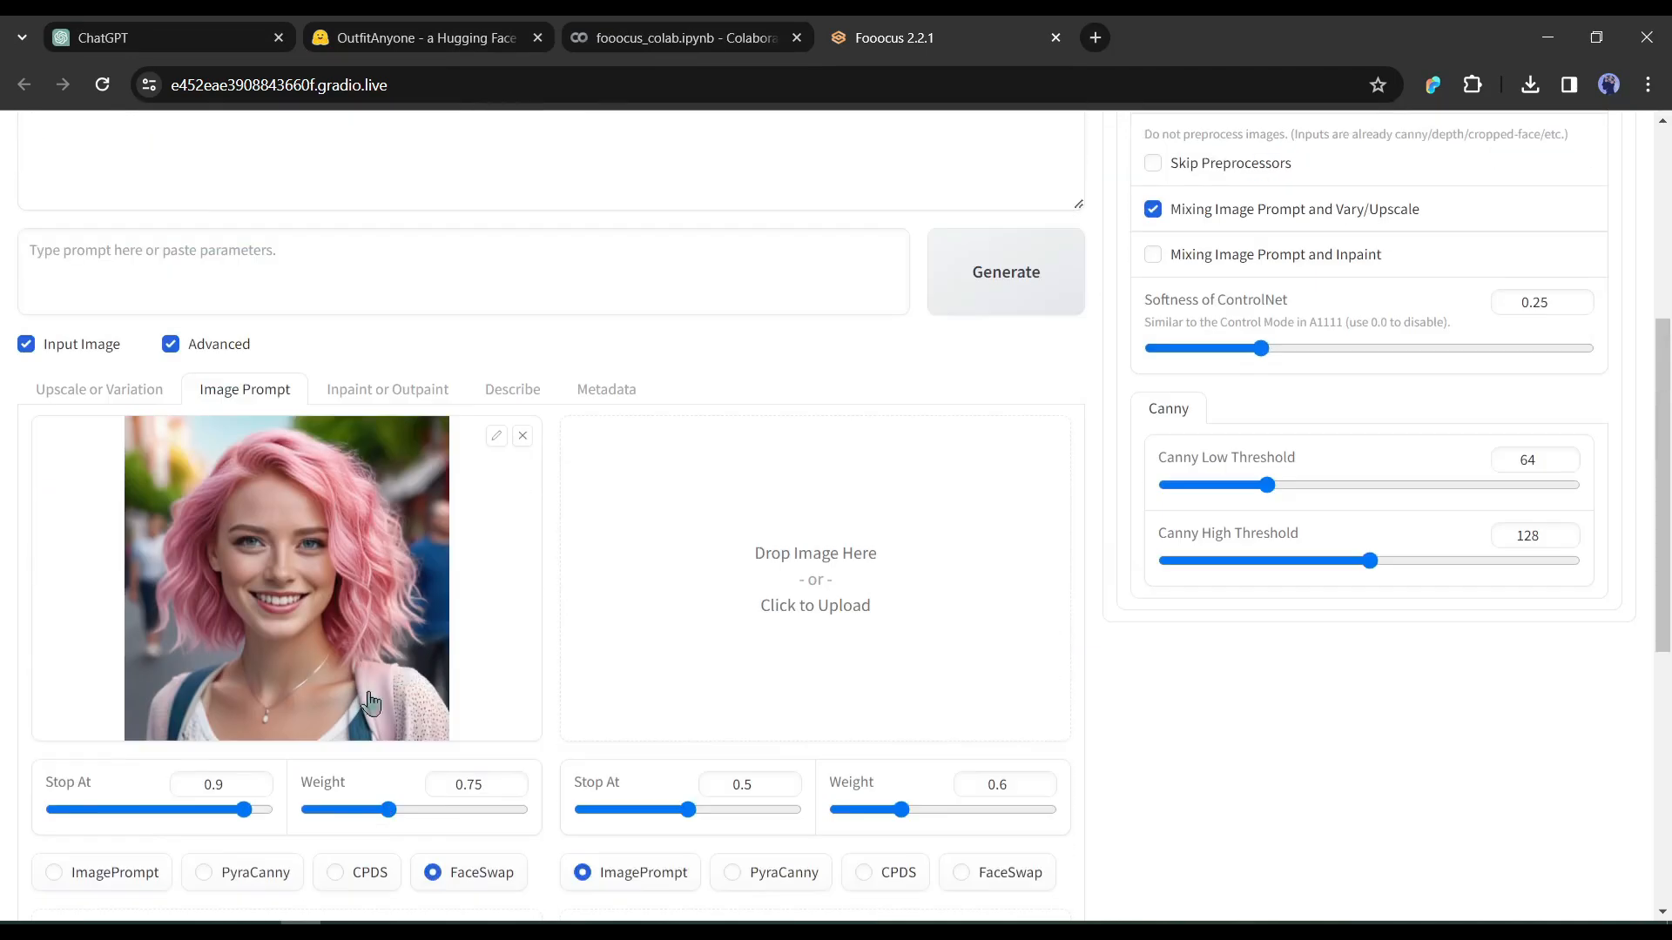
pyautogui.click(100, 389)
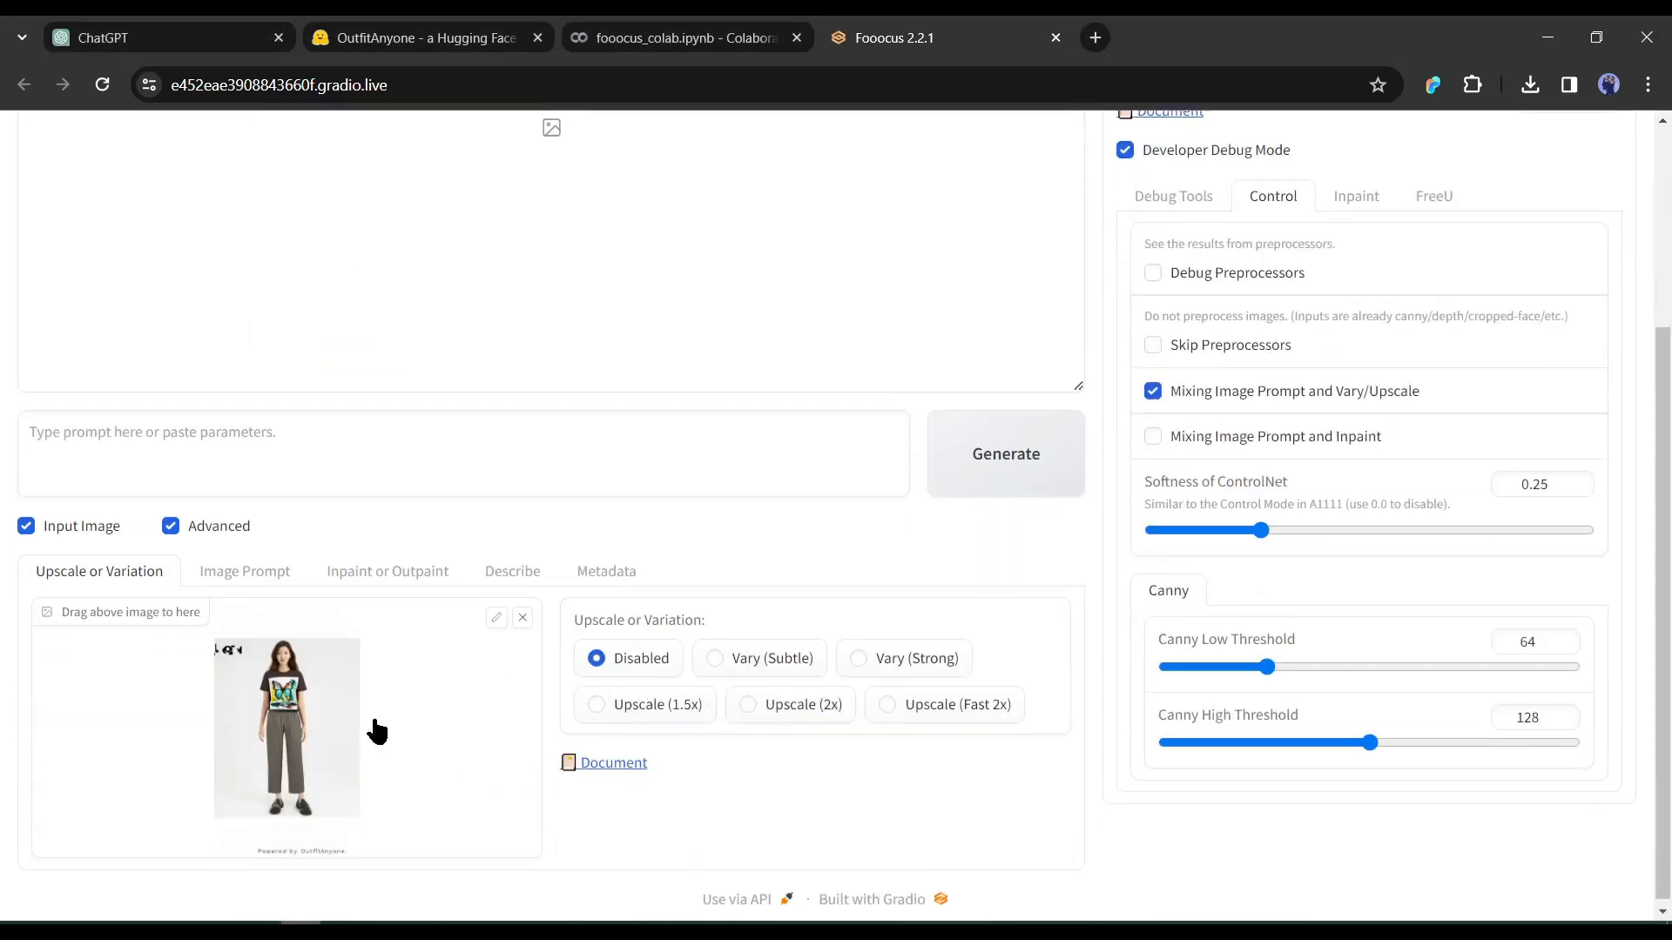
# Generate a Vary (Subtle) version of the try-on photo with the portrait's face swapped in.
pyautogui.click(714, 651)
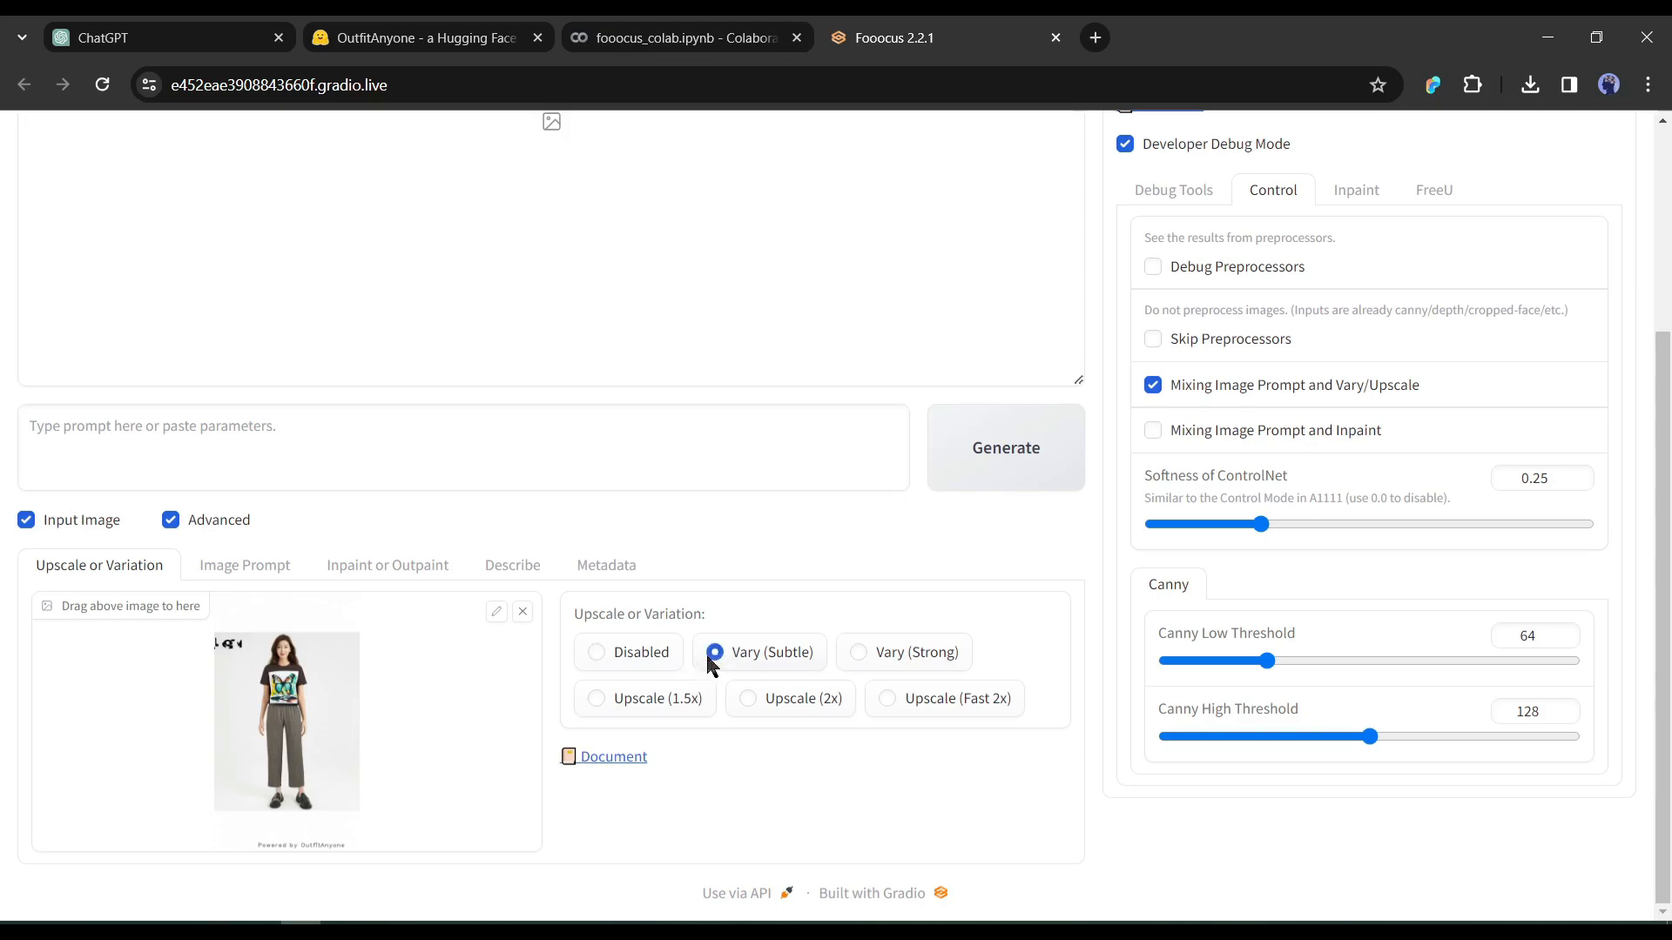
pyautogui.moveTo(759, 665)
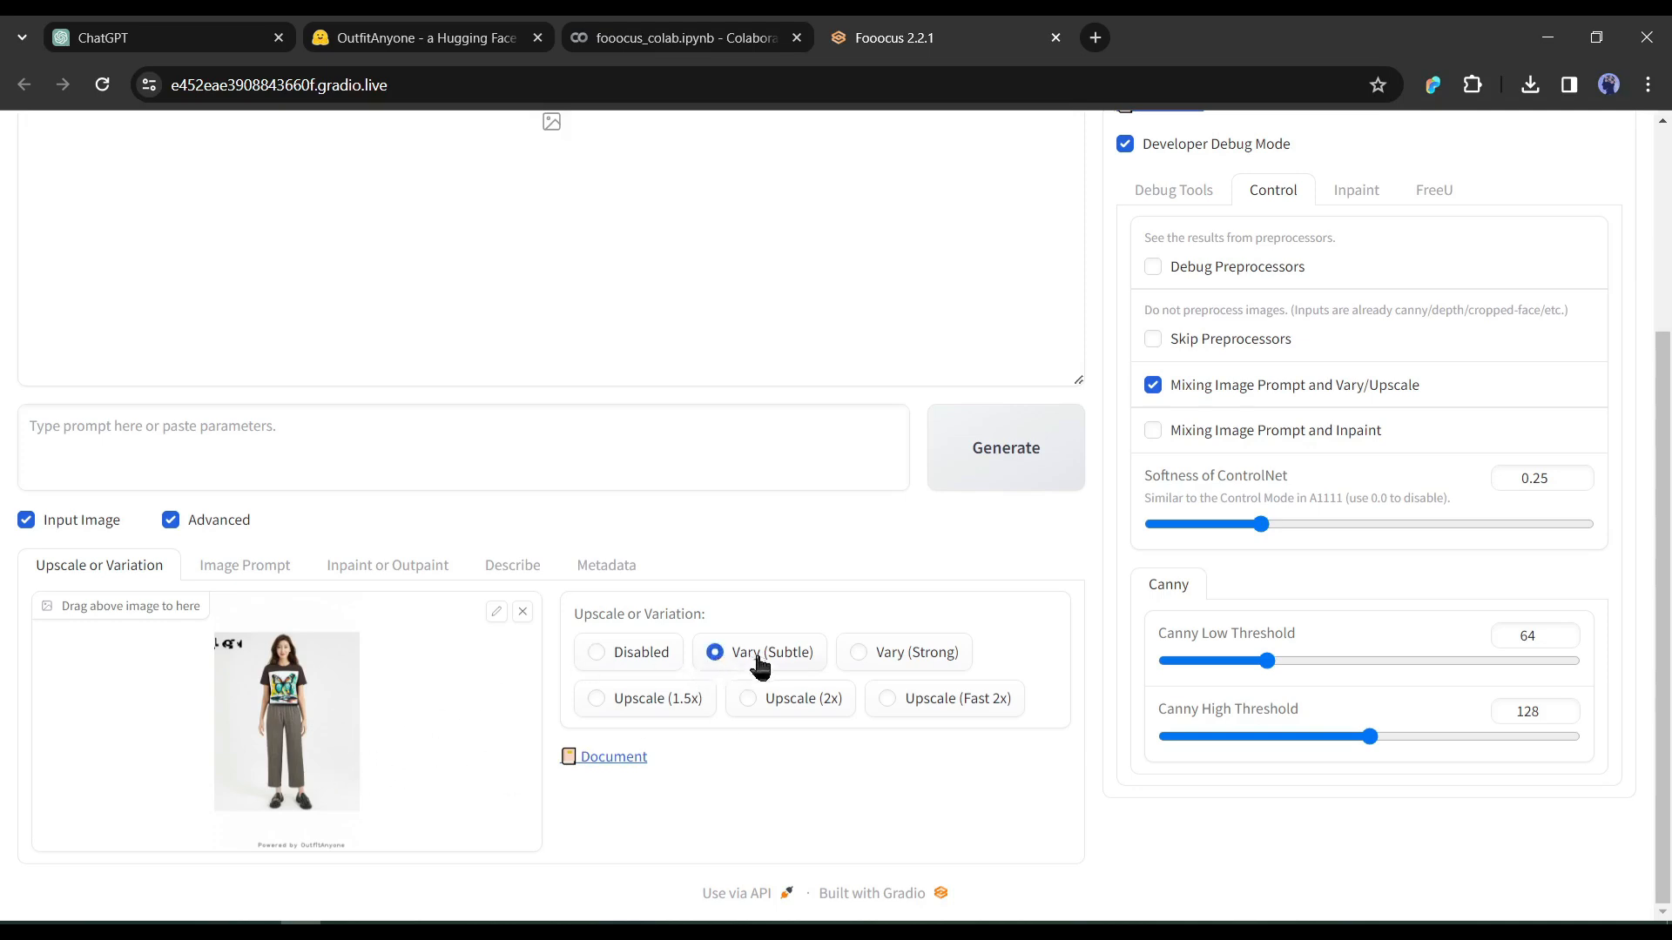
pyautogui.scroll(-3)
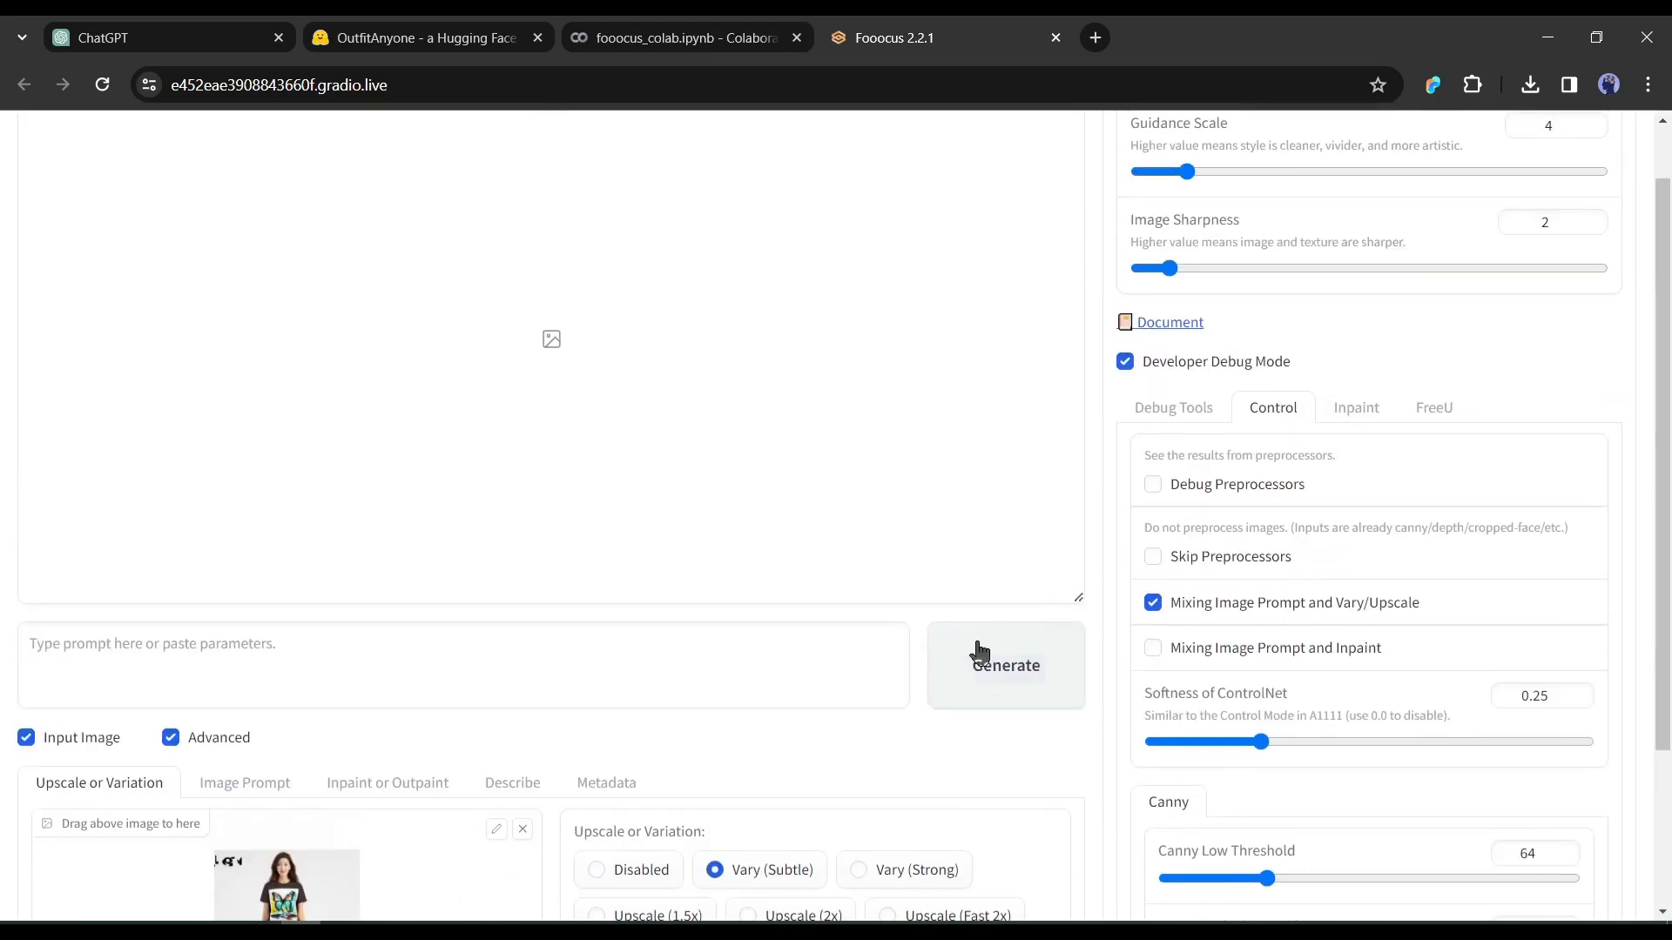
pyautogui.click(1003, 663)
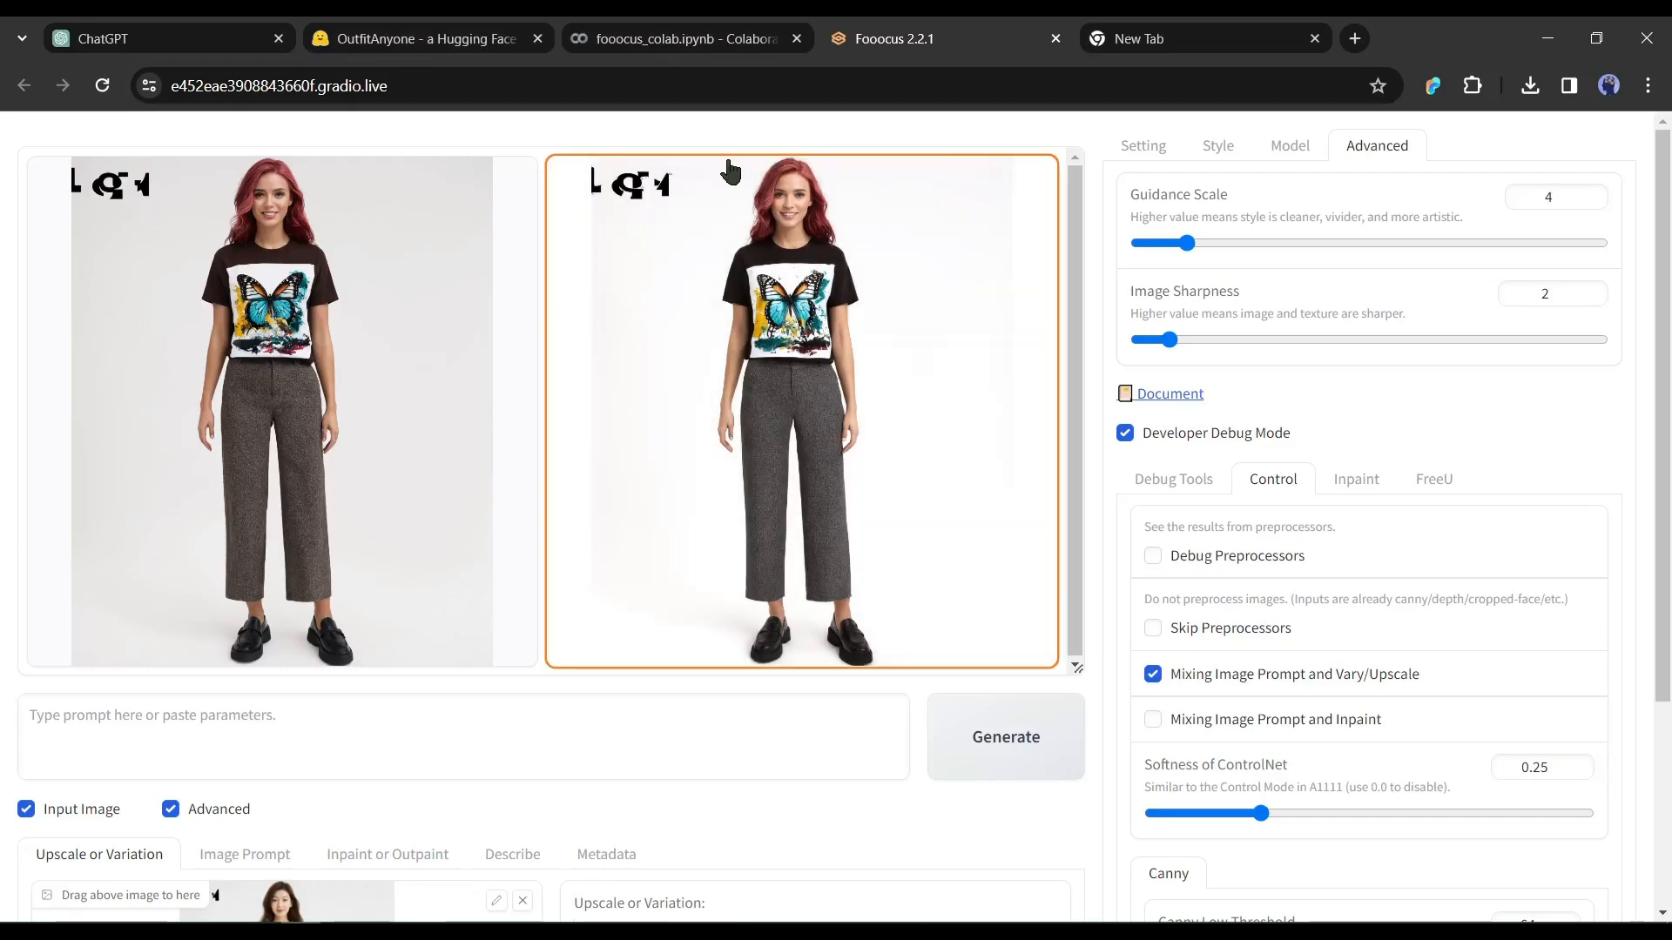
pyautogui.moveTo(832, 350)
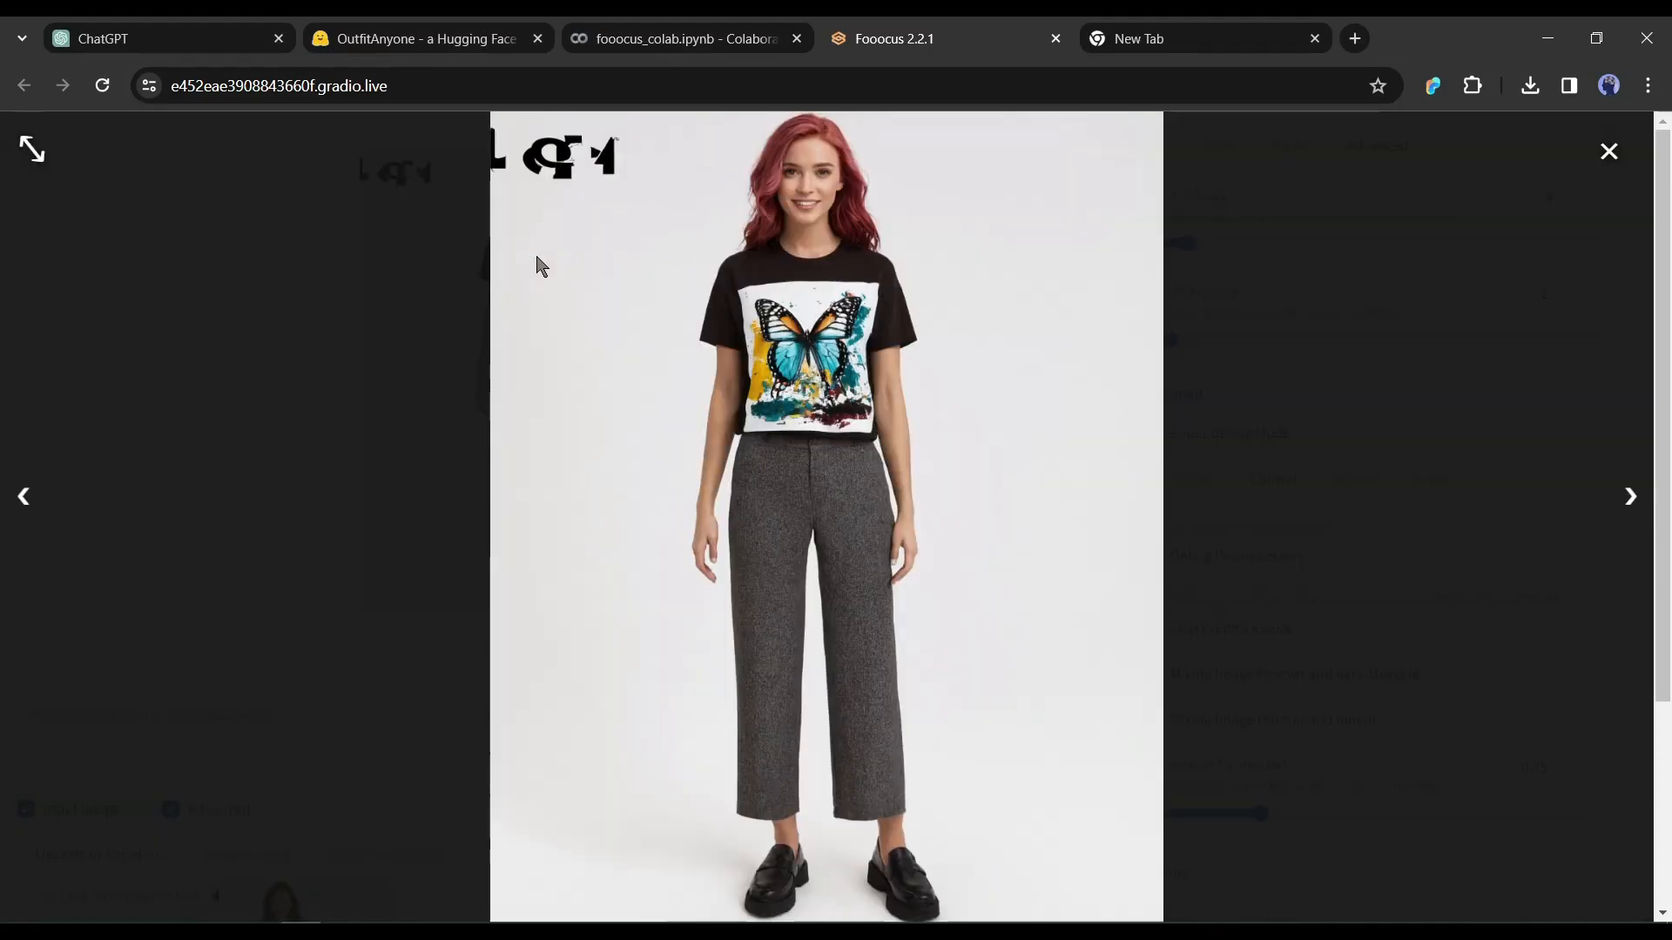
pyautogui.moveTo(813, 563)
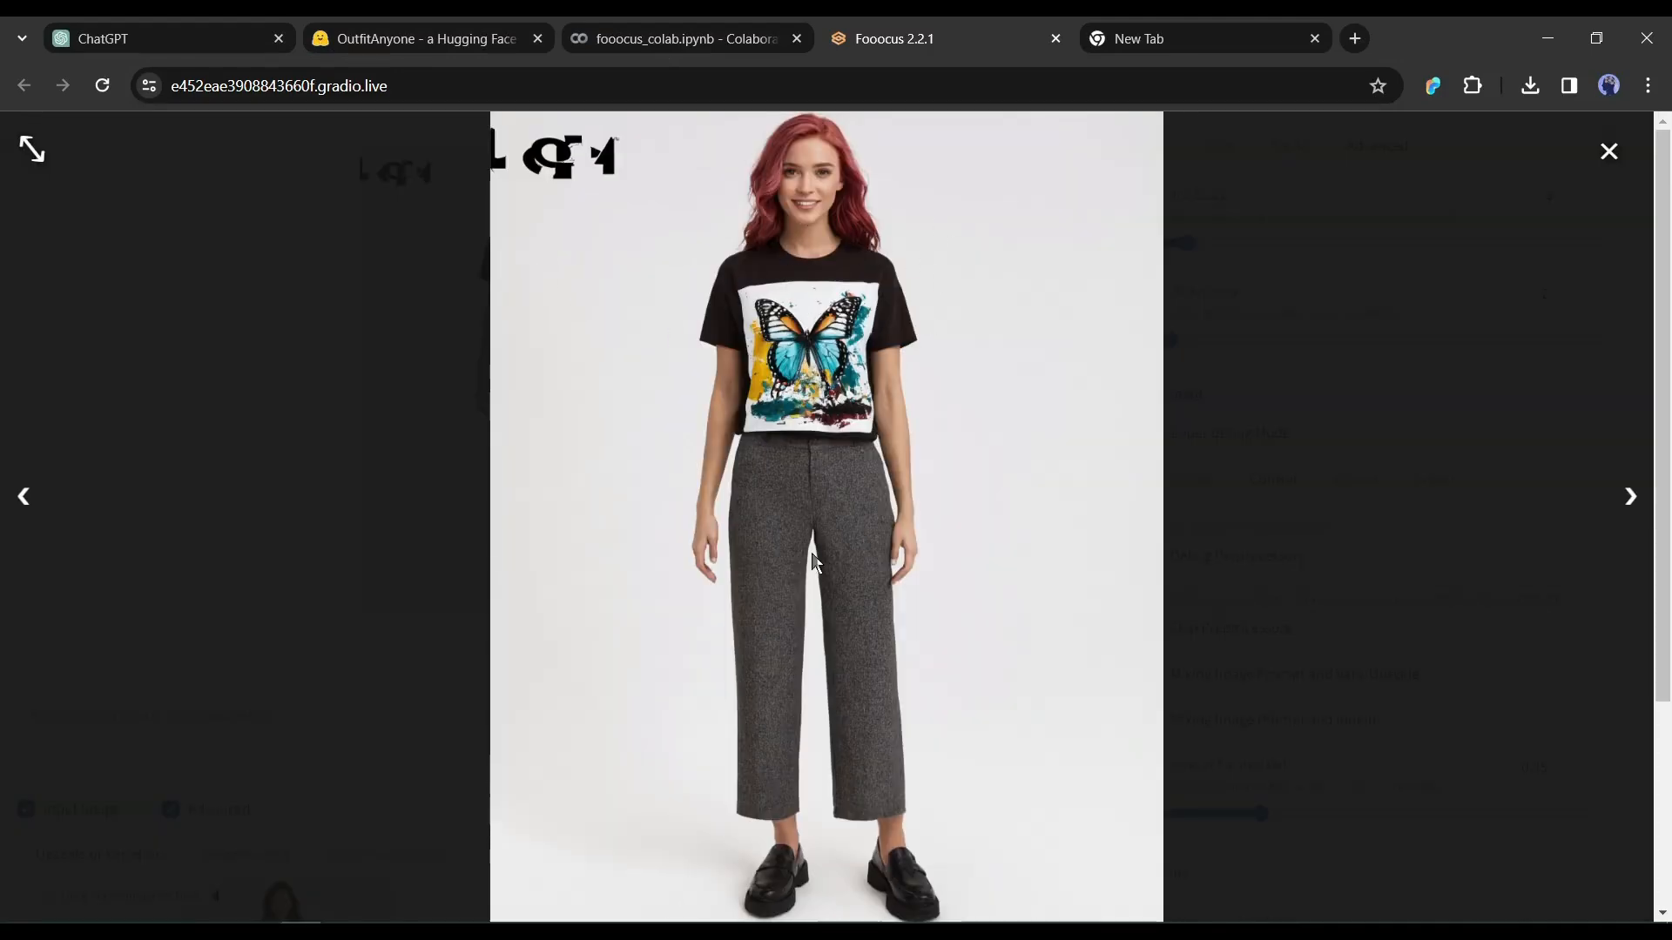
pyautogui.click(1607, 150)
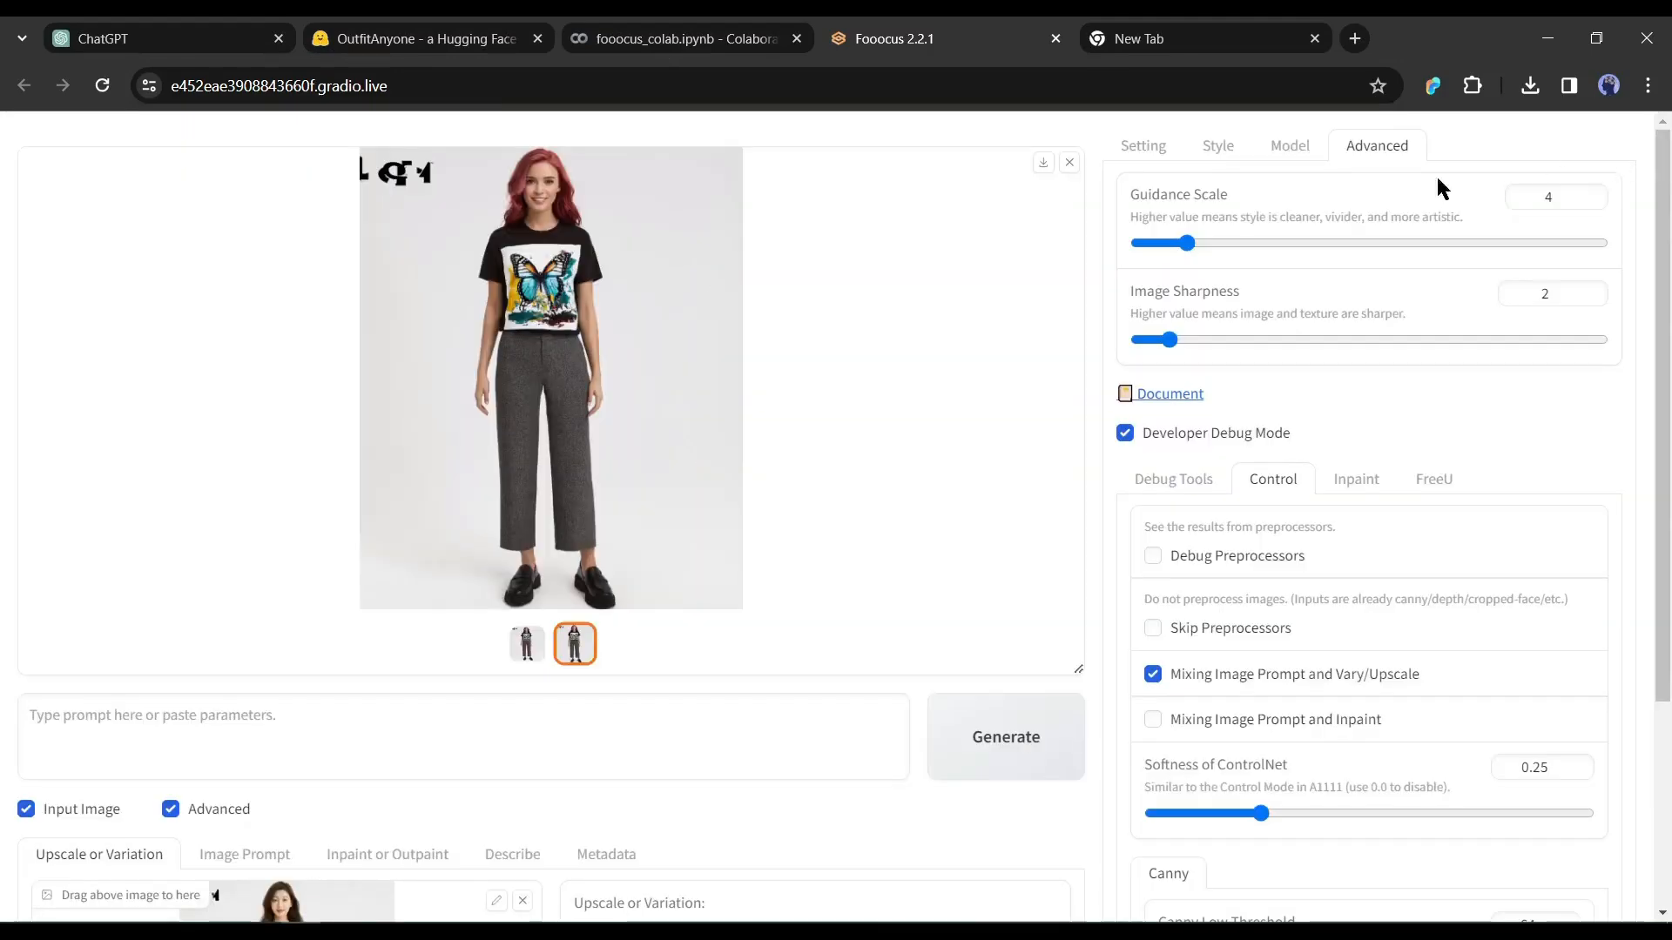
pyautogui.scroll(-3)
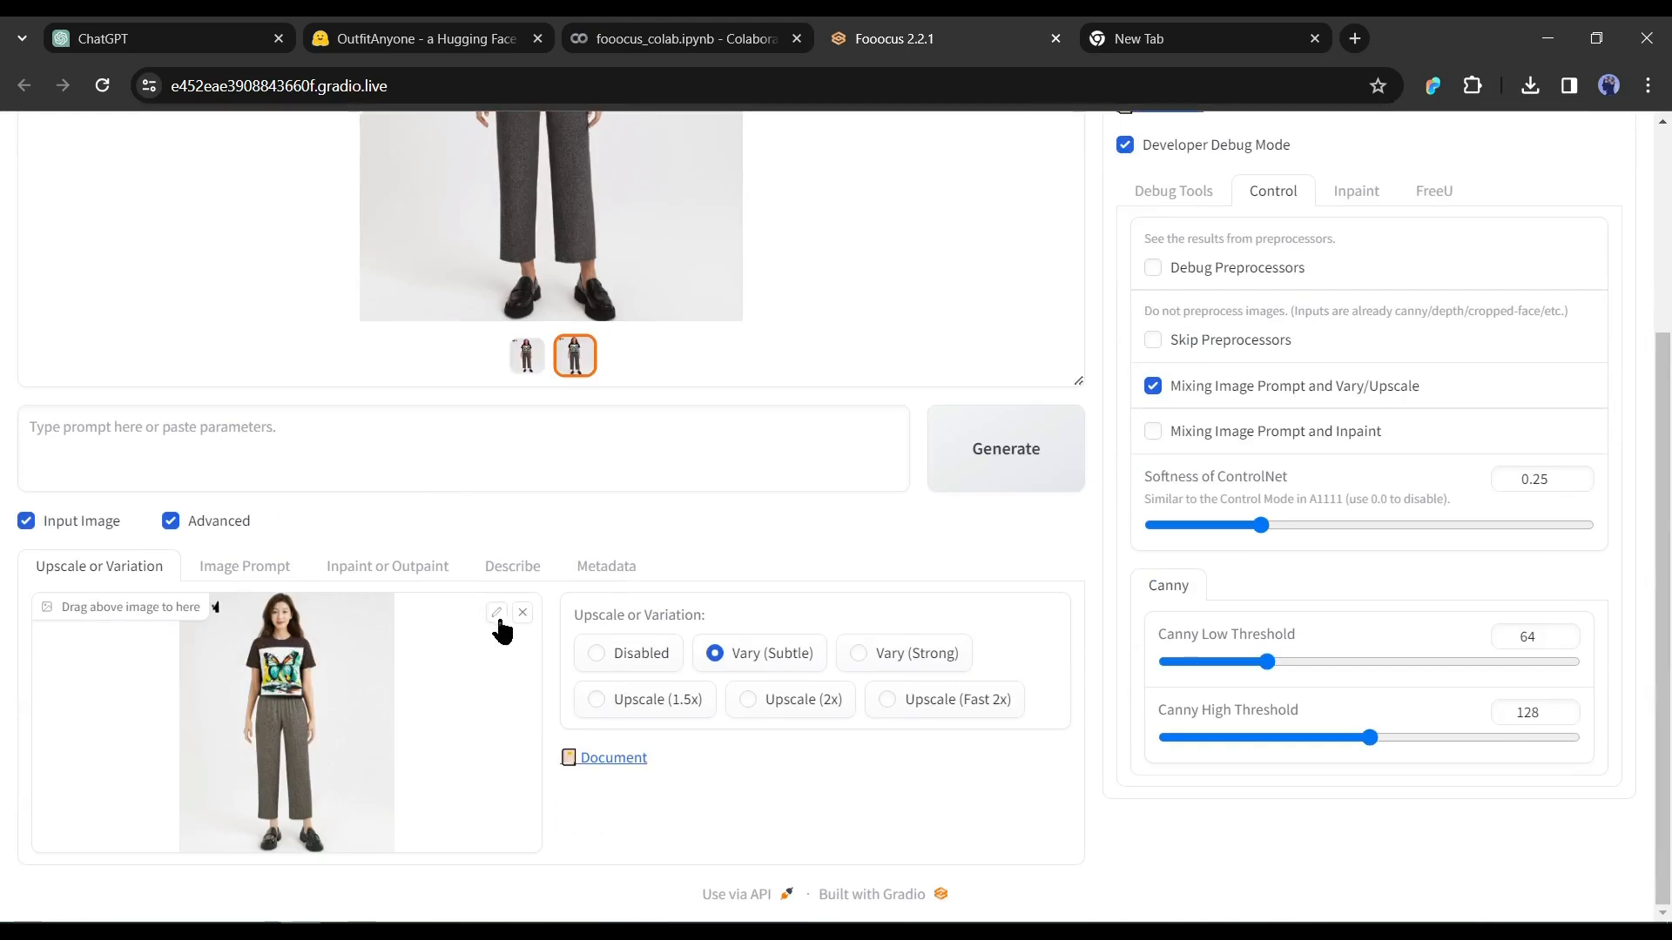
# Use the face-swapped result as input, upscale it 2x, and preview the enlarged output.
pyautogui.click(749, 700)
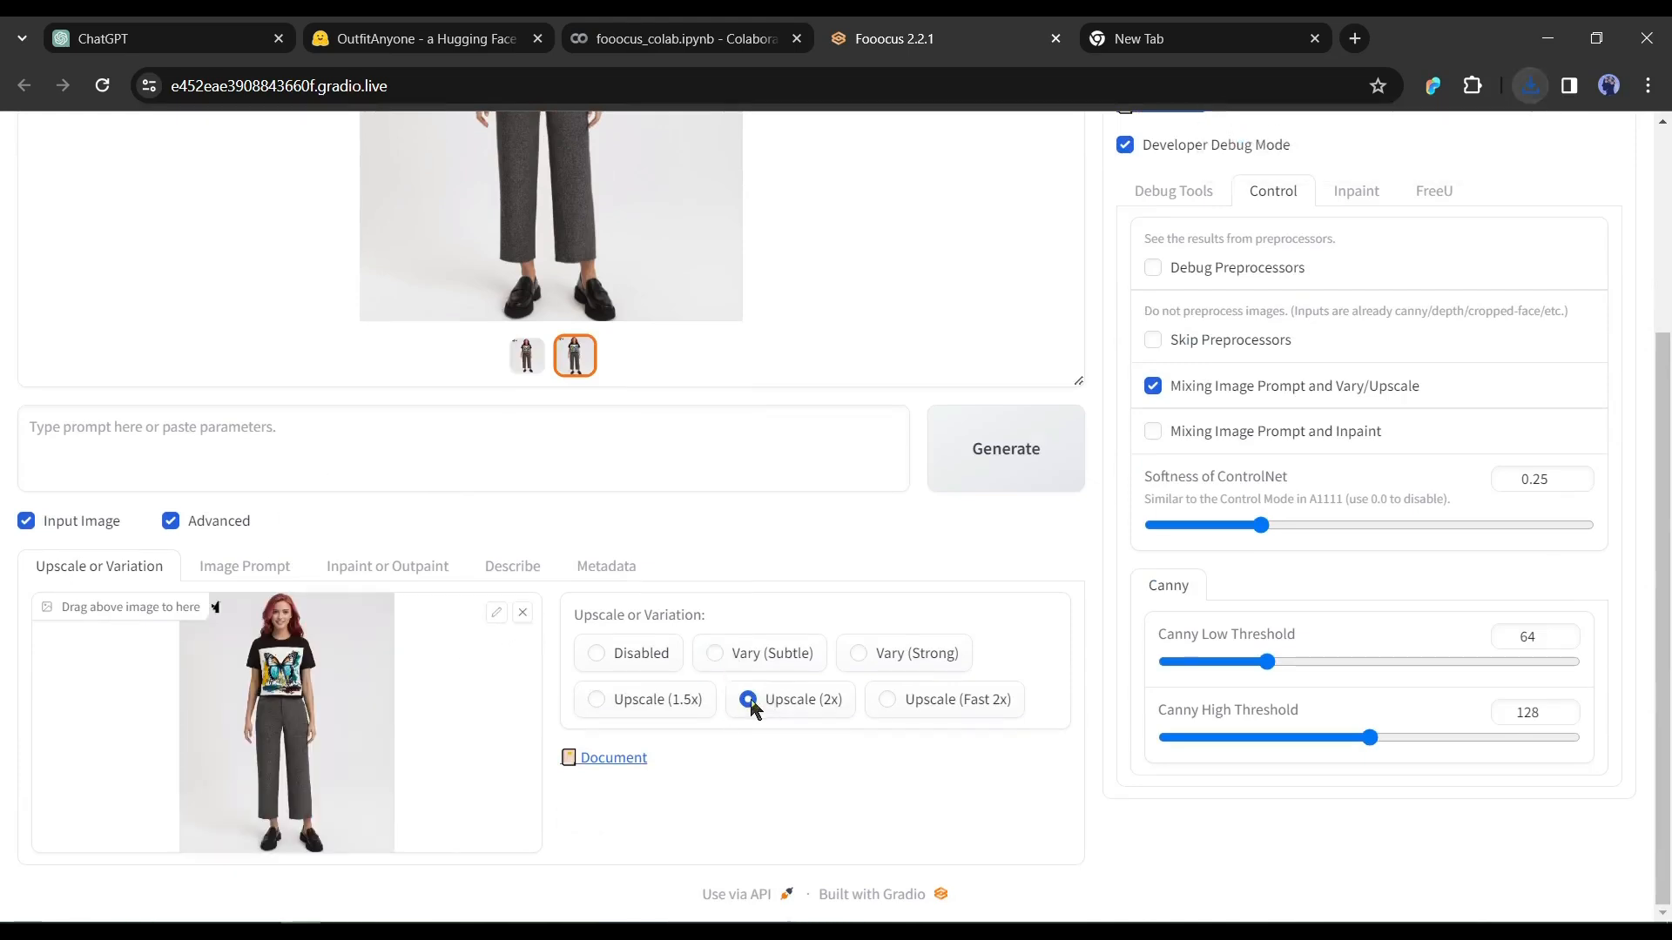
pyautogui.click(886, 700)
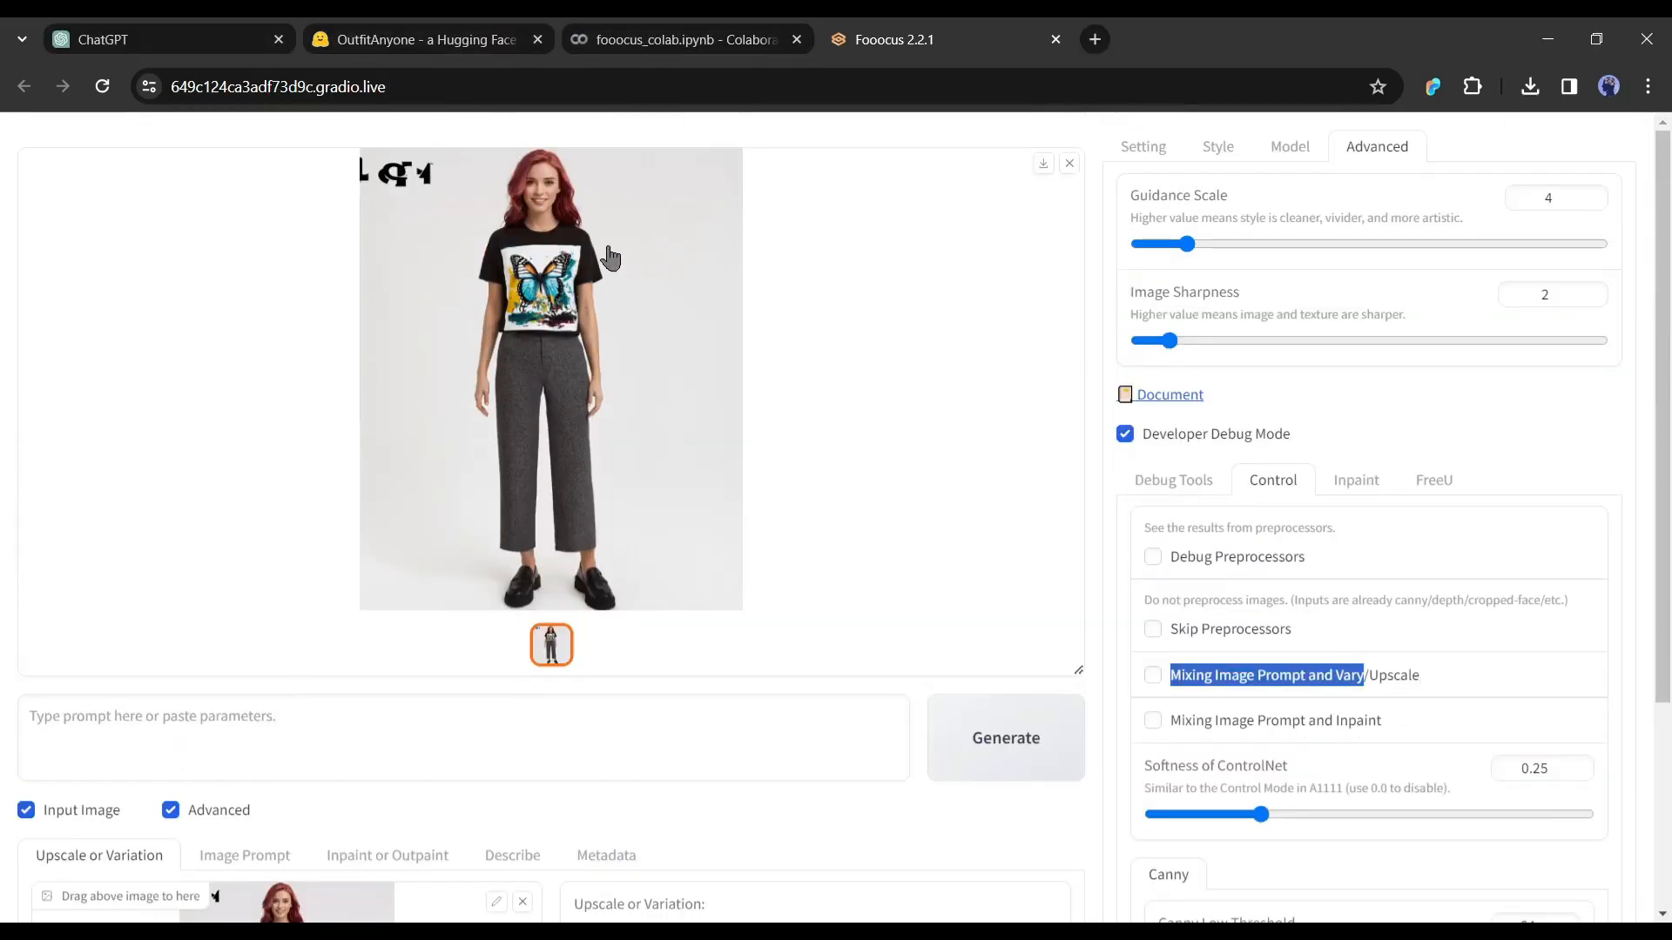
pyautogui.click(550, 378)
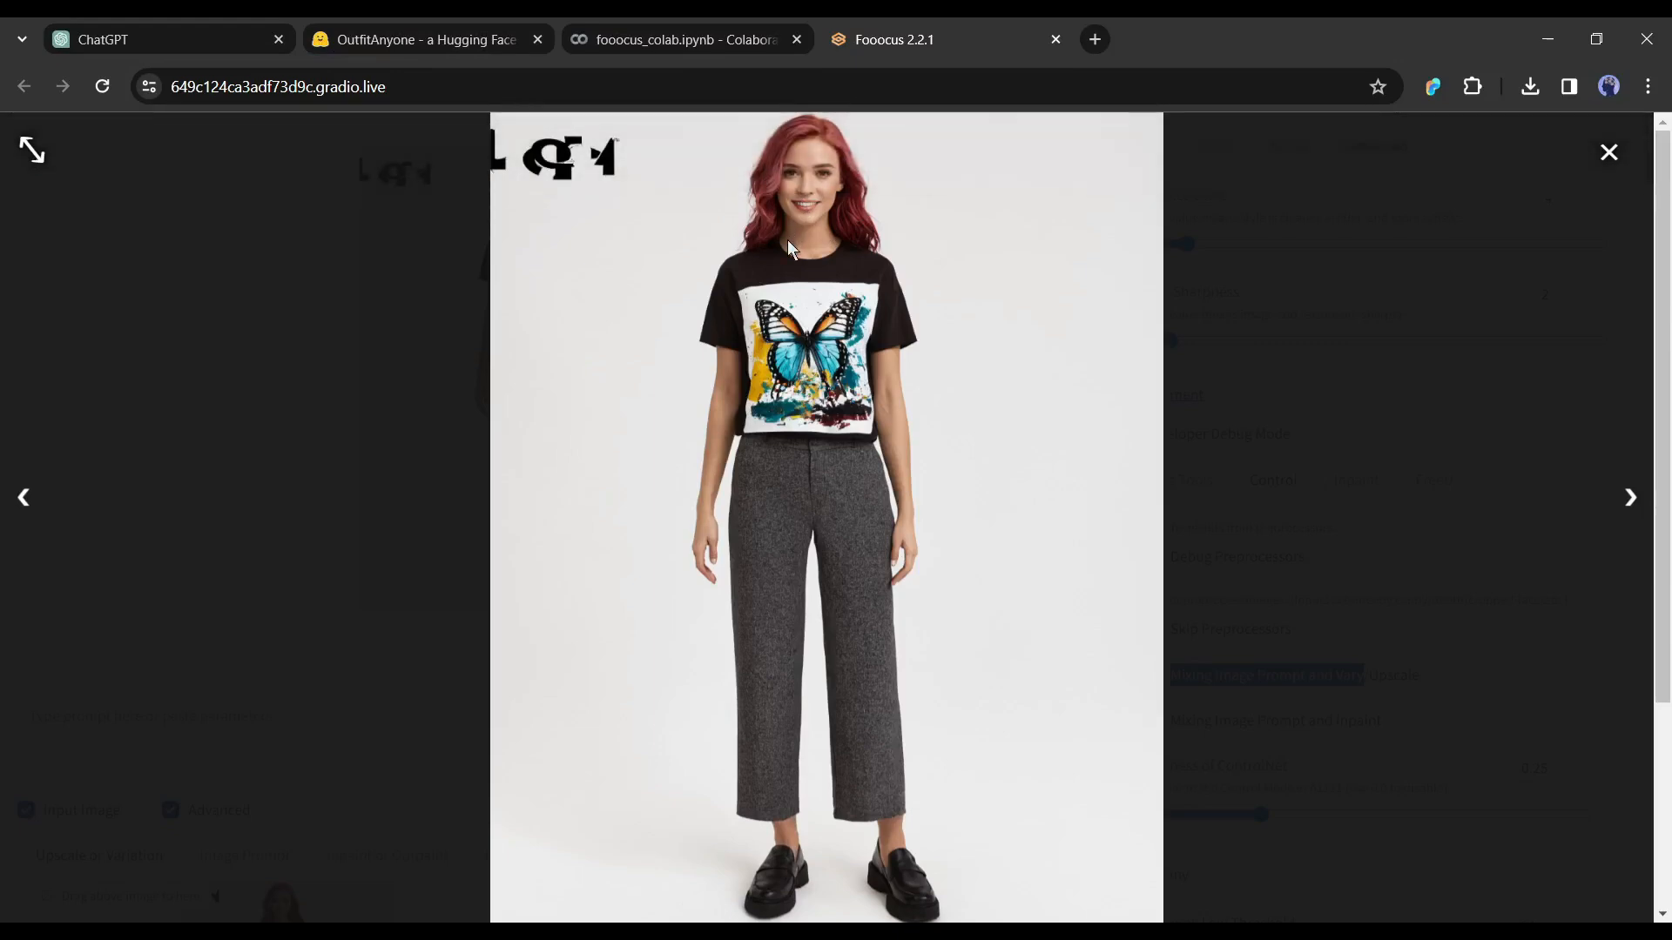
pyautogui.click(1607, 152)
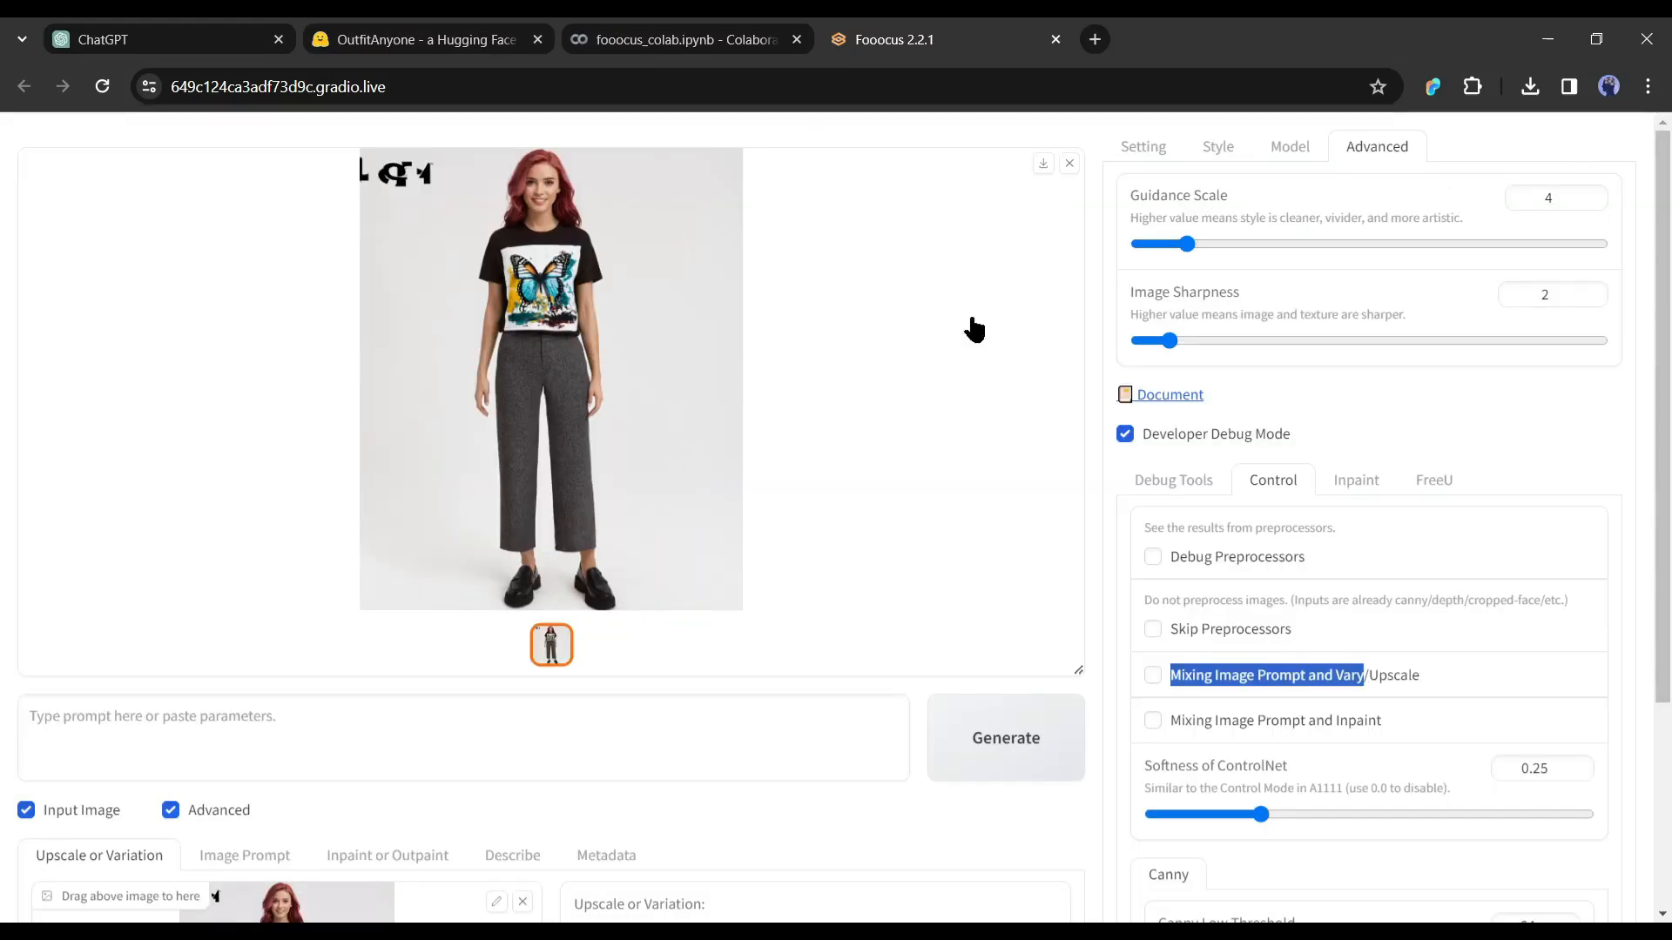
pyautogui.moveTo(890, 301)
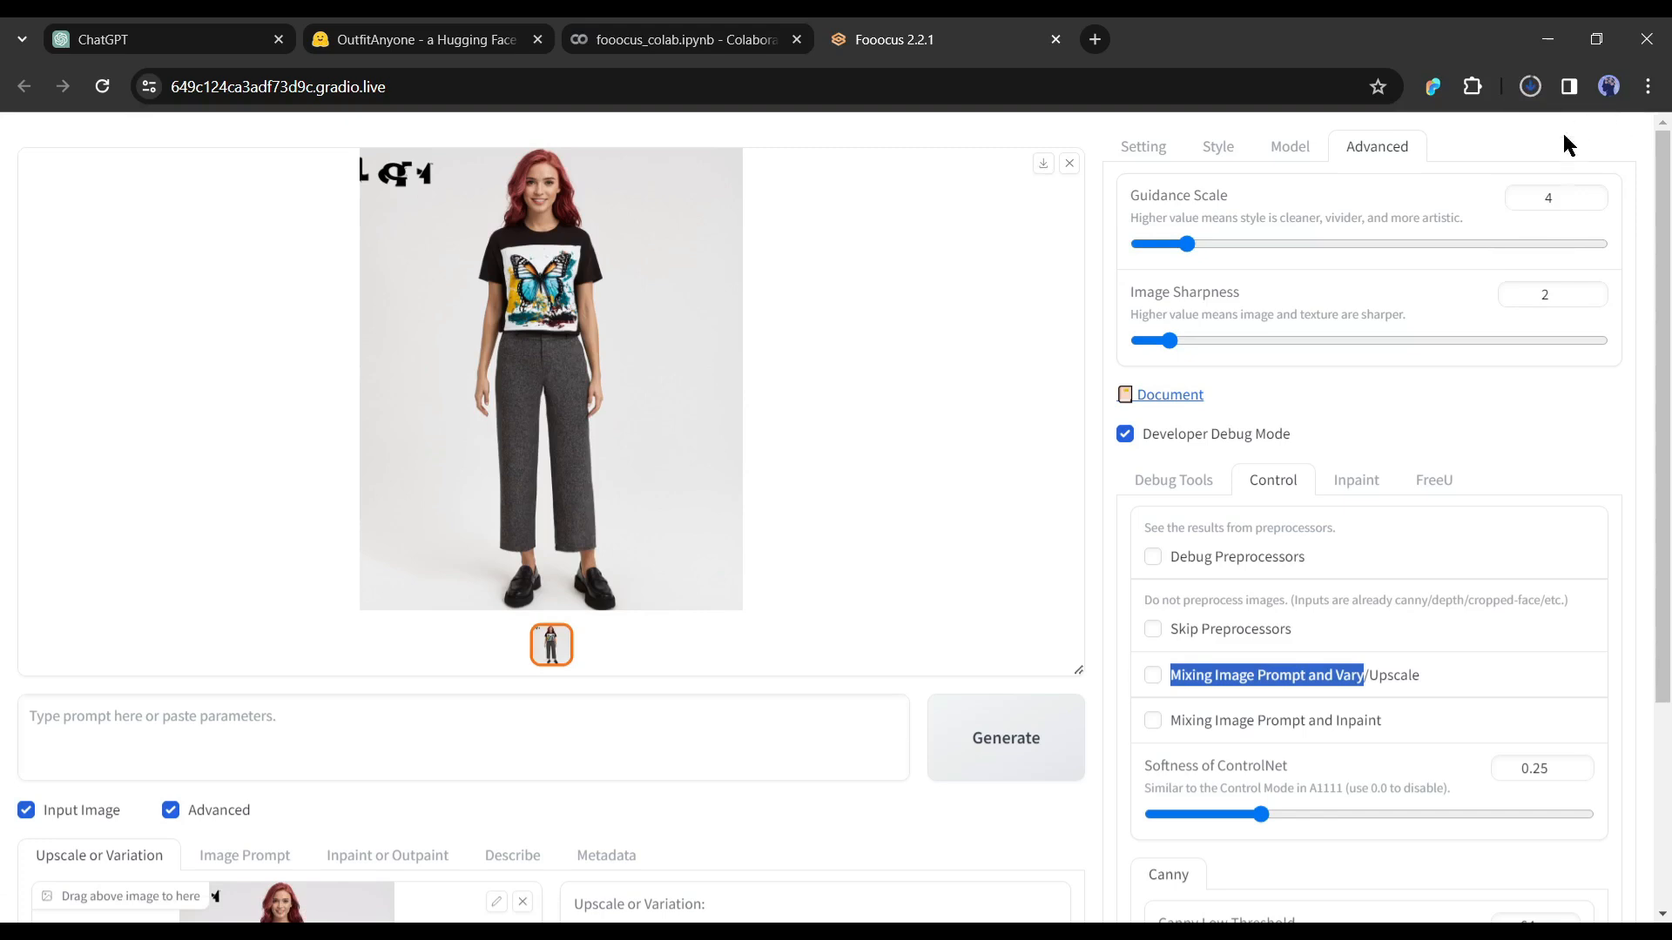
pyautogui.moveTo(1013, 112)
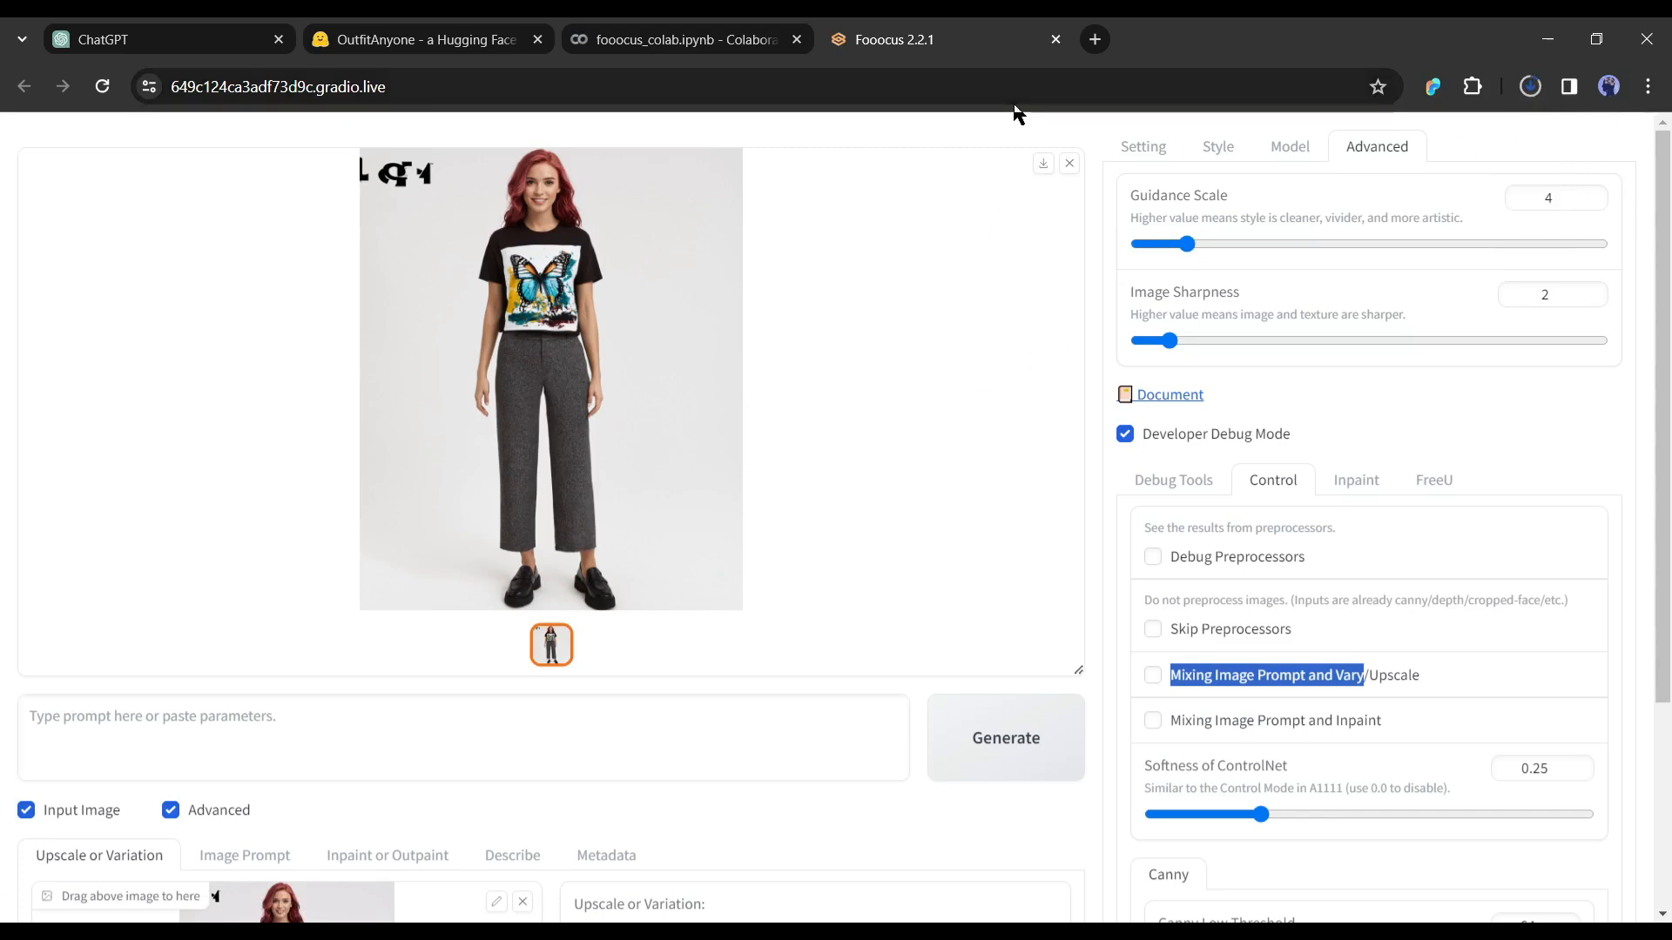